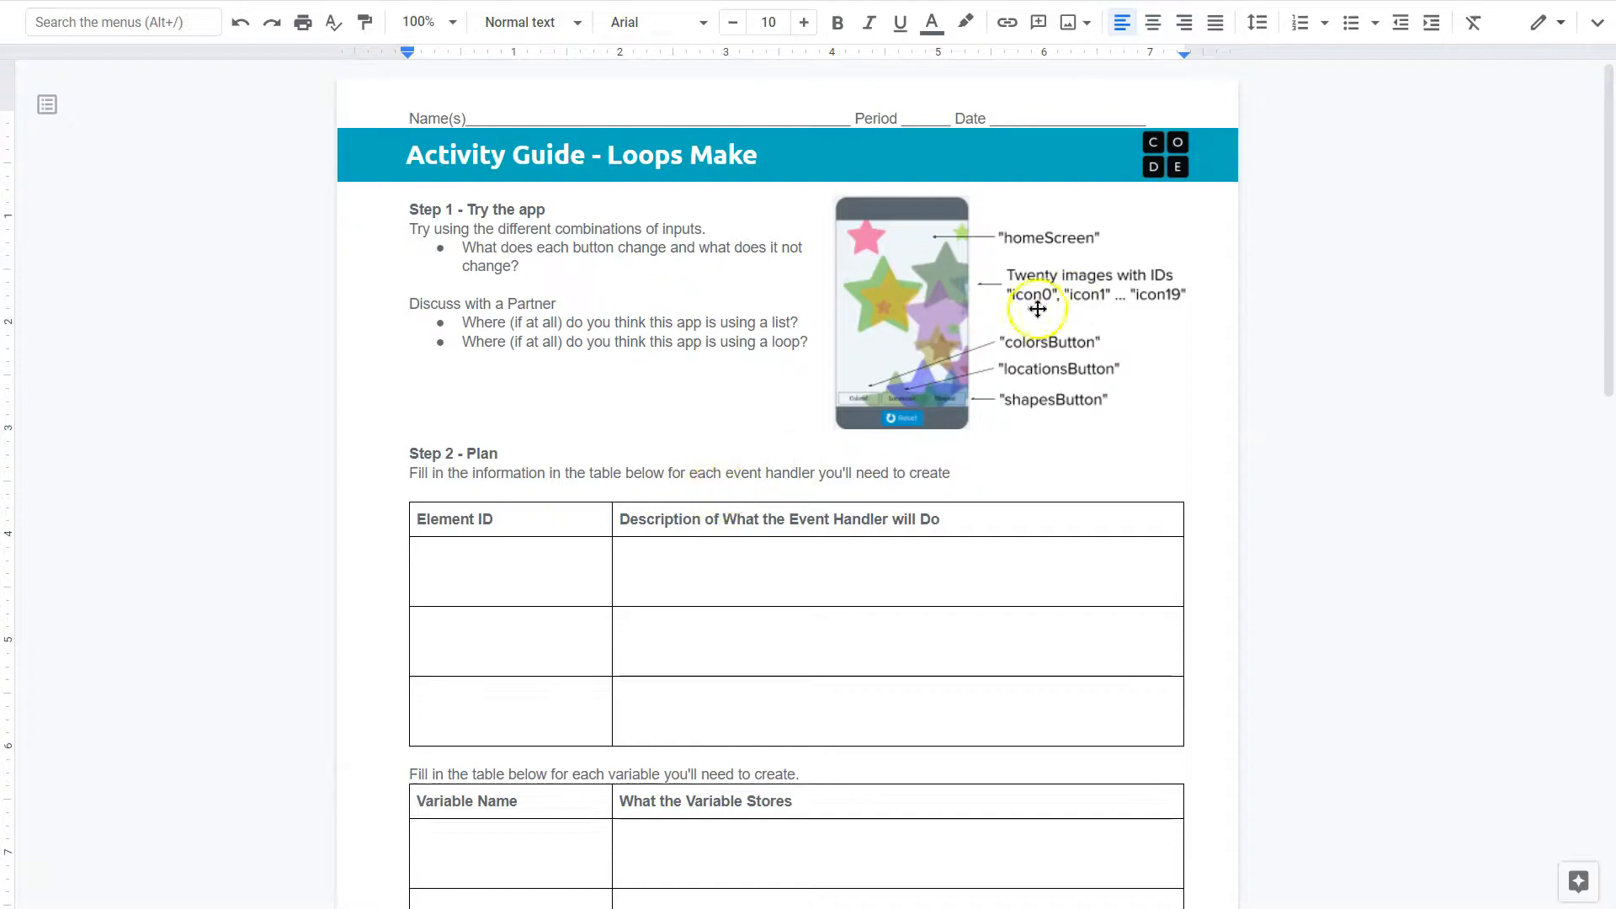
pyautogui.moveTo(761, 303)
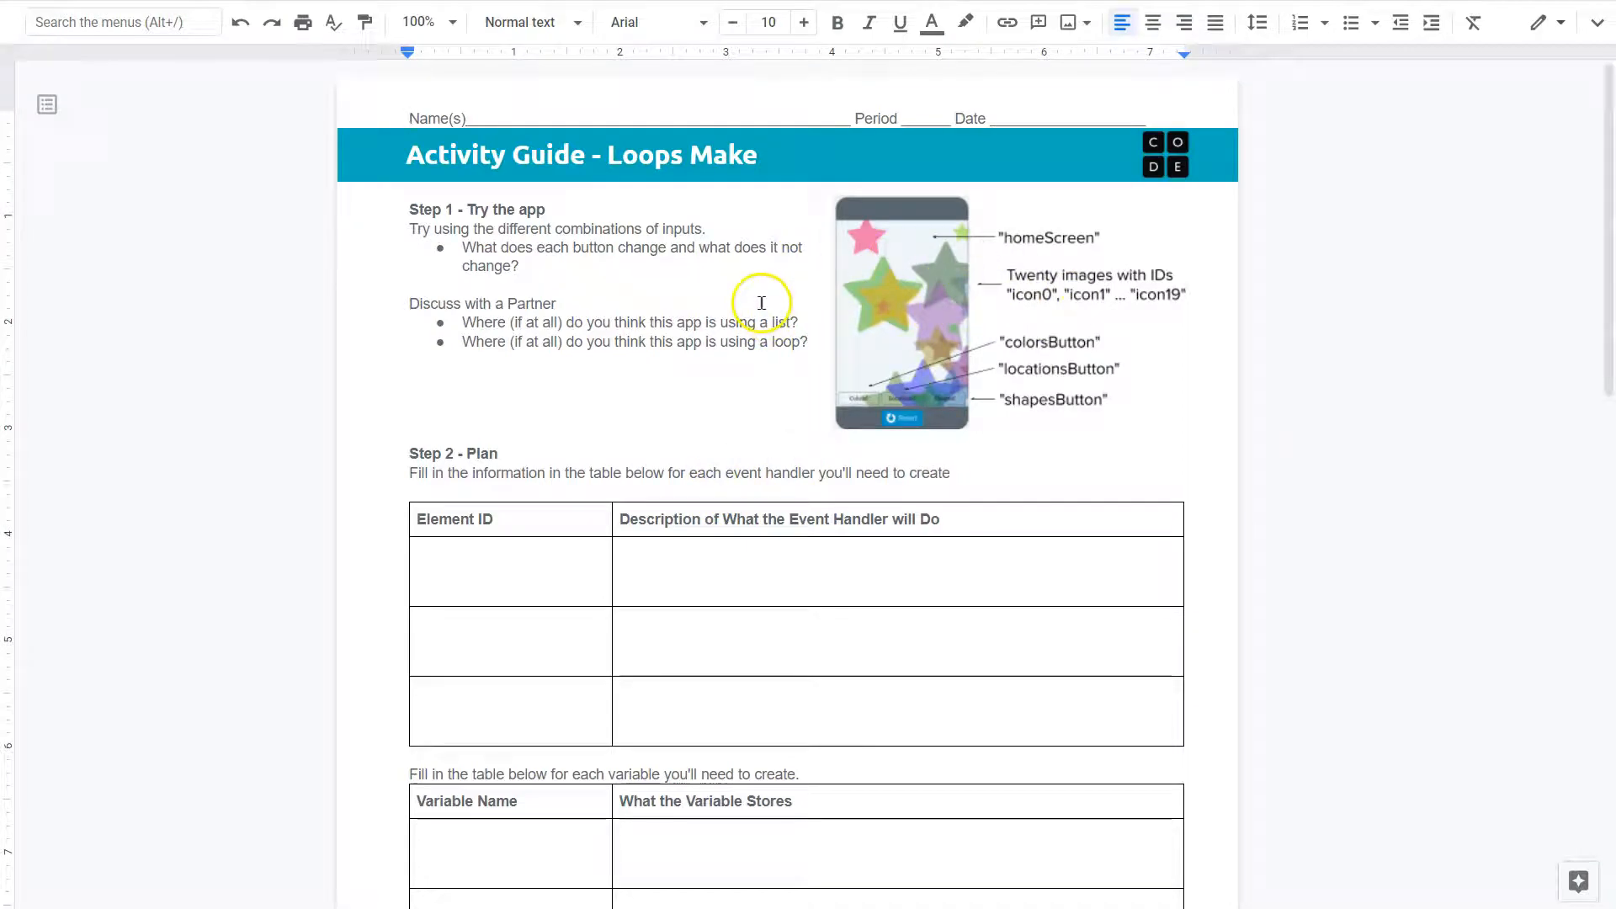
pyautogui.moveTo(683, 262)
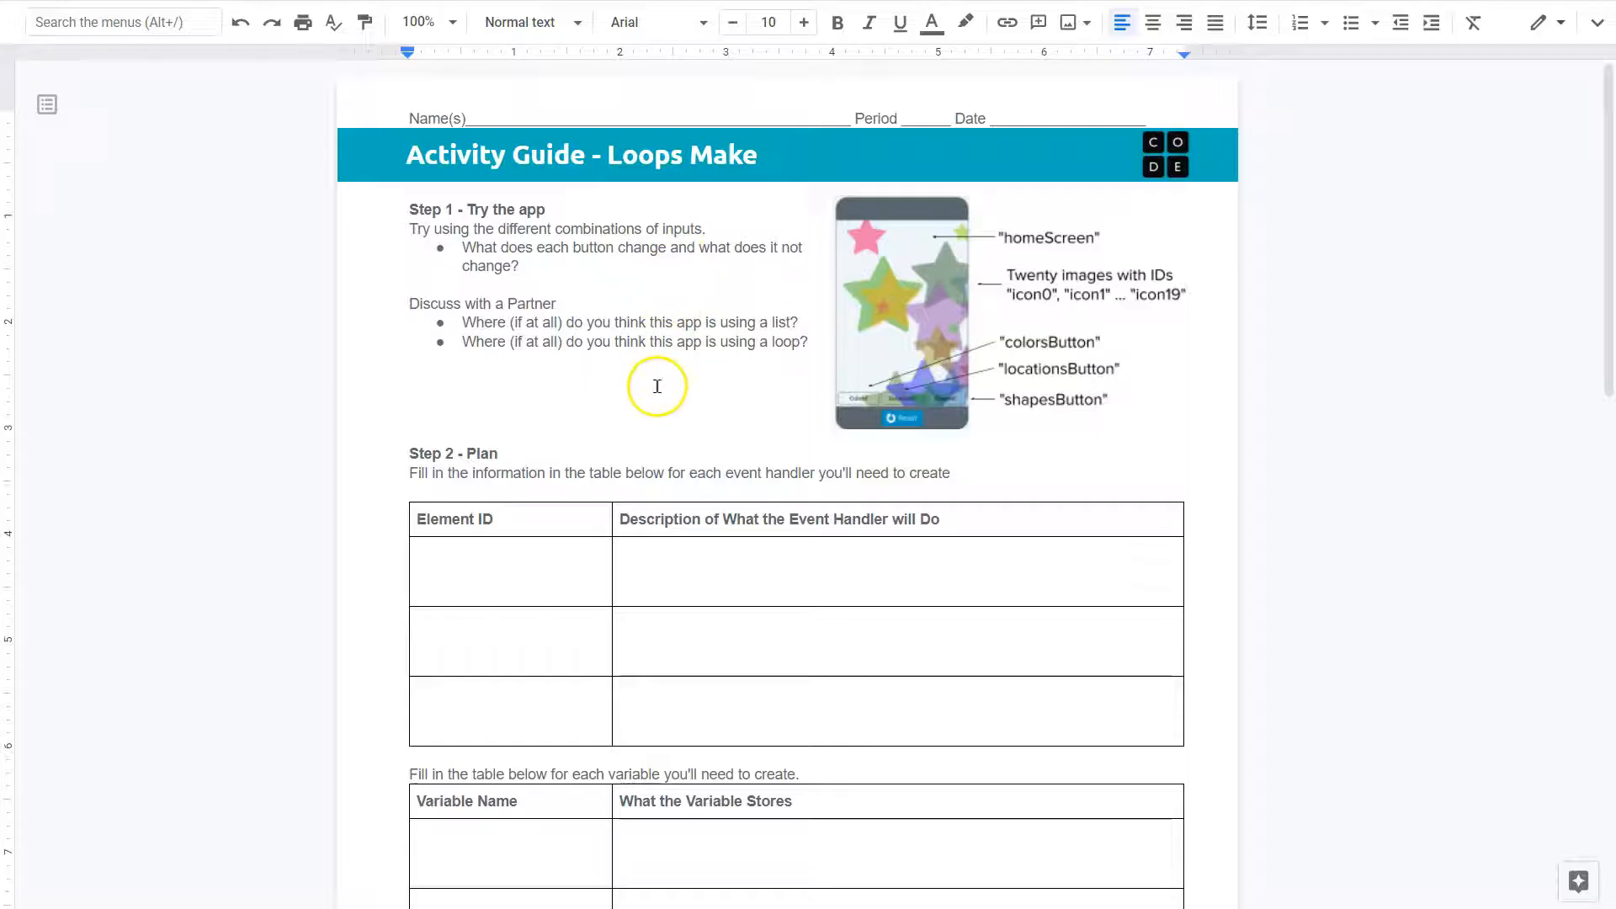
# Scroll down through the Loops Make activity guide before switching to App Lab.
pyautogui.scroll(-3)
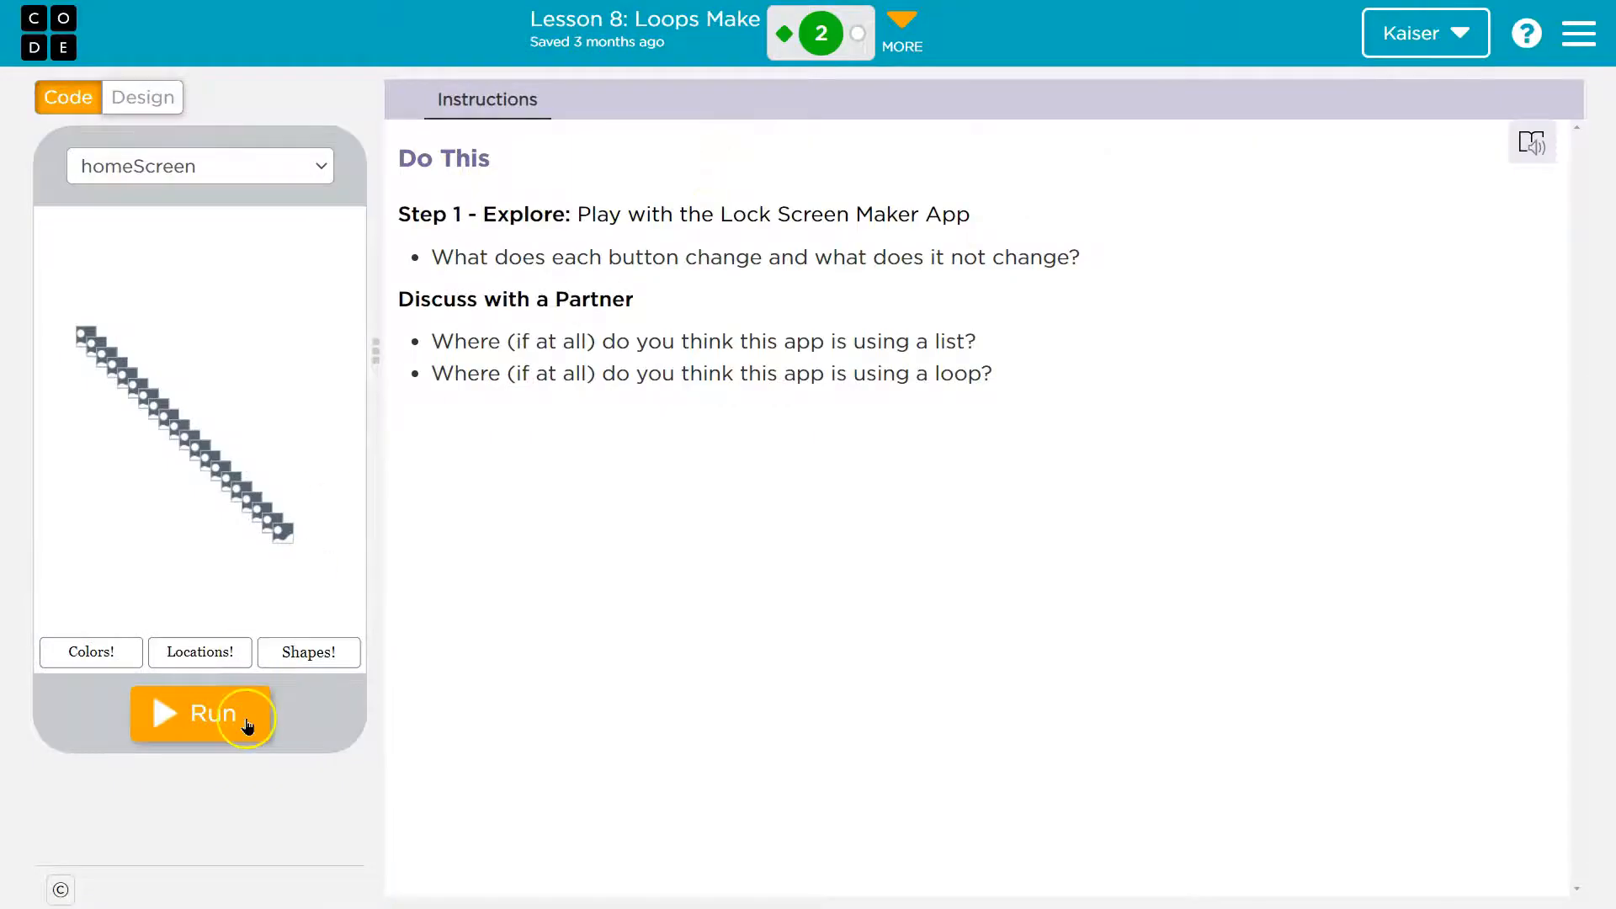
# Run the Lock Screen Maker and cycle the icons through new colours, locations and shapes several times.
pyautogui.click(200, 713)
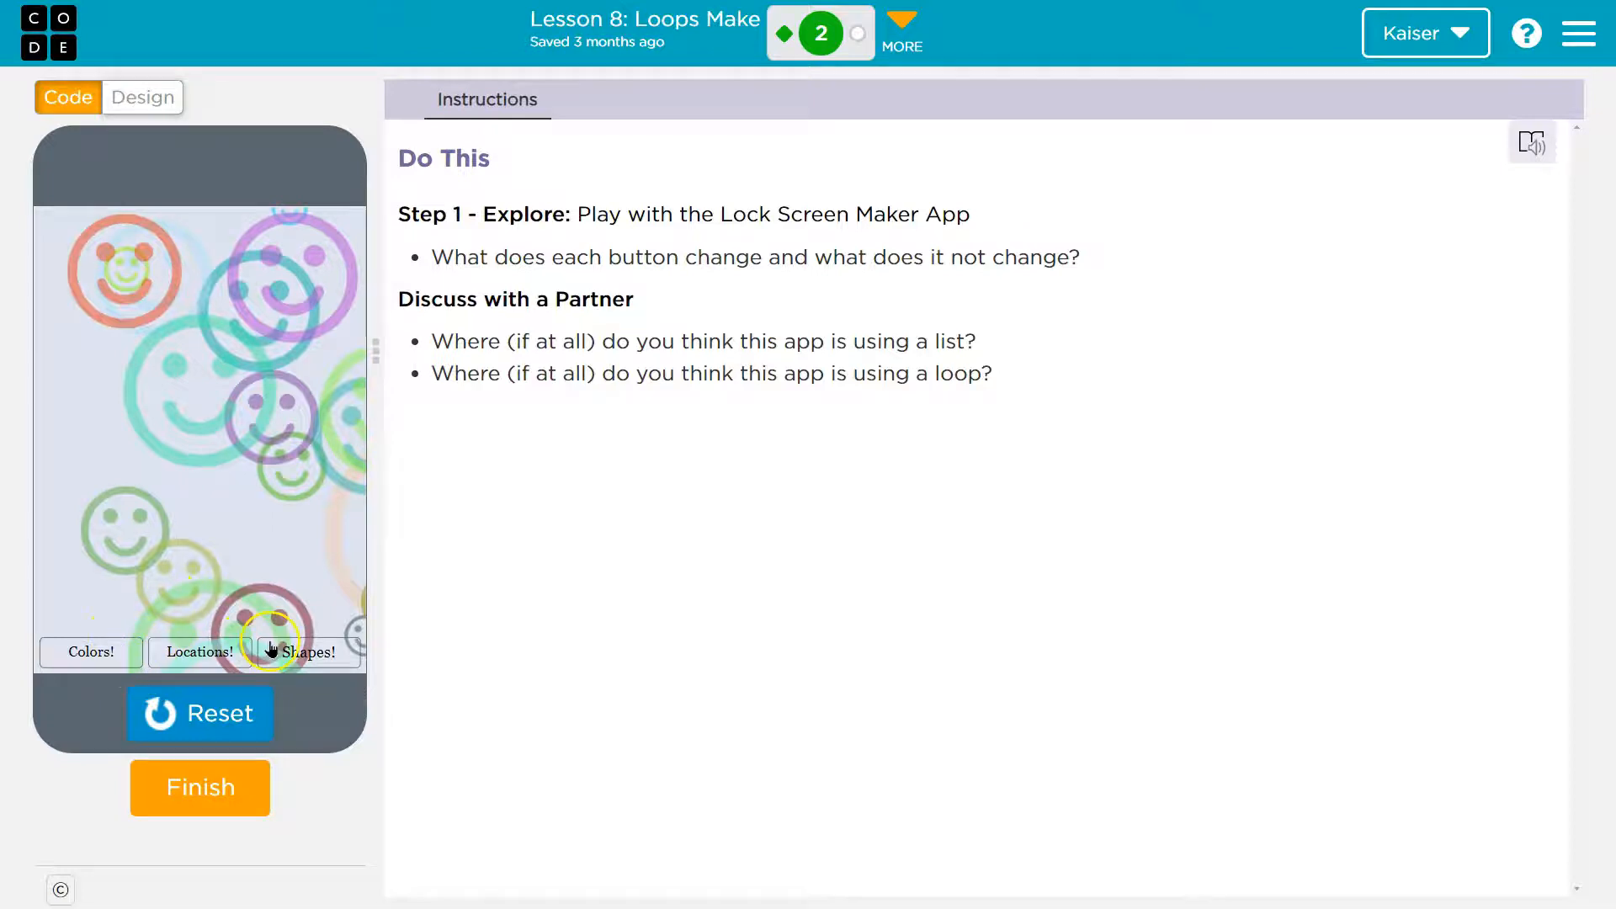
pyautogui.click(91, 651)
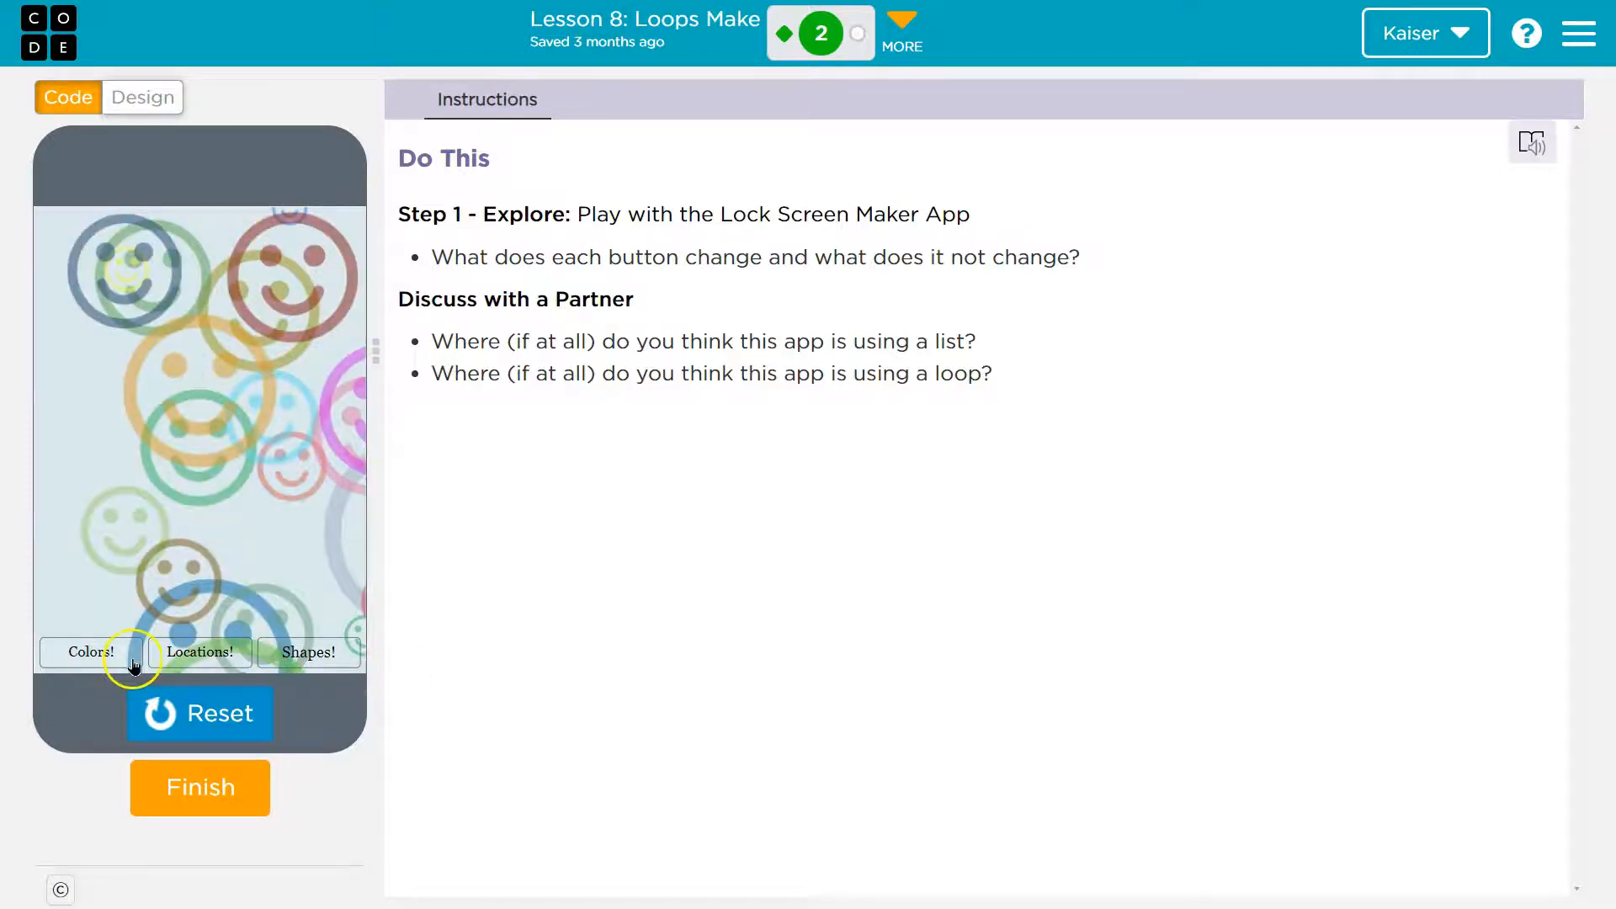
pyautogui.click(91, 652)
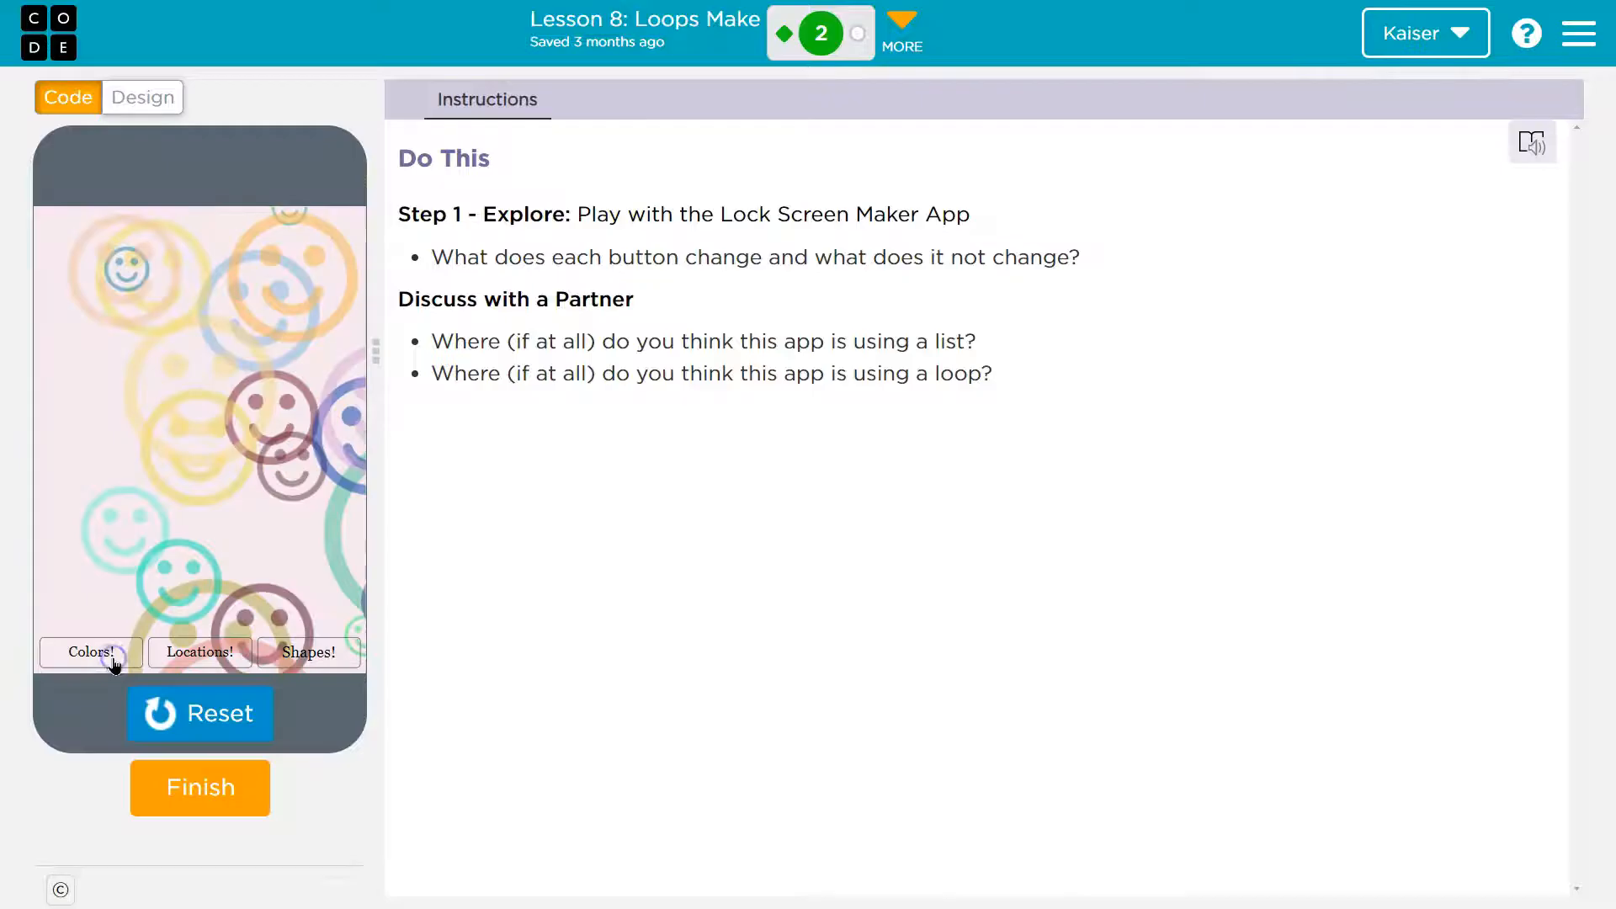
pyautogui.click(91, 651)
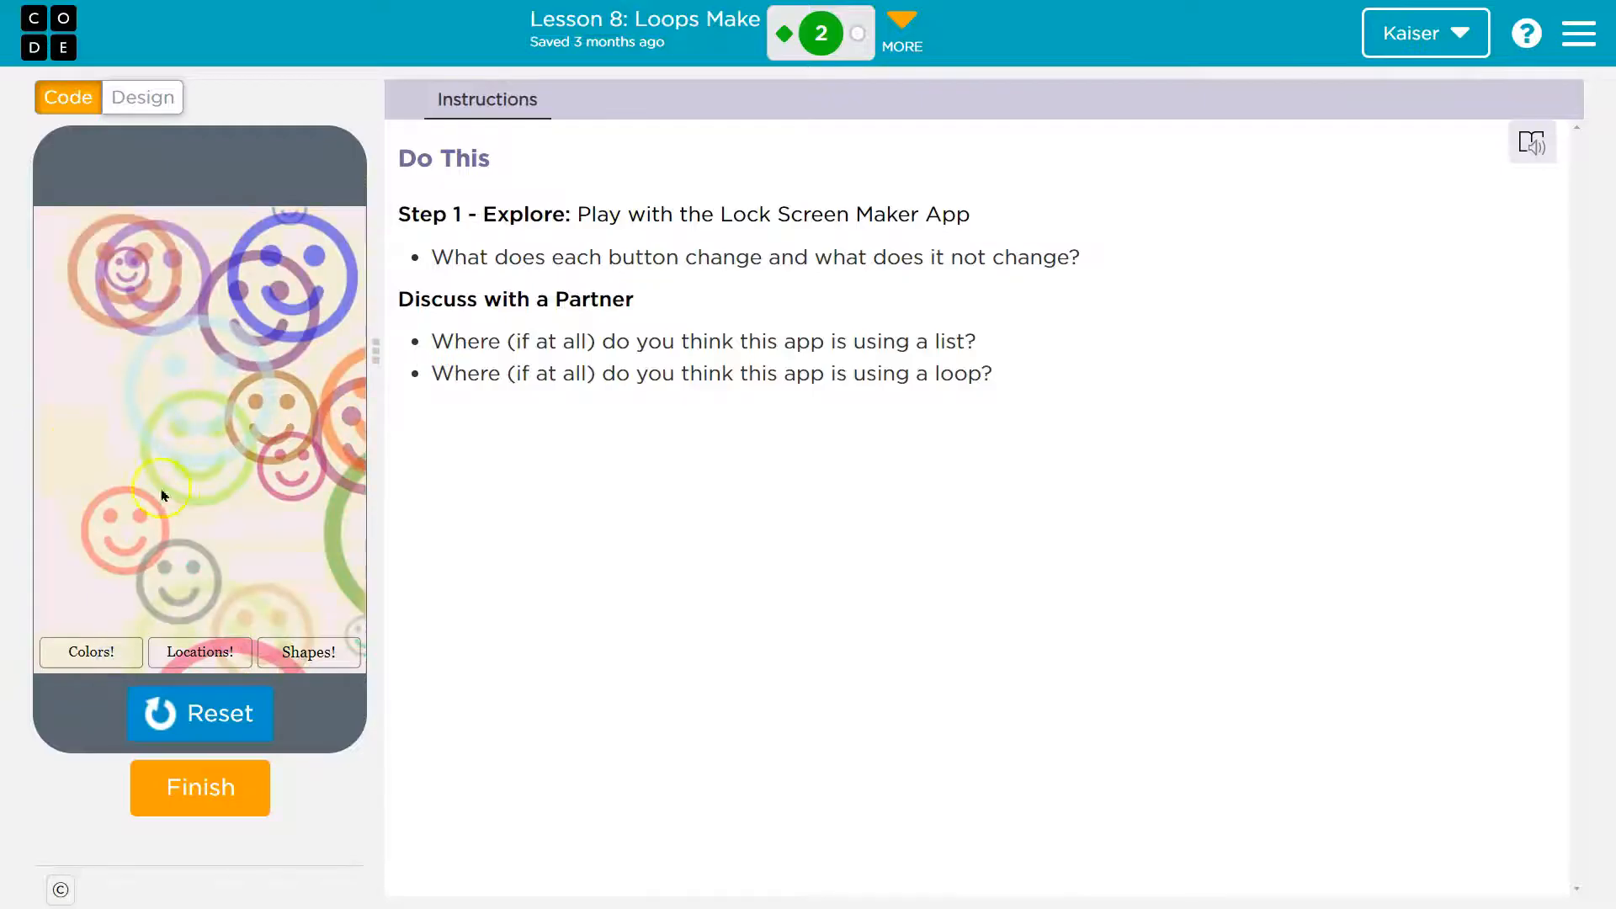
pyautogui.click(199, 653)
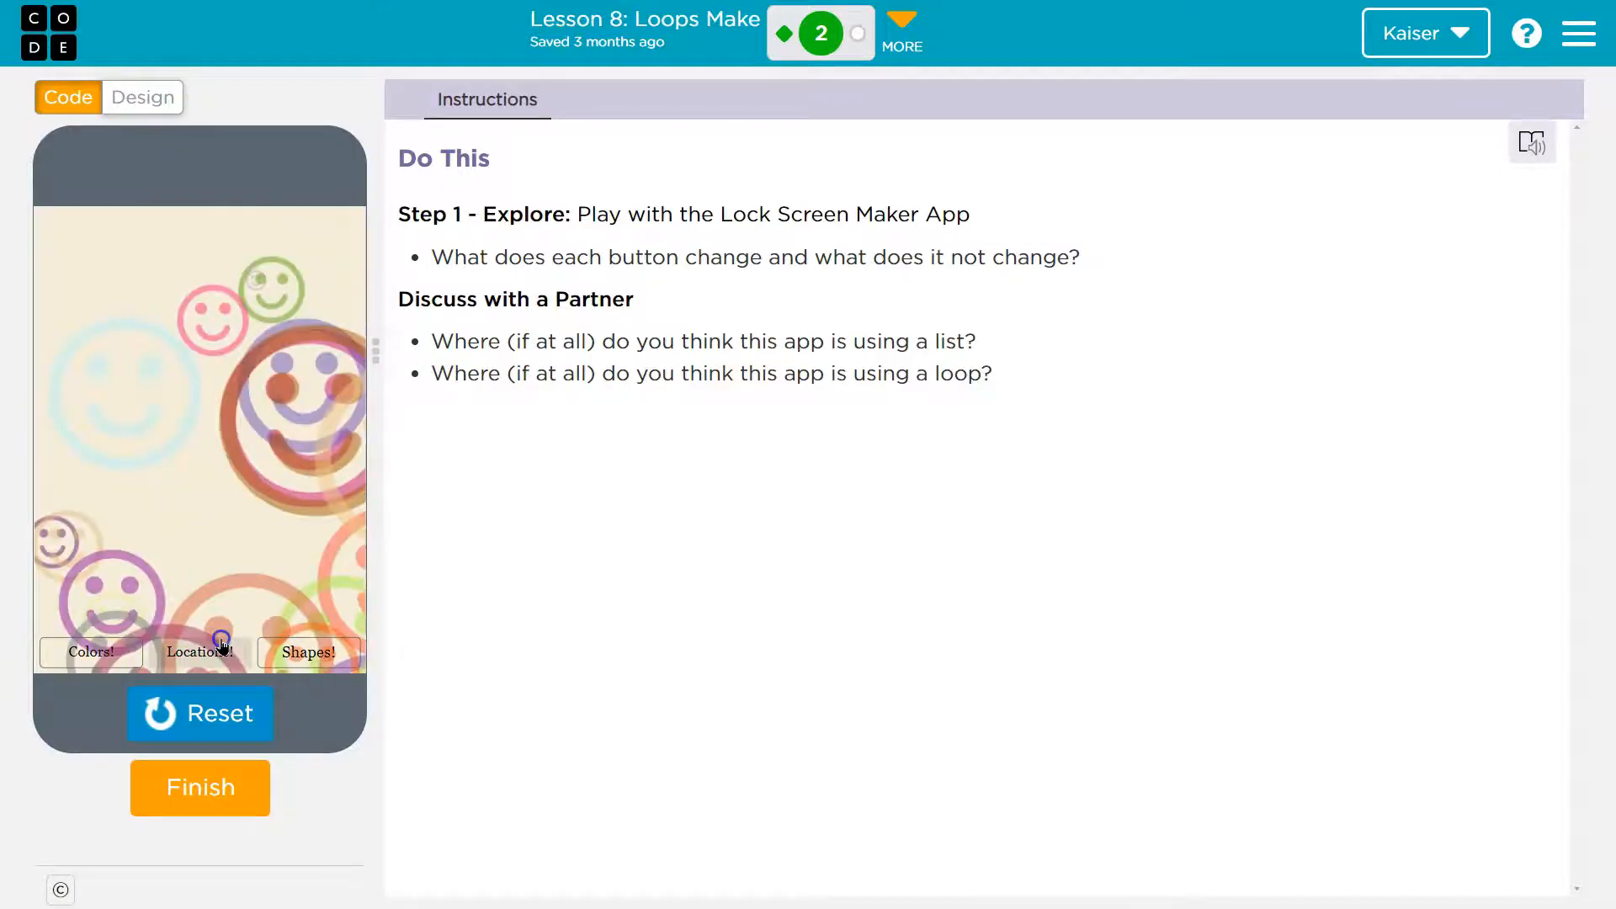
pyautogui.click(199, 652)
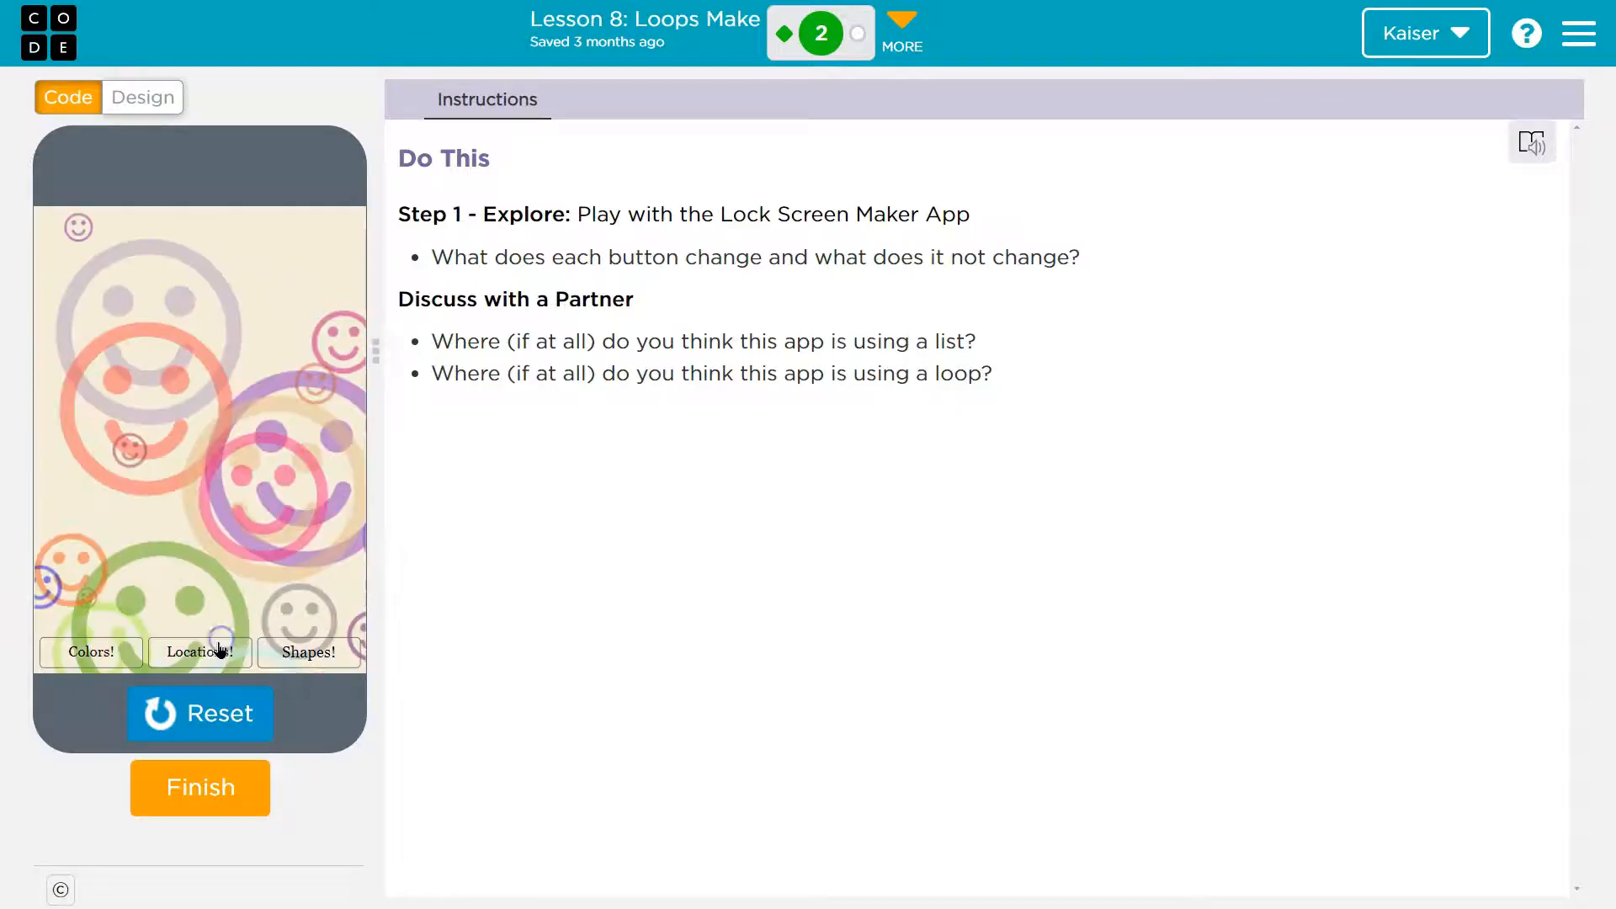
pyautogui.click(199, 651)
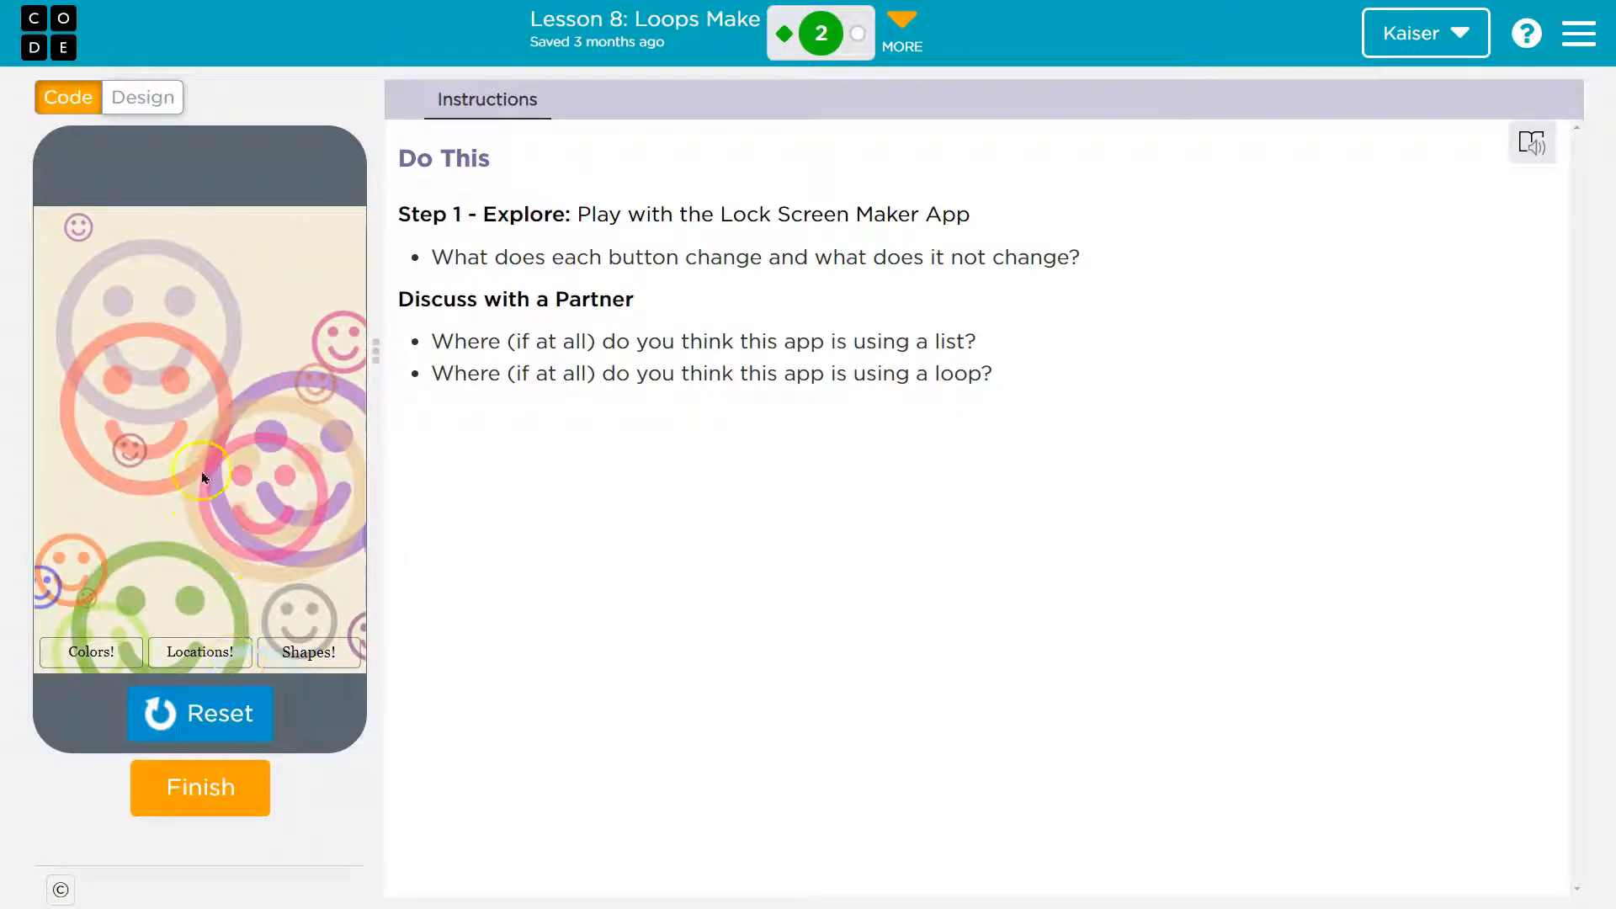
pyautogui.click(309, 652)
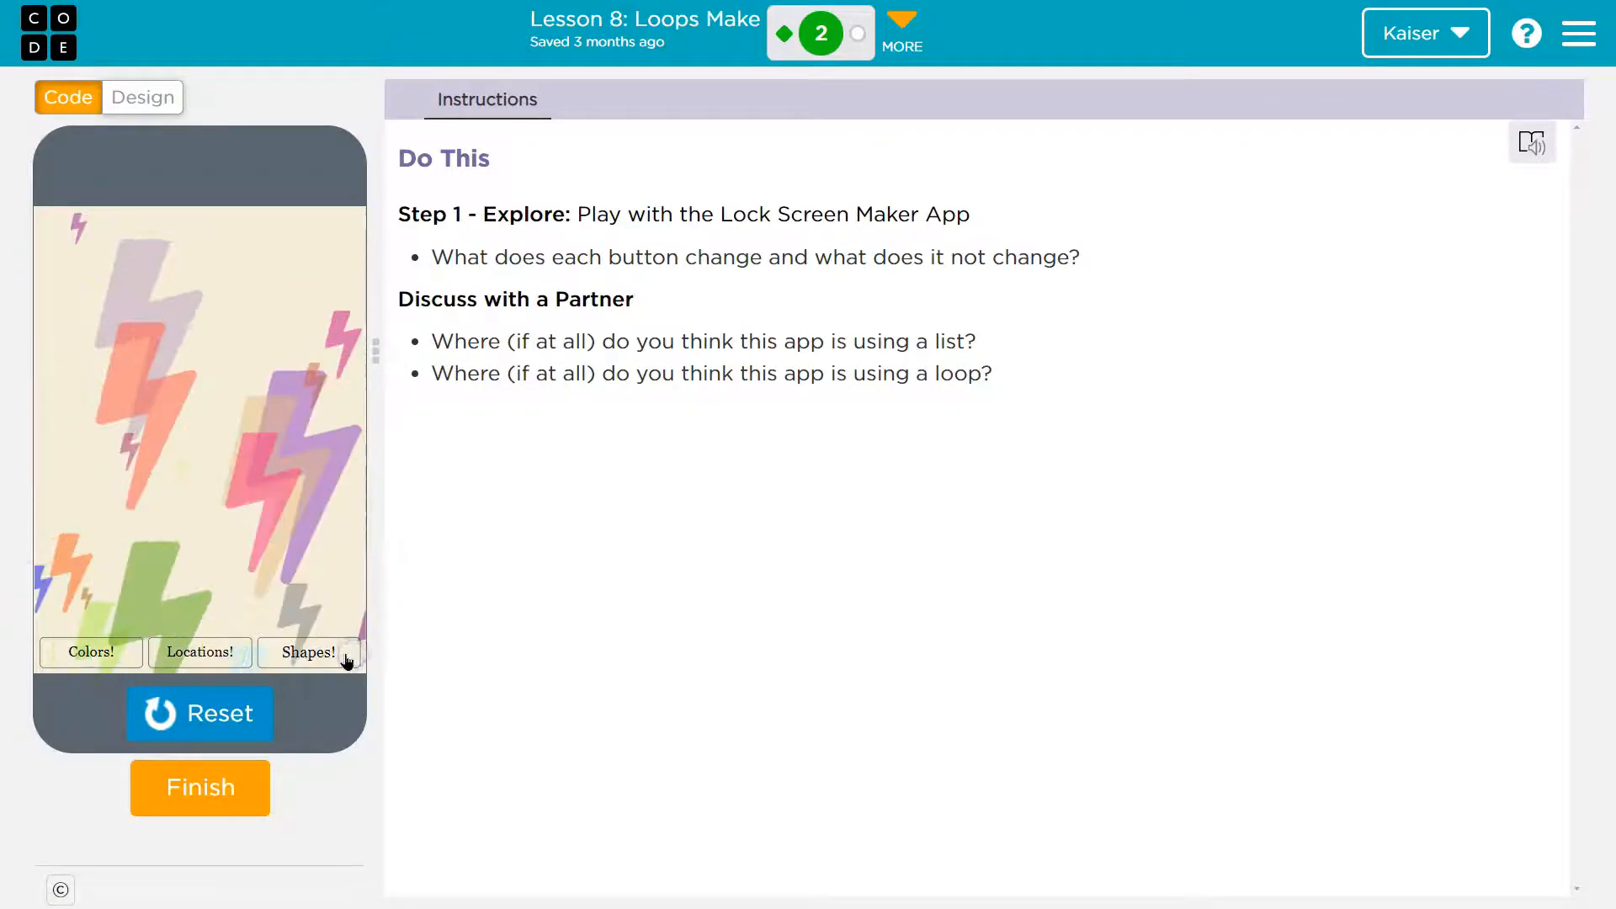
pyautogui.click(310, 653)
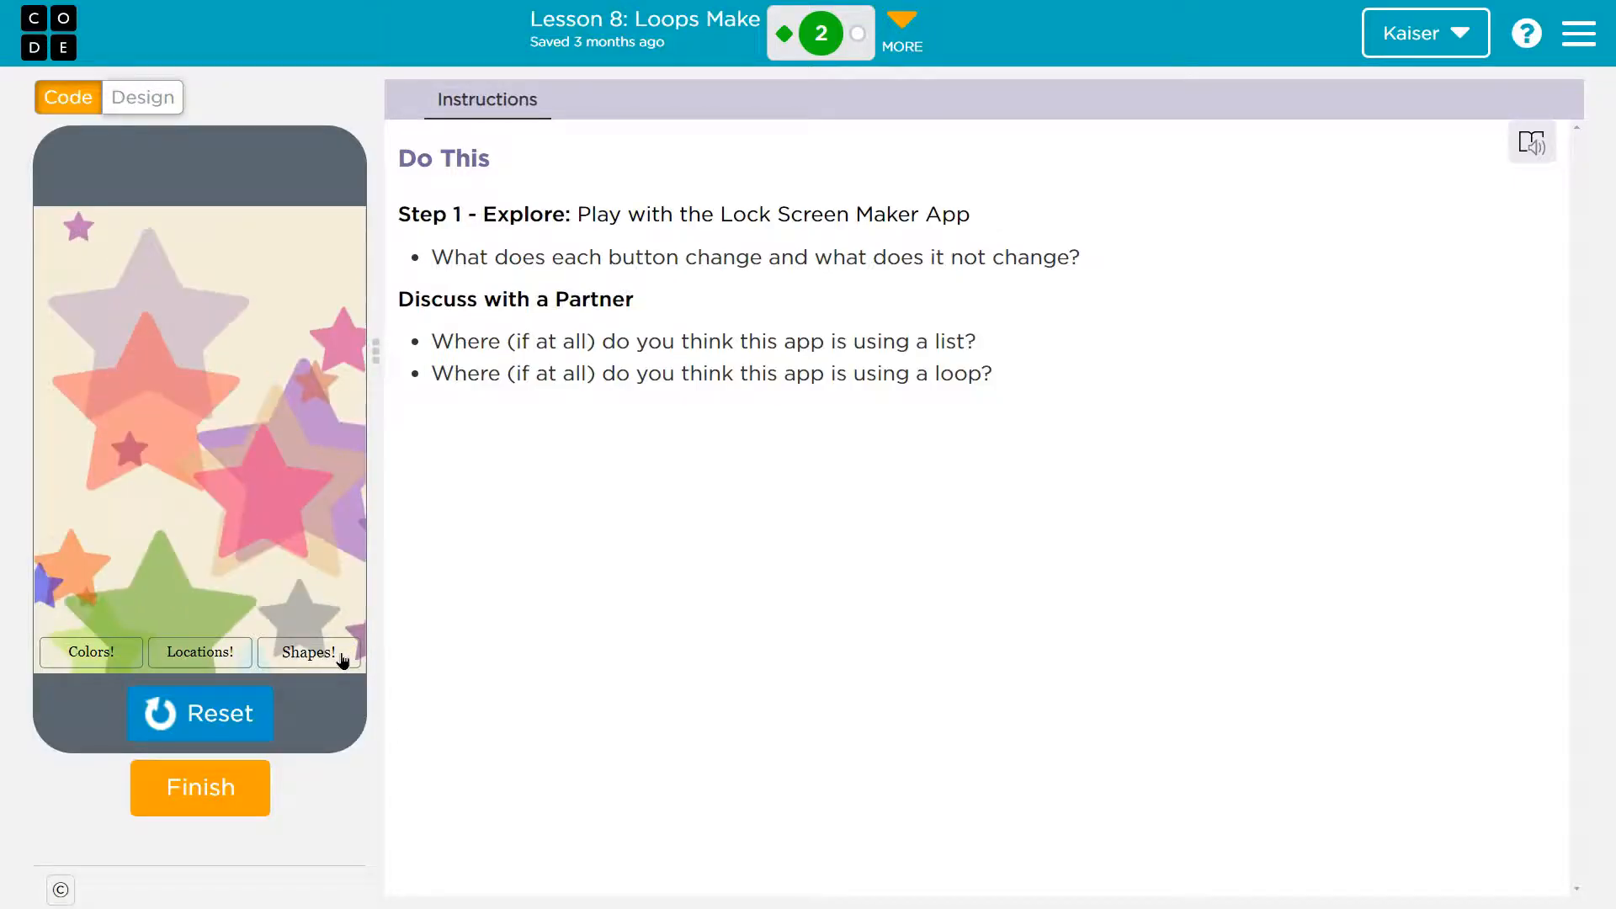
pyautogui.click(91, 651)
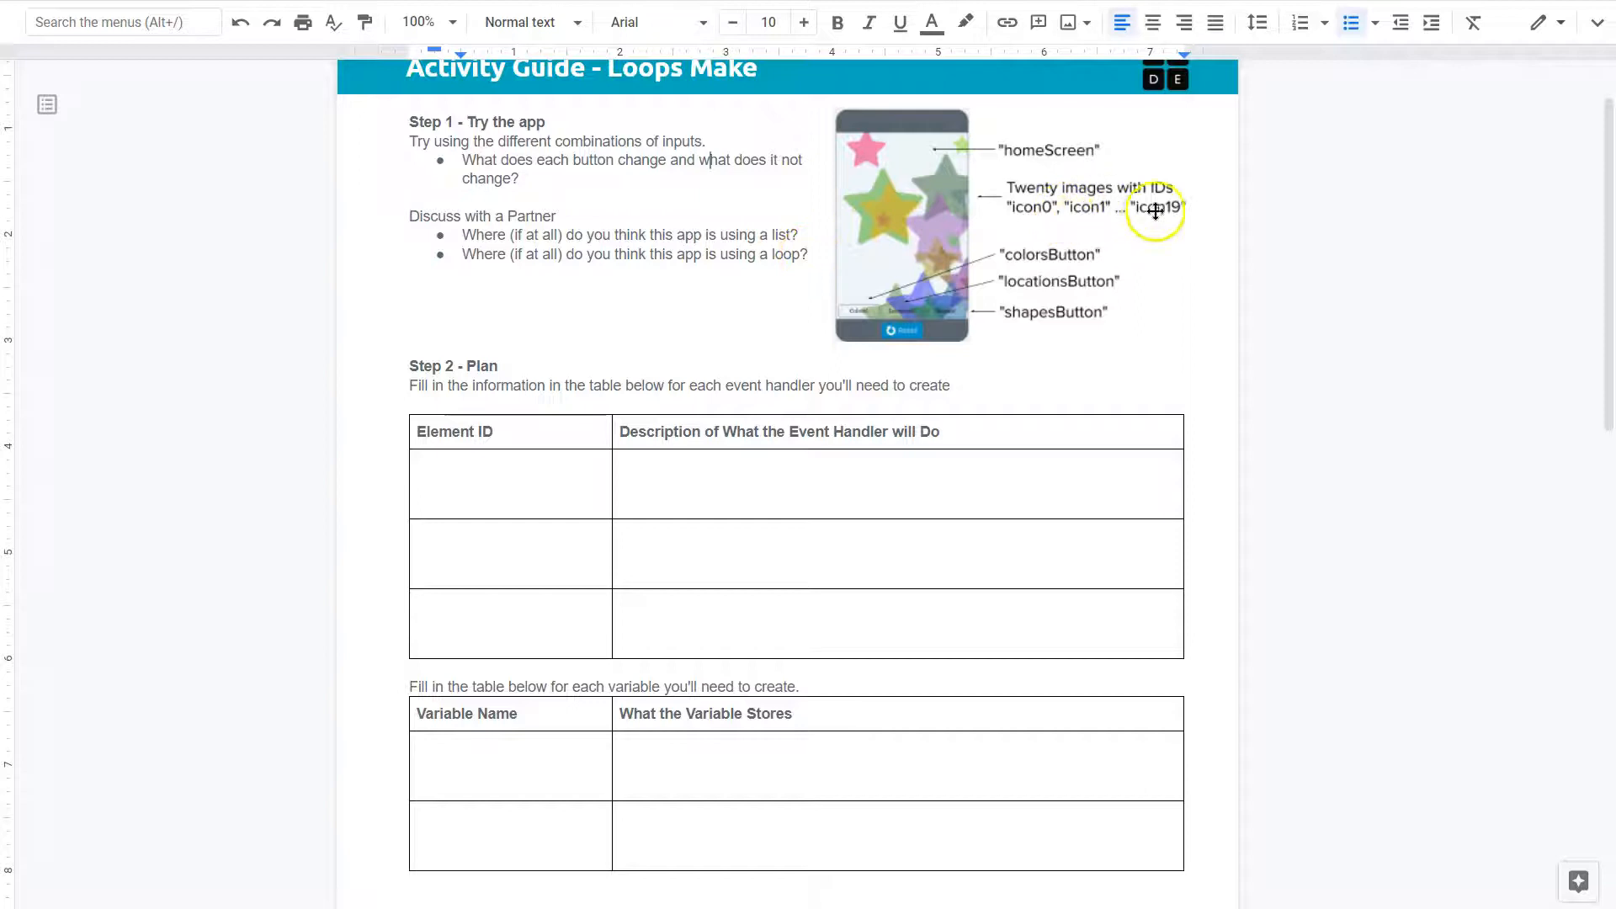
pyautogui.moveTo(1099, 198)
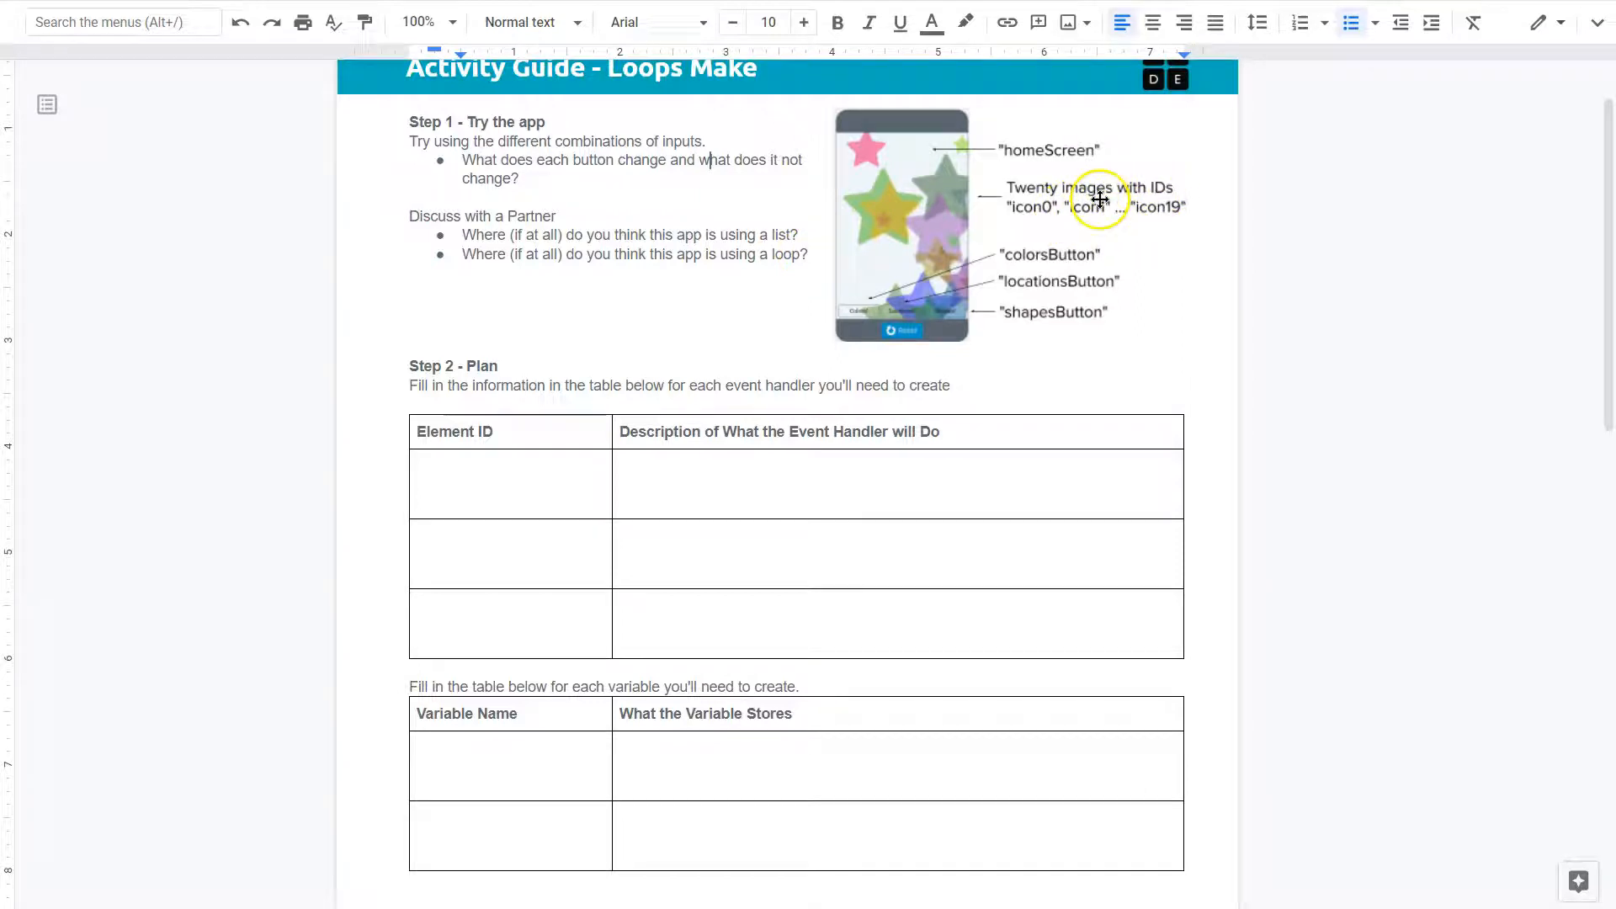
pyautogui.moveTo(1178, 209)
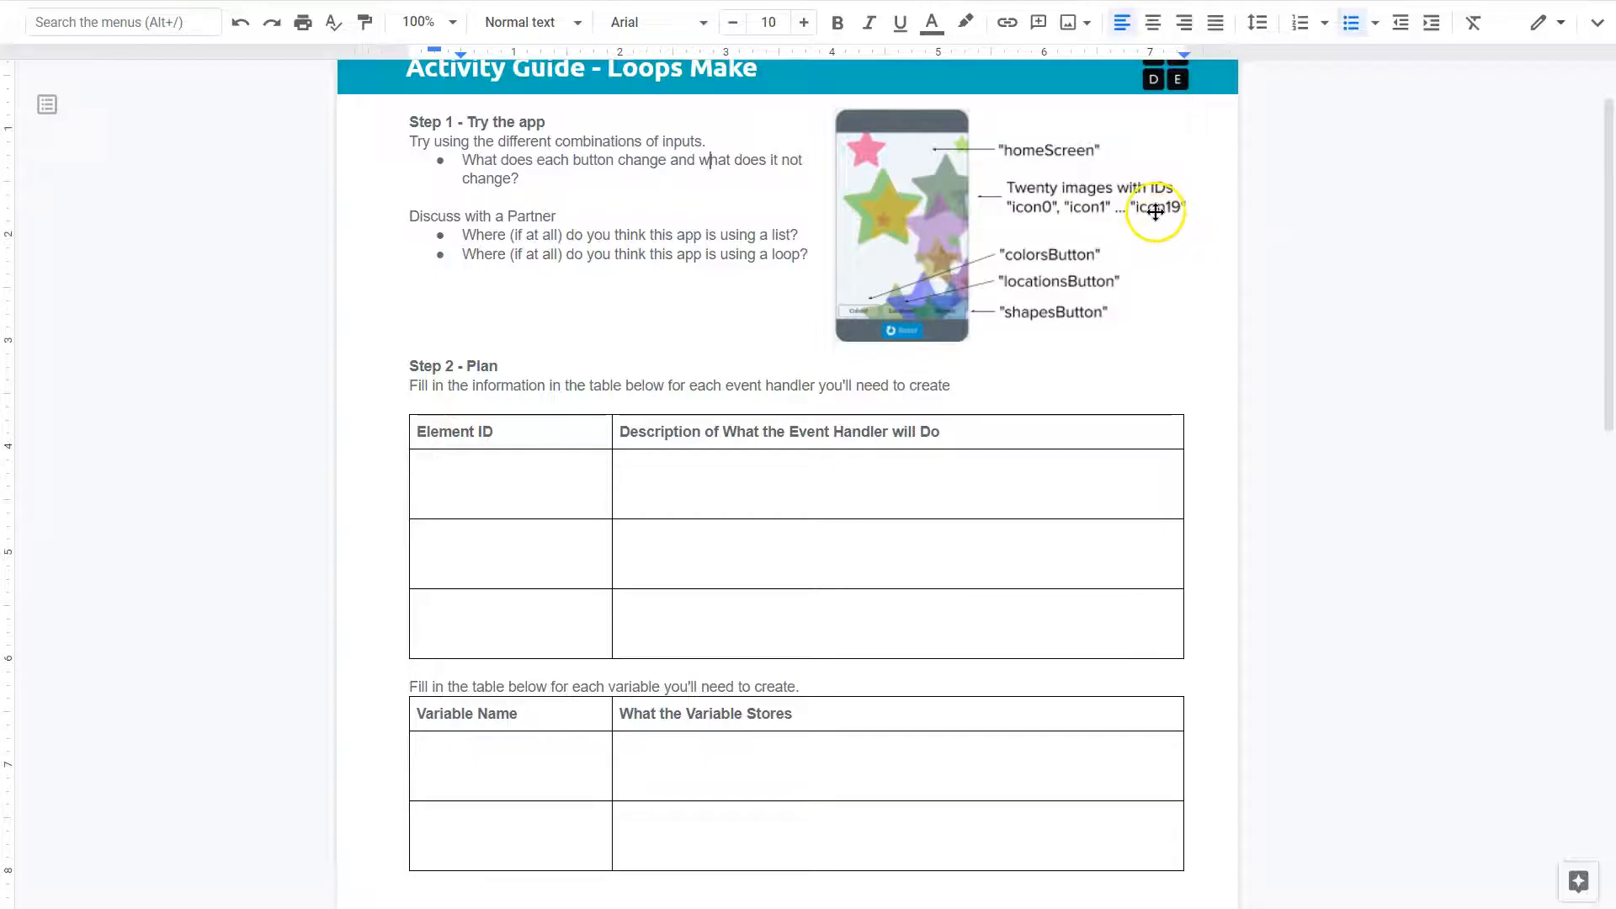
pyautogui.moveTo(1030, 203)
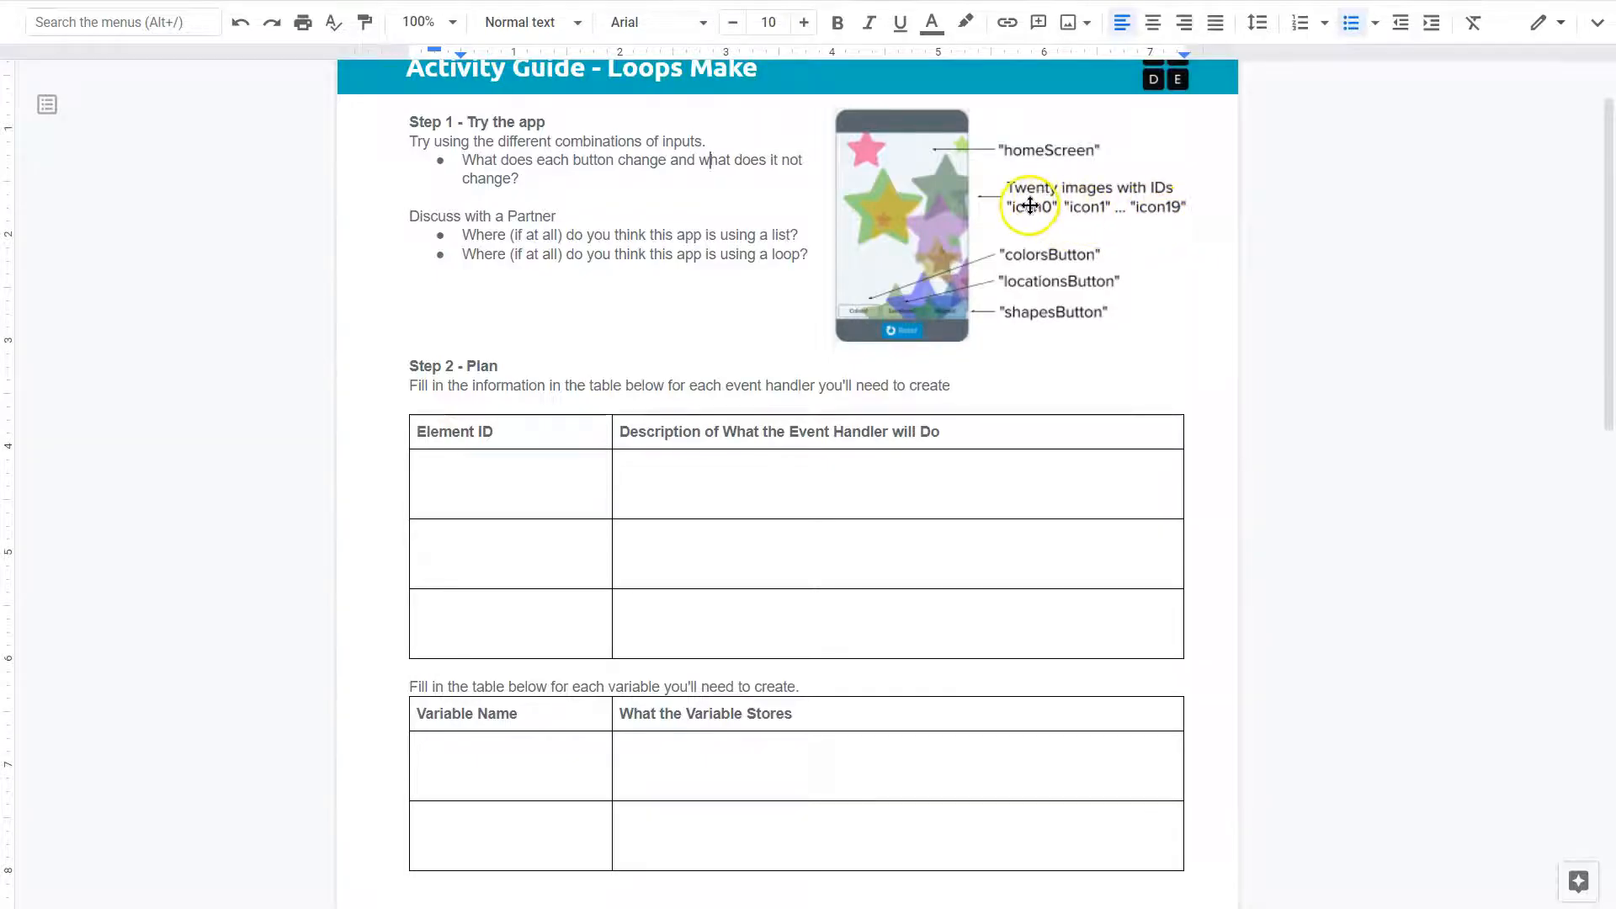
pyautogui.moveTo(1135, 228)
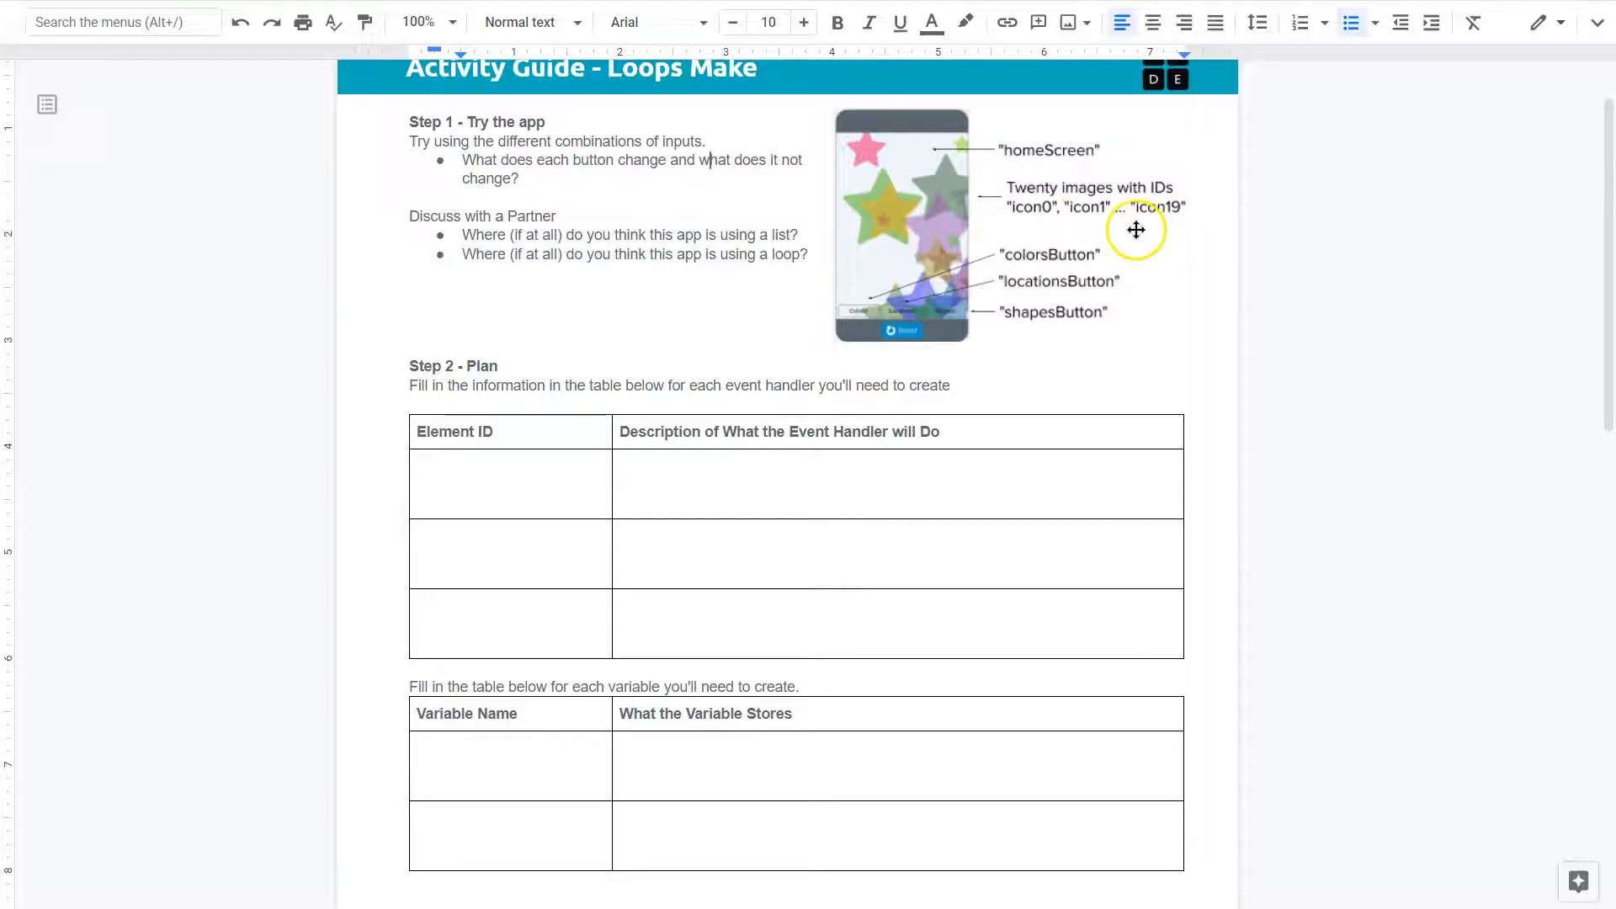
pyautogui.moveTo(1094, 202)
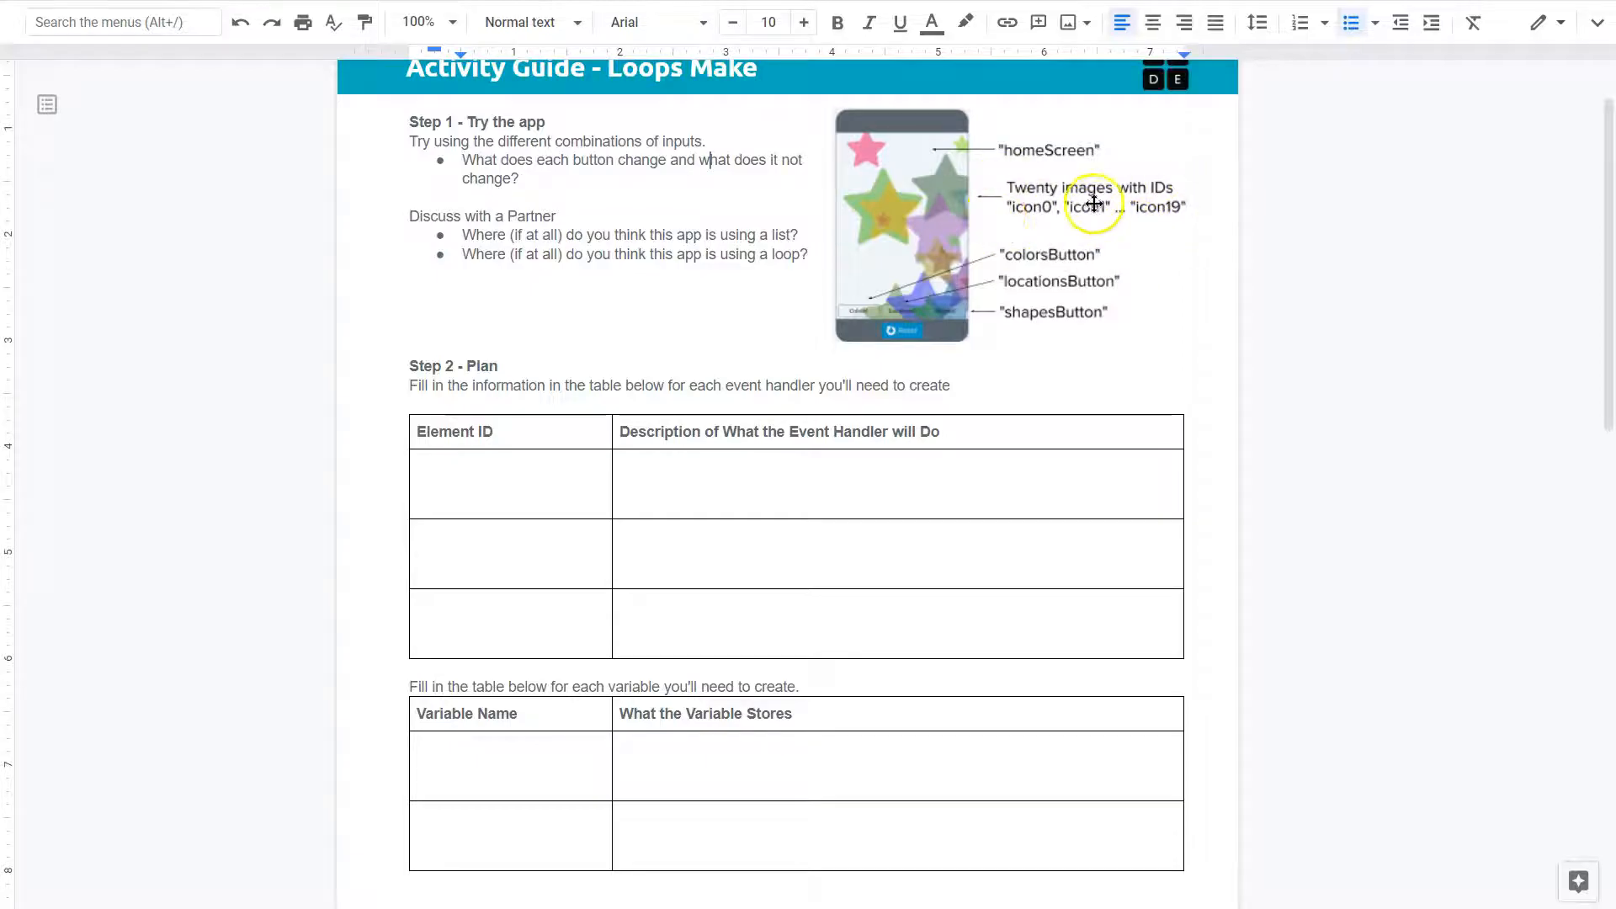
pyautogui.moveTo(1148, 222)
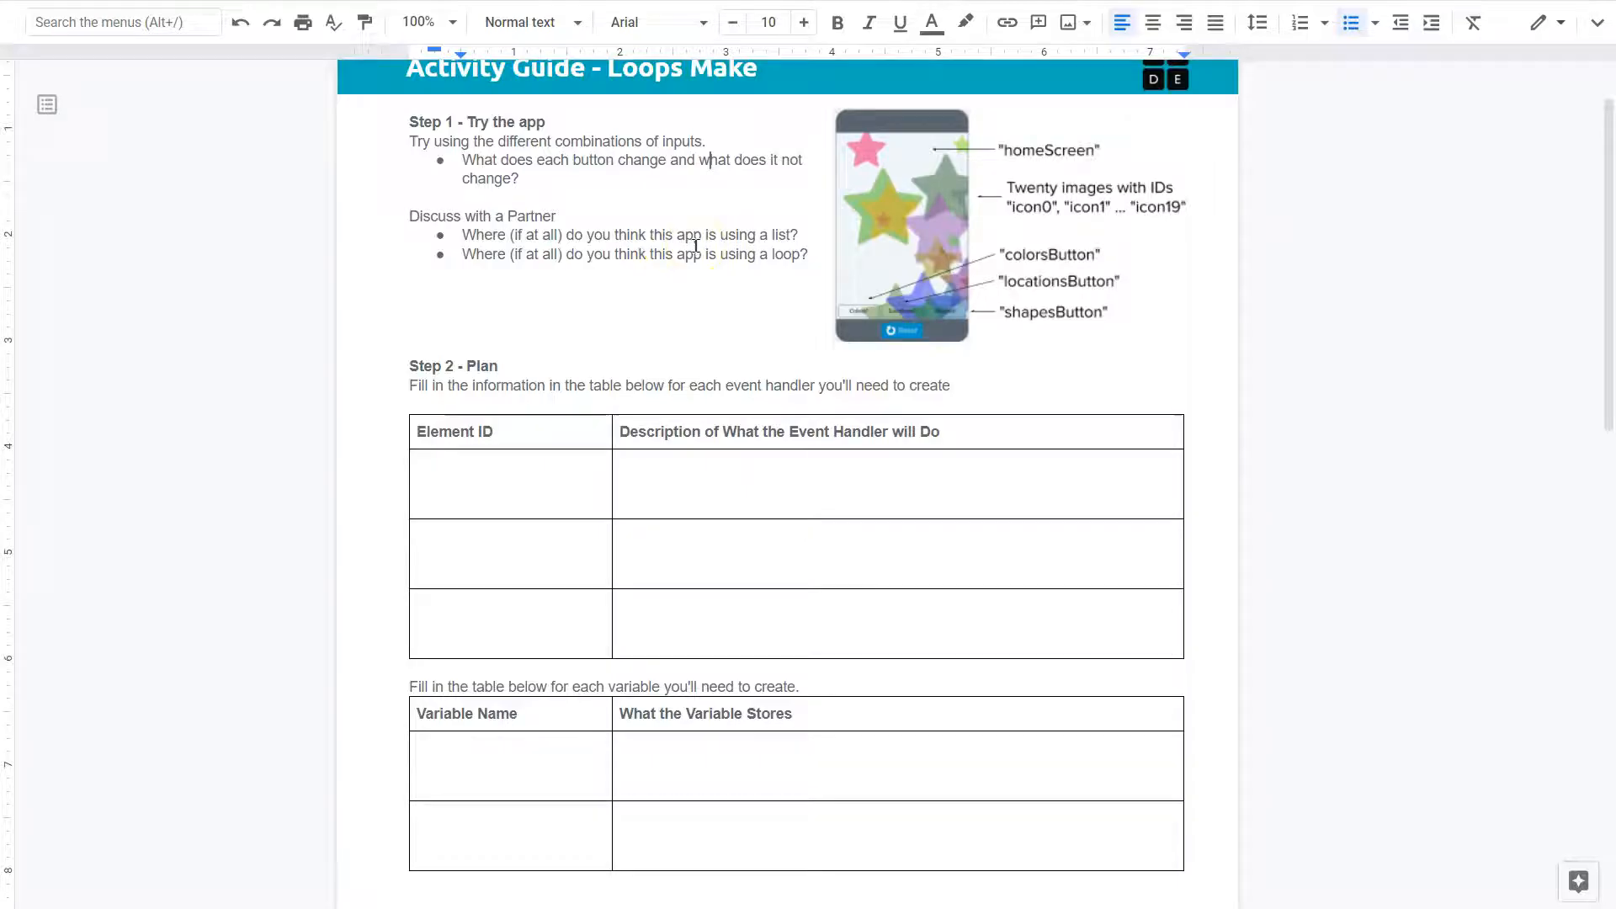
pyautogui.moveTo(1083, 303)
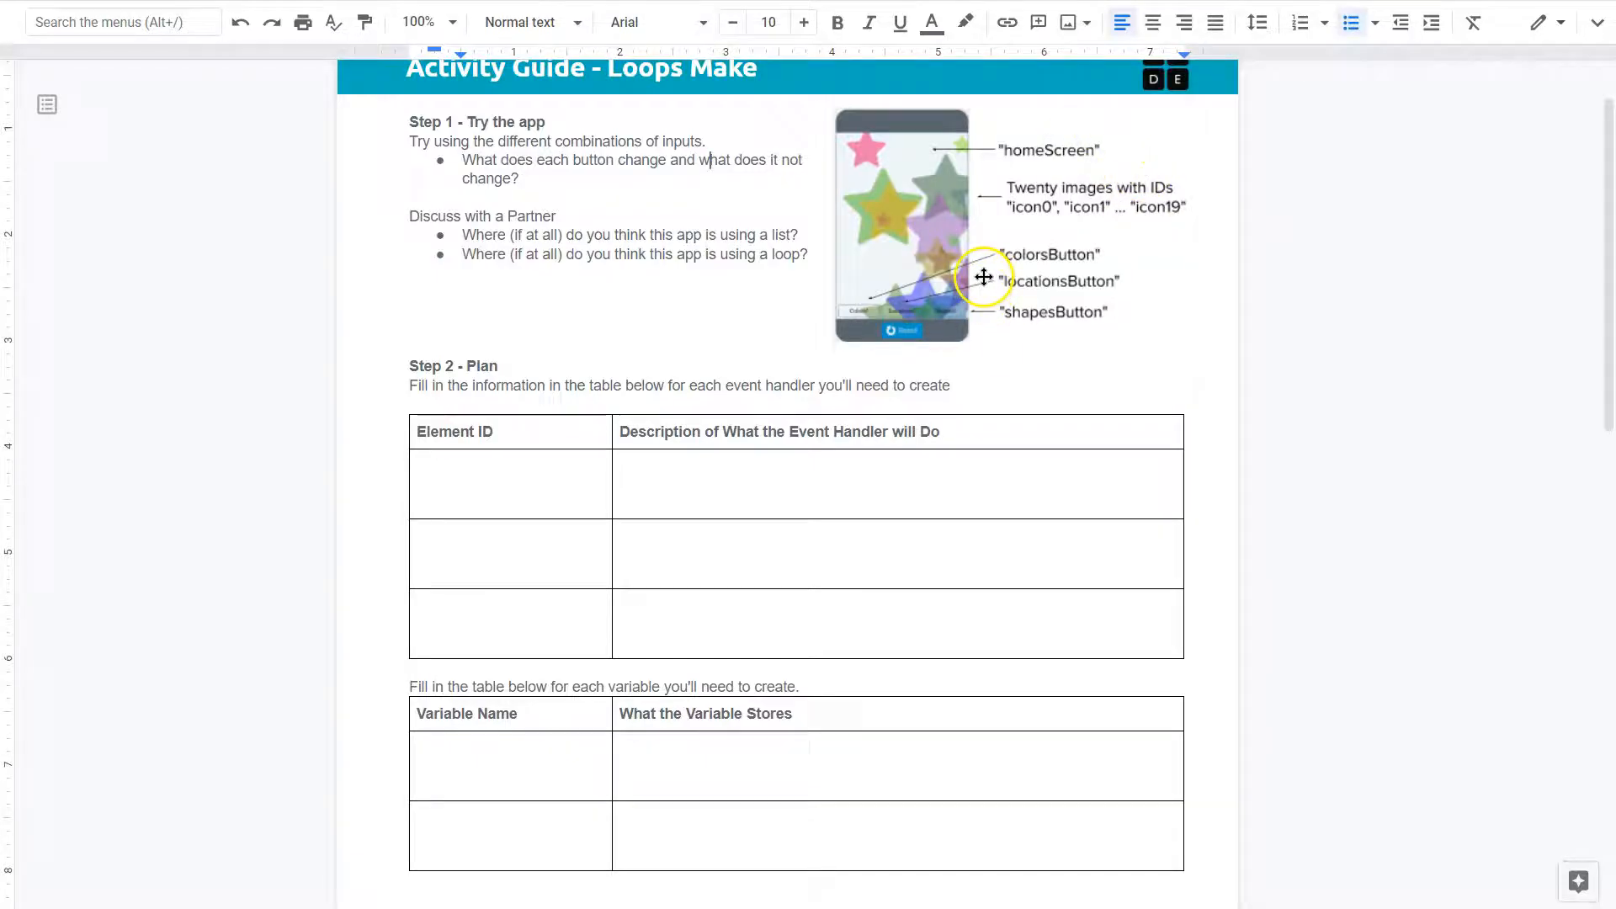
# Select the word 'loop' in question 2, then place the cursor in the first Element ID cell.
pyautogui.doubleClick(788, 254)
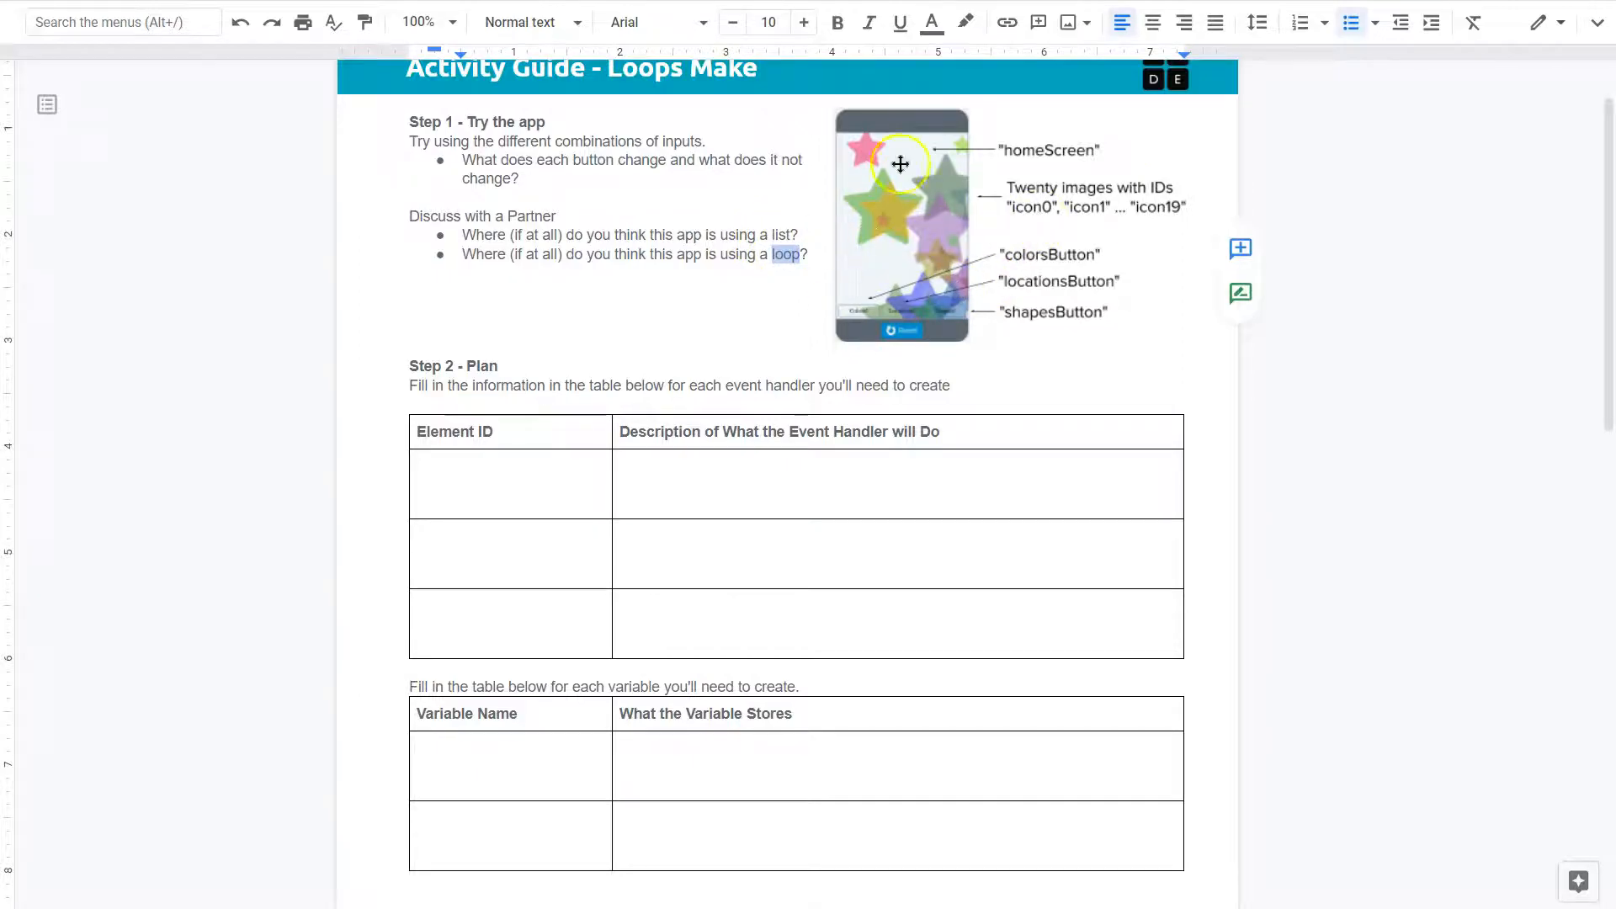
pyautogui.moveTo(892, 261)
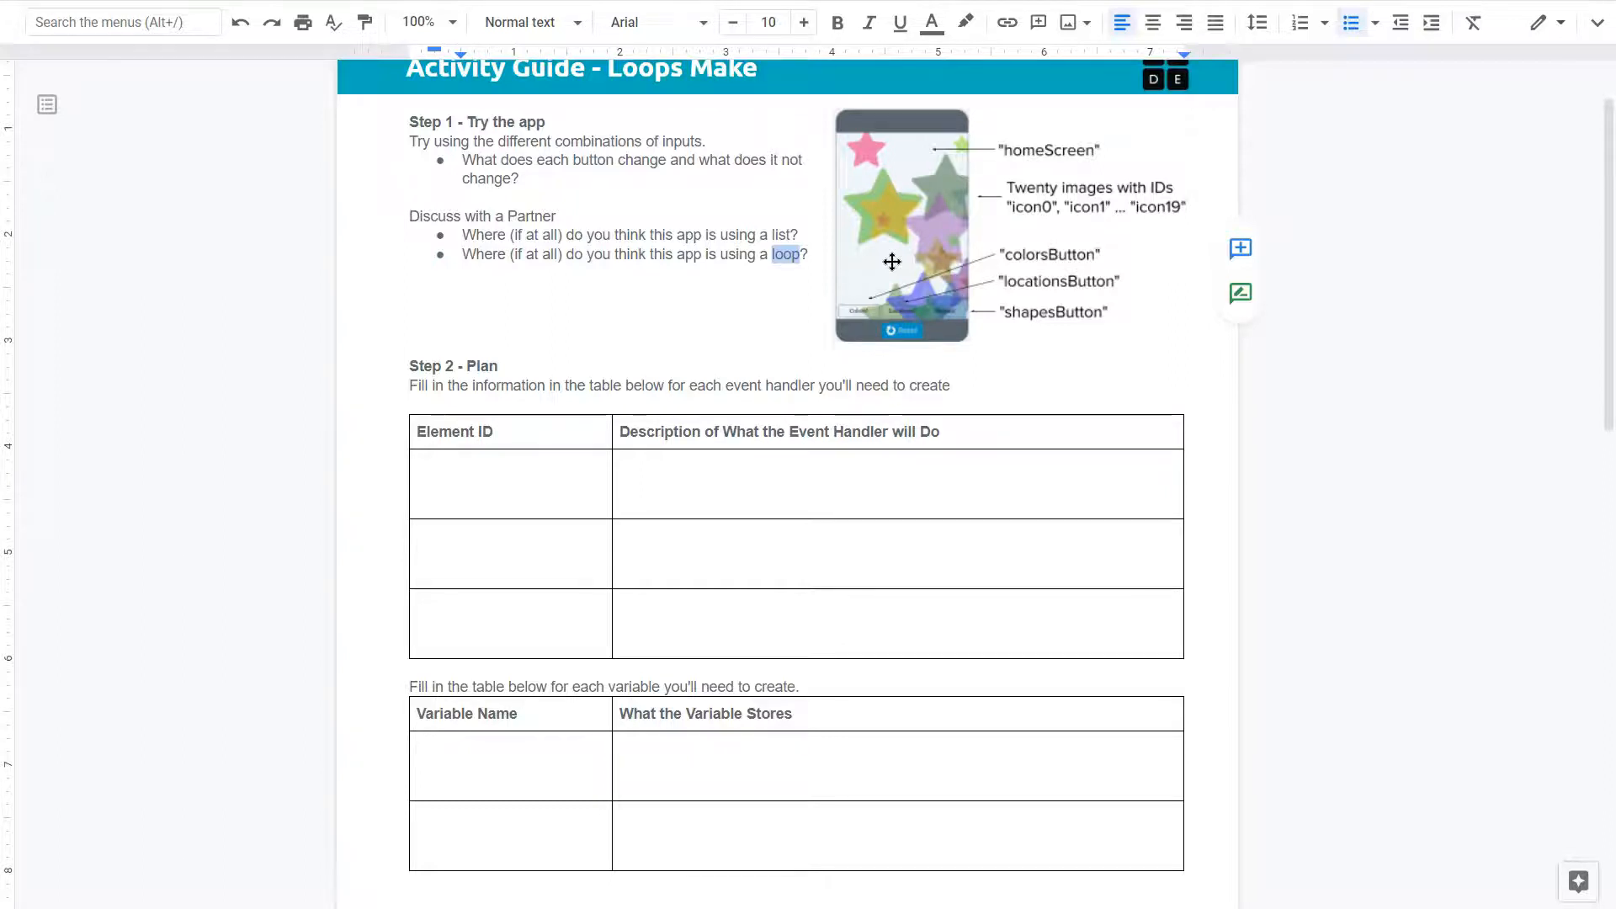
pyautogui.moveTo(1040, 187)
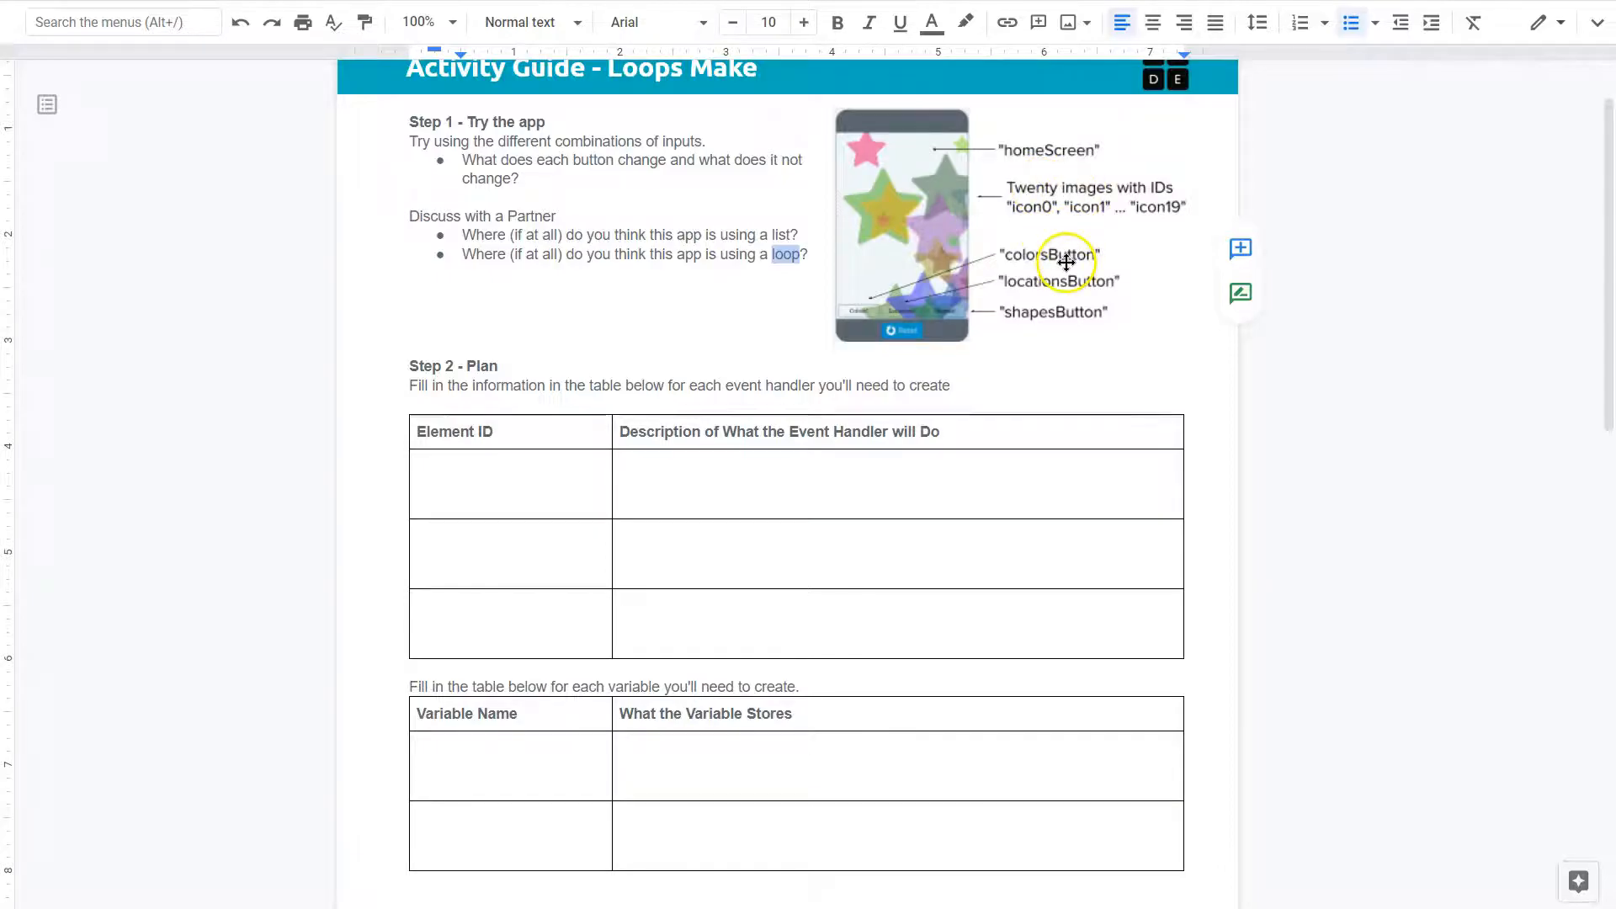
pyautogui.moveTo(595, 391)
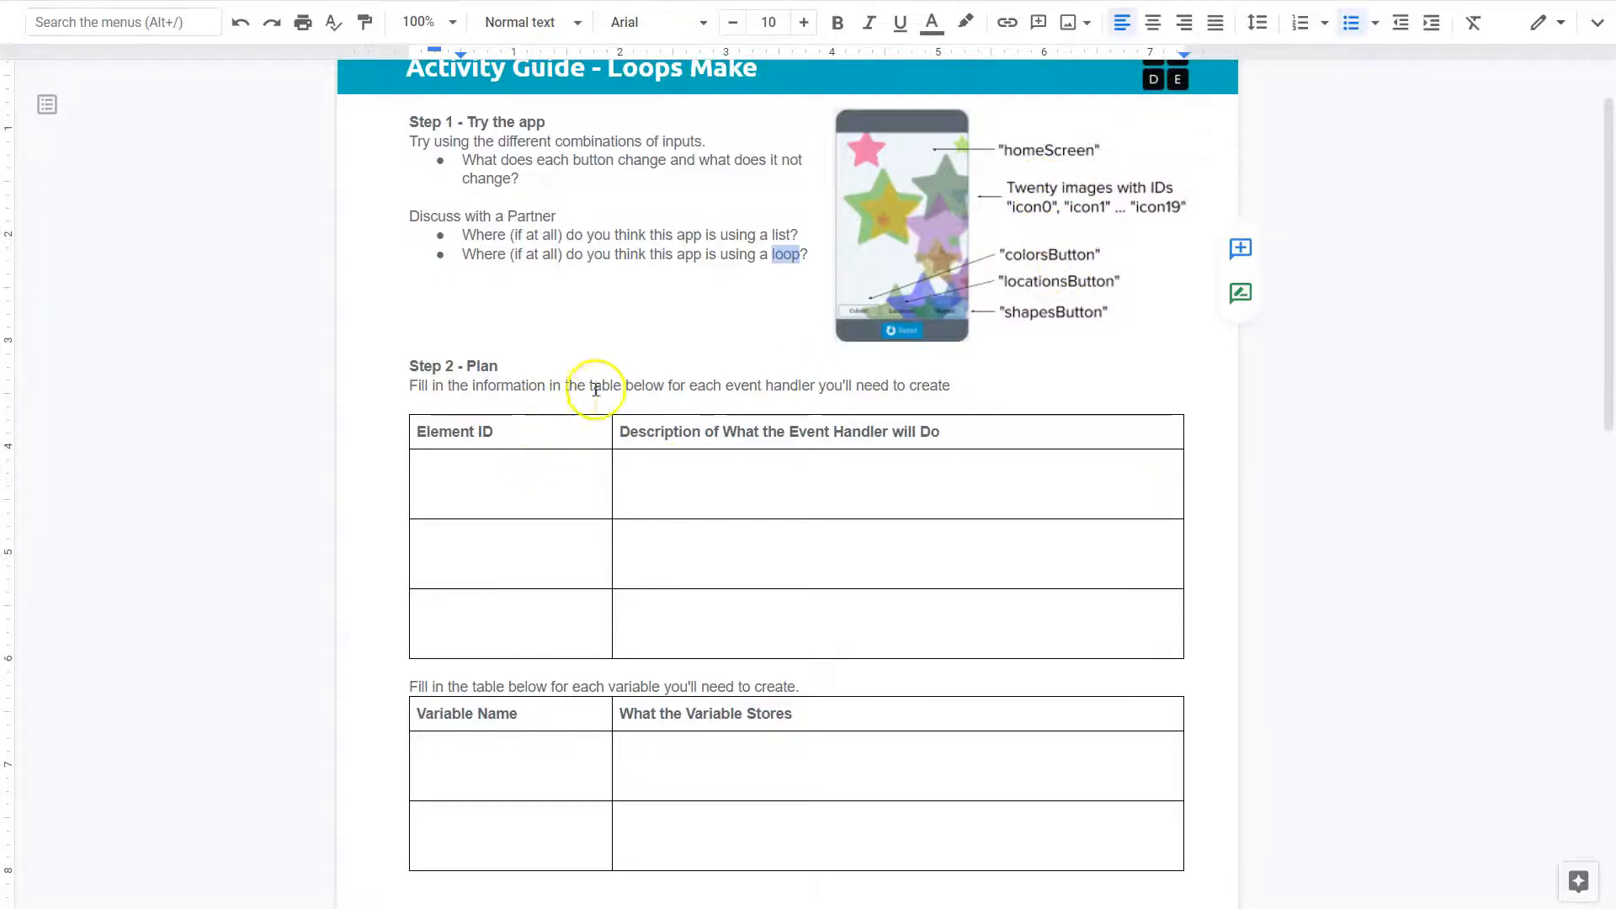
pyautogui.moveTo(872, 378)
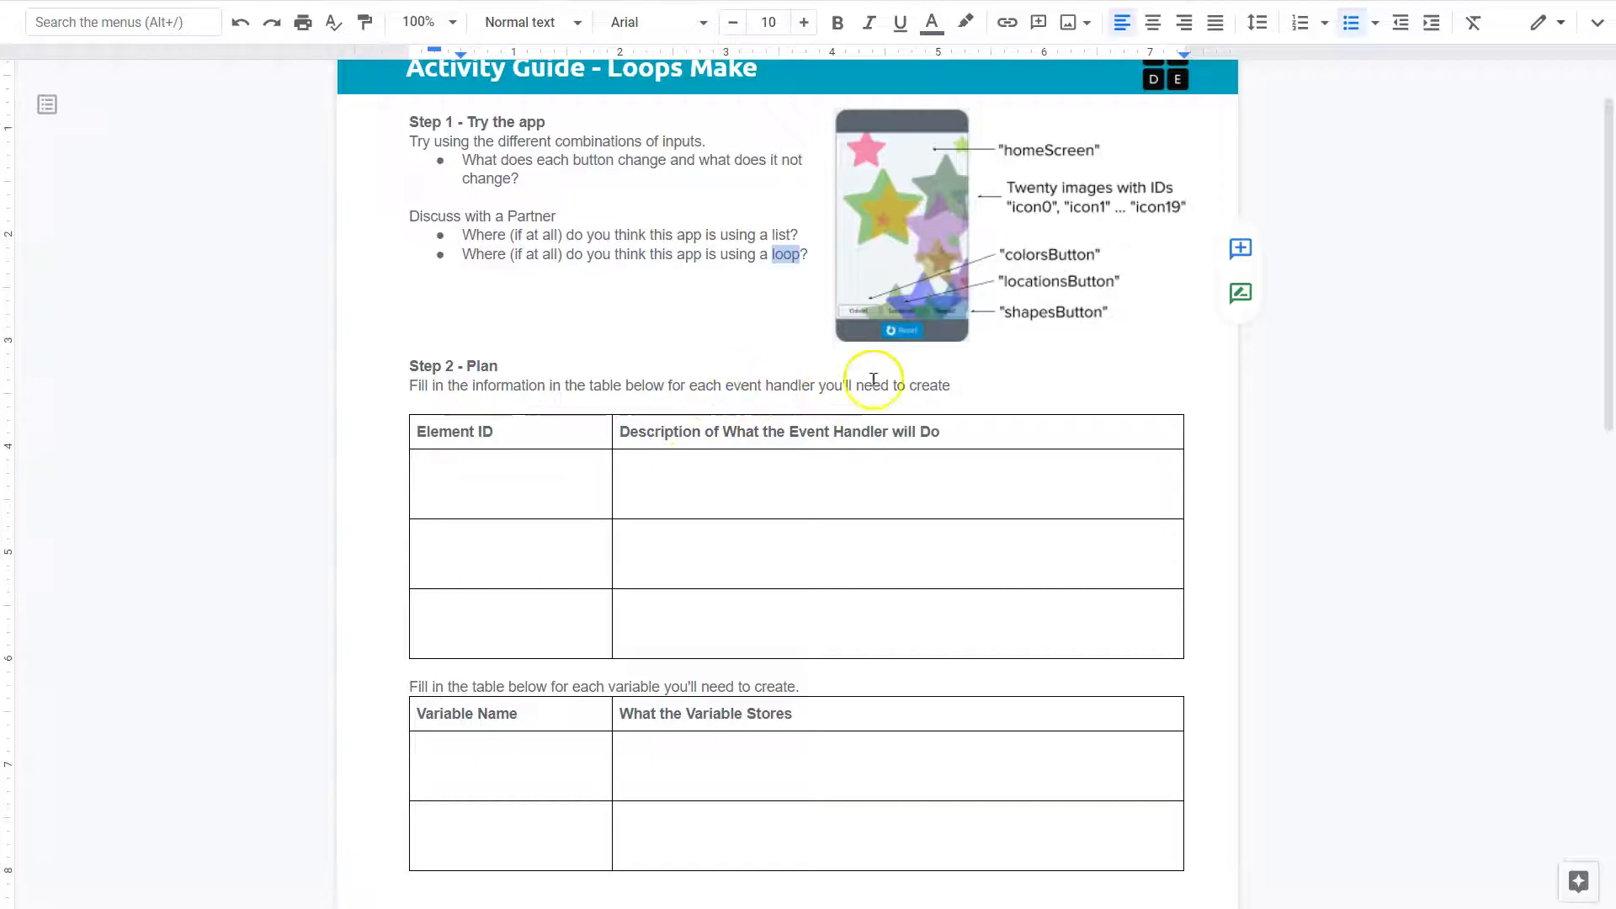
pyautogui.click(483, 476)
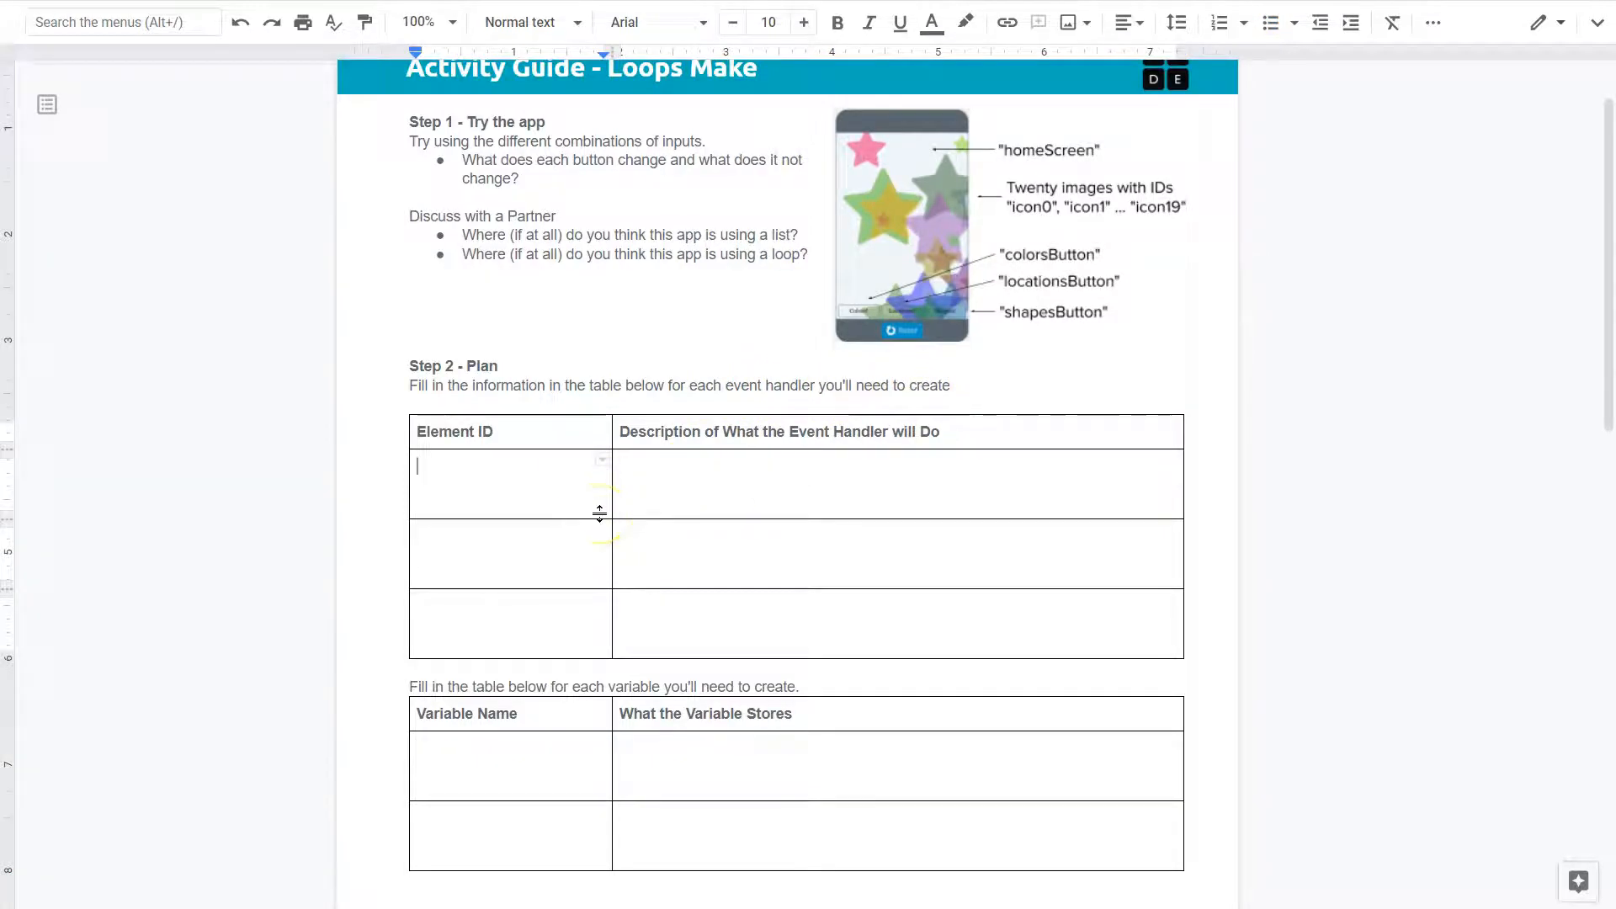
pyautogui.moveTo(658, 491)
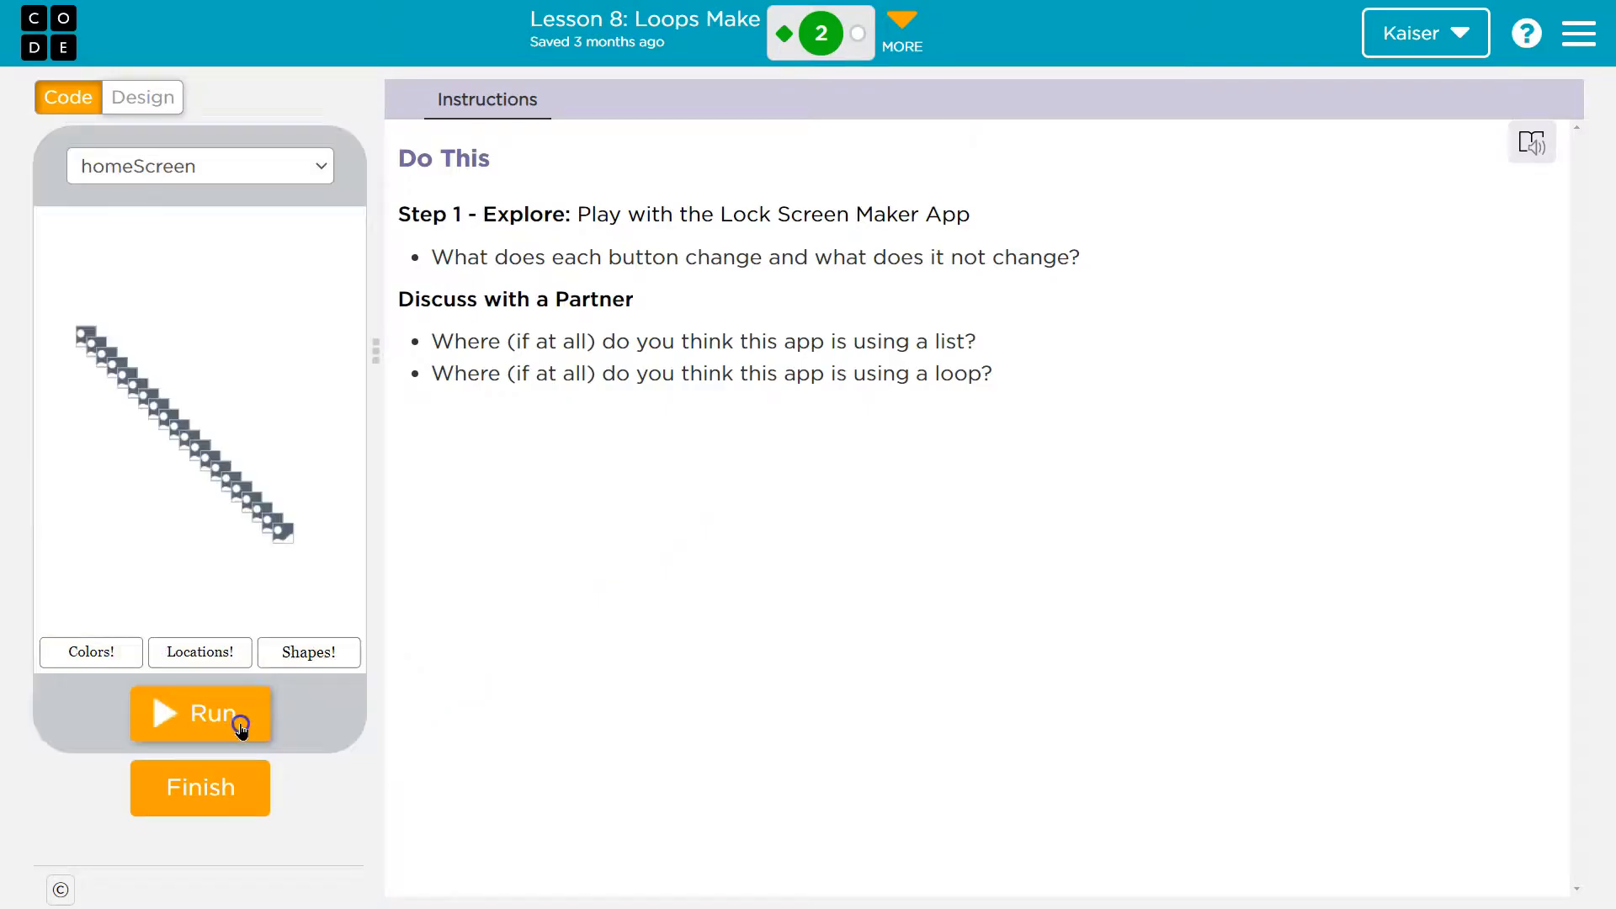
# Rerun the Lock Screen Maker, recolouring the pattern and turning the lightning bolts into scattered hearts.
pyautogui.click(201, 713)
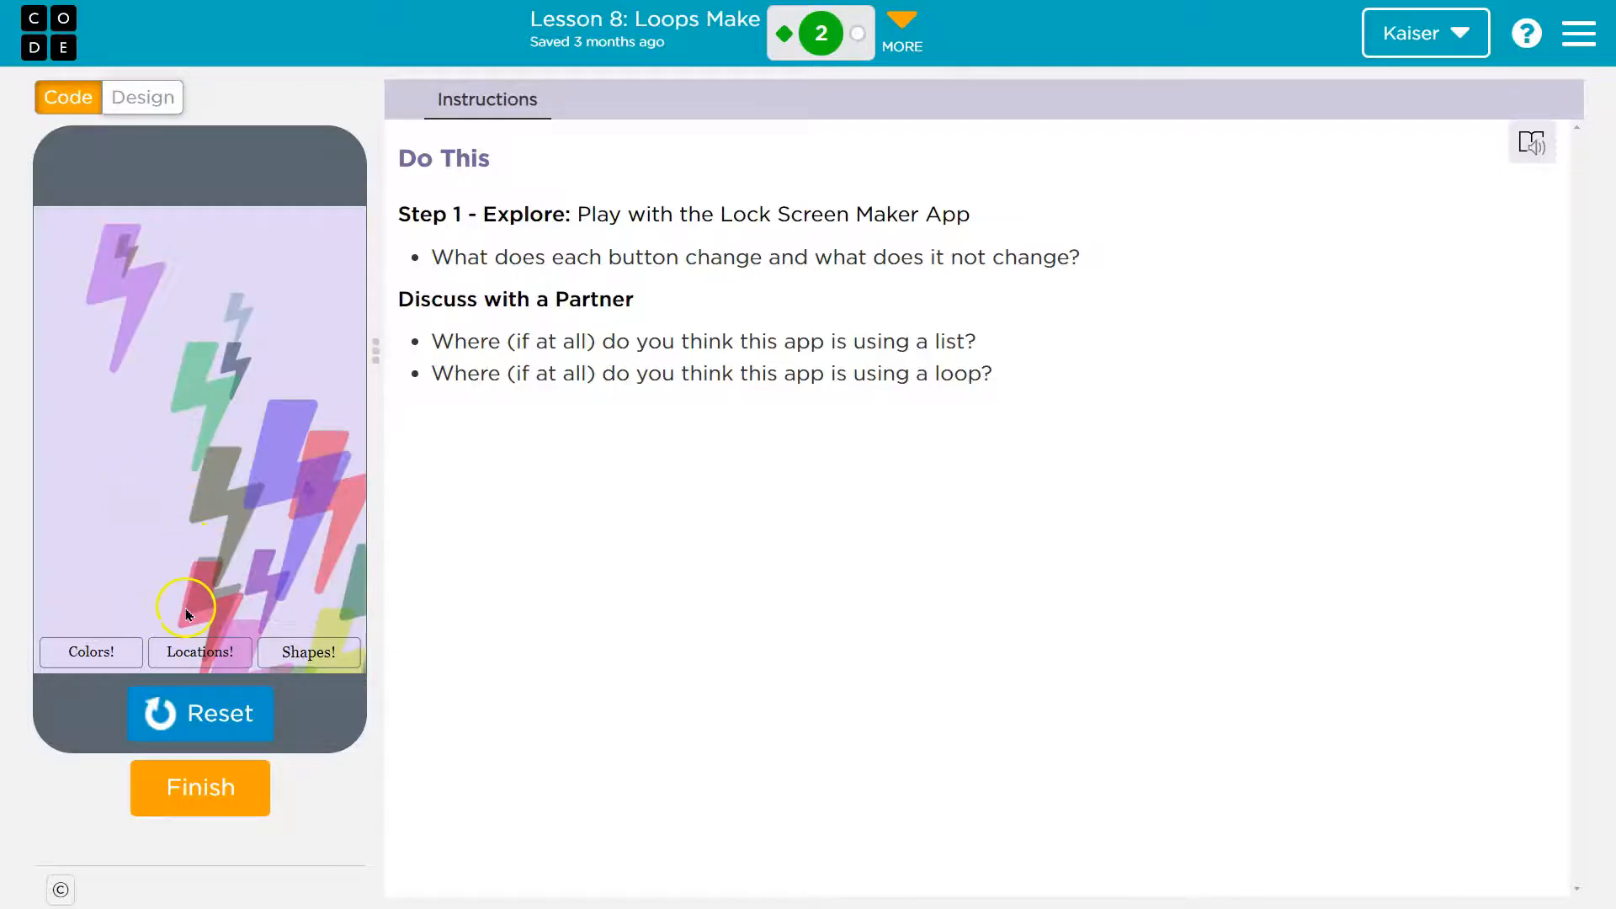
pyautogui.click(91, 651)
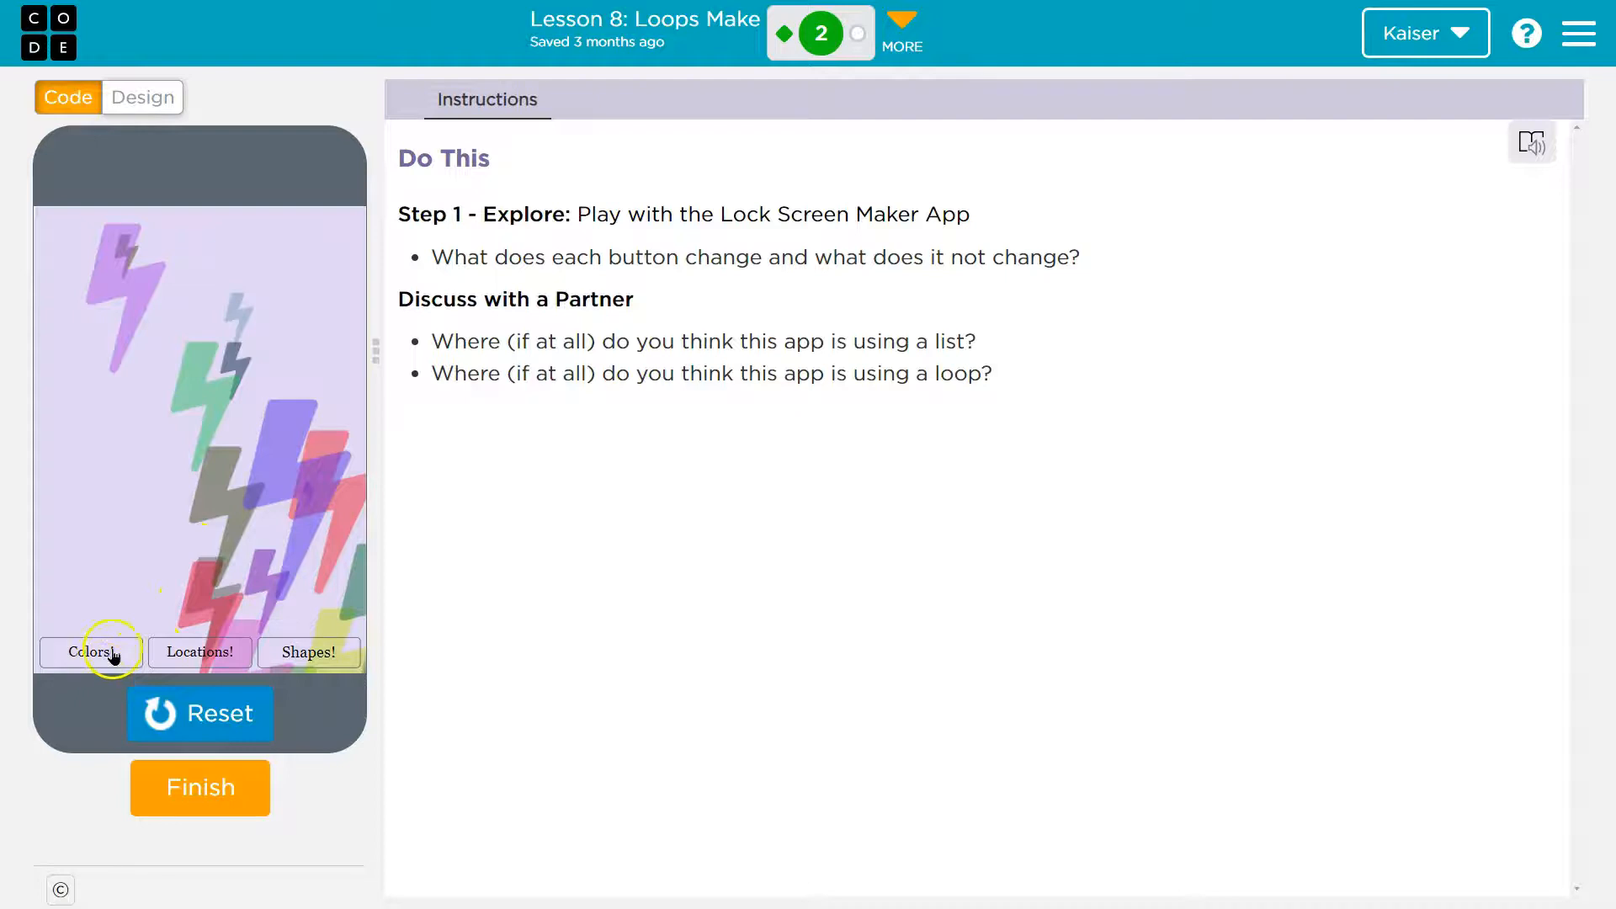
pyautogui.click(91, 651)
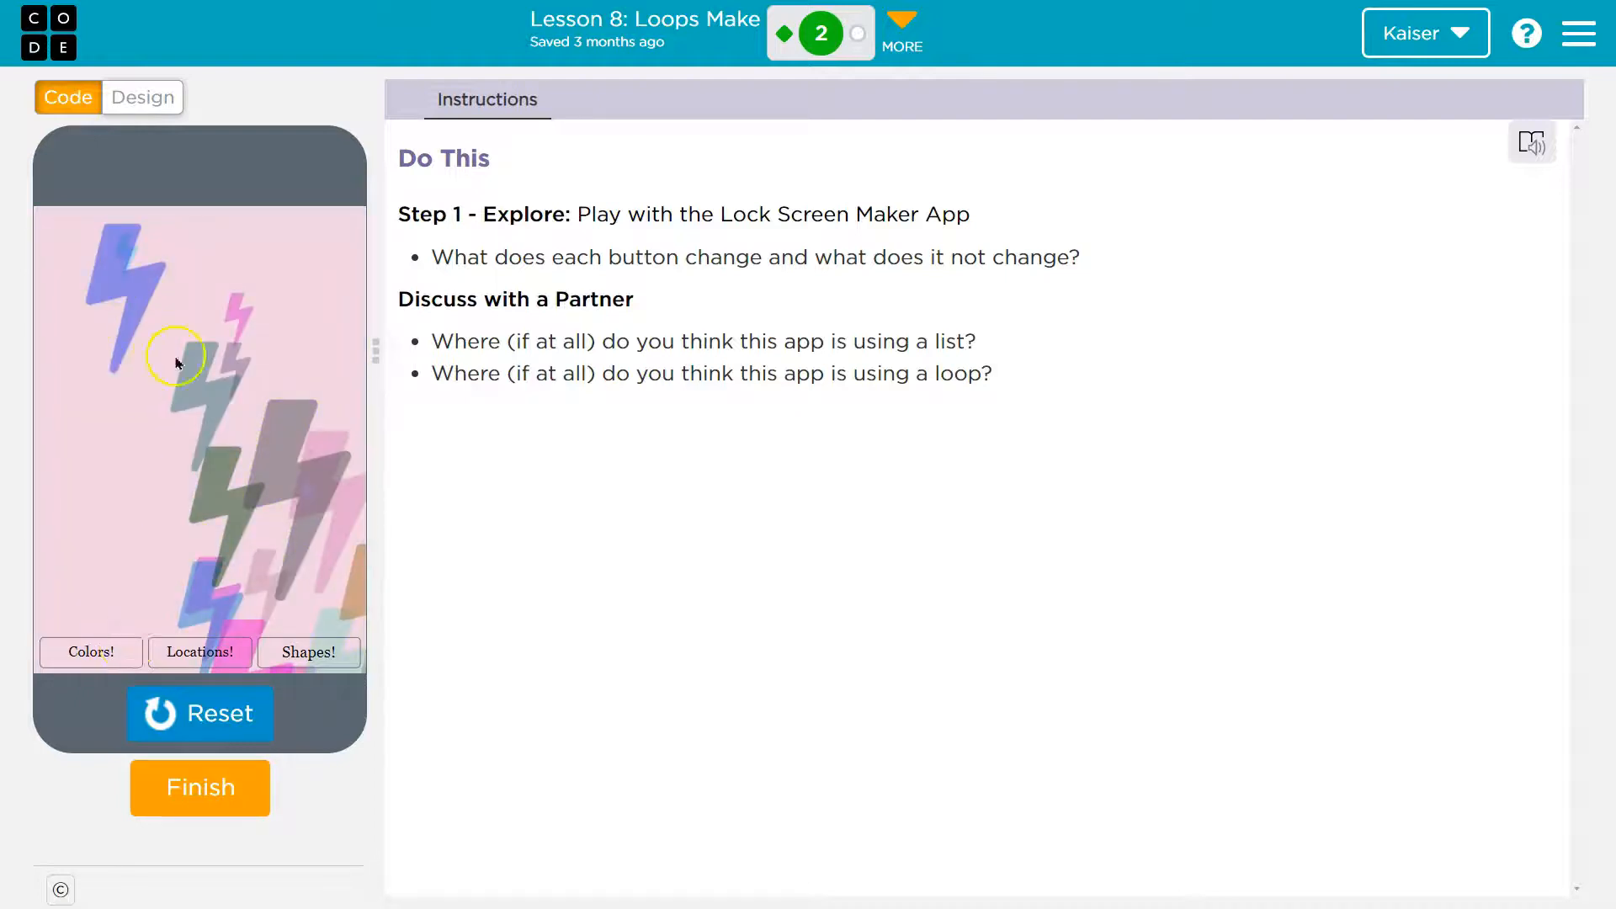
pyautogui.click(308, 653)
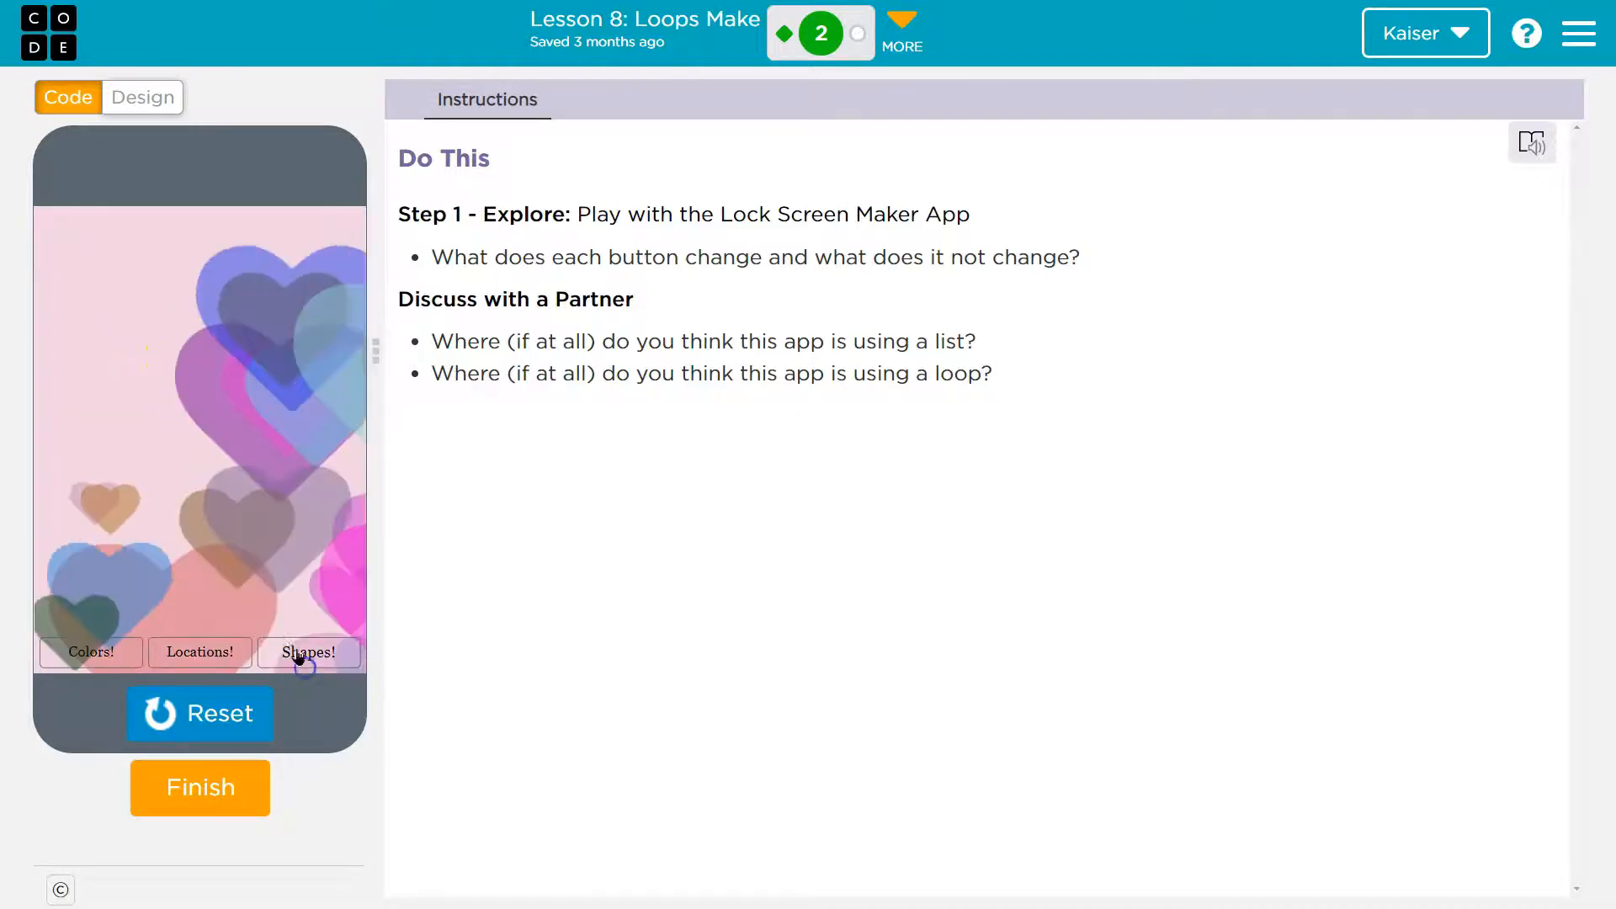
pyautogui.click(198, 651)
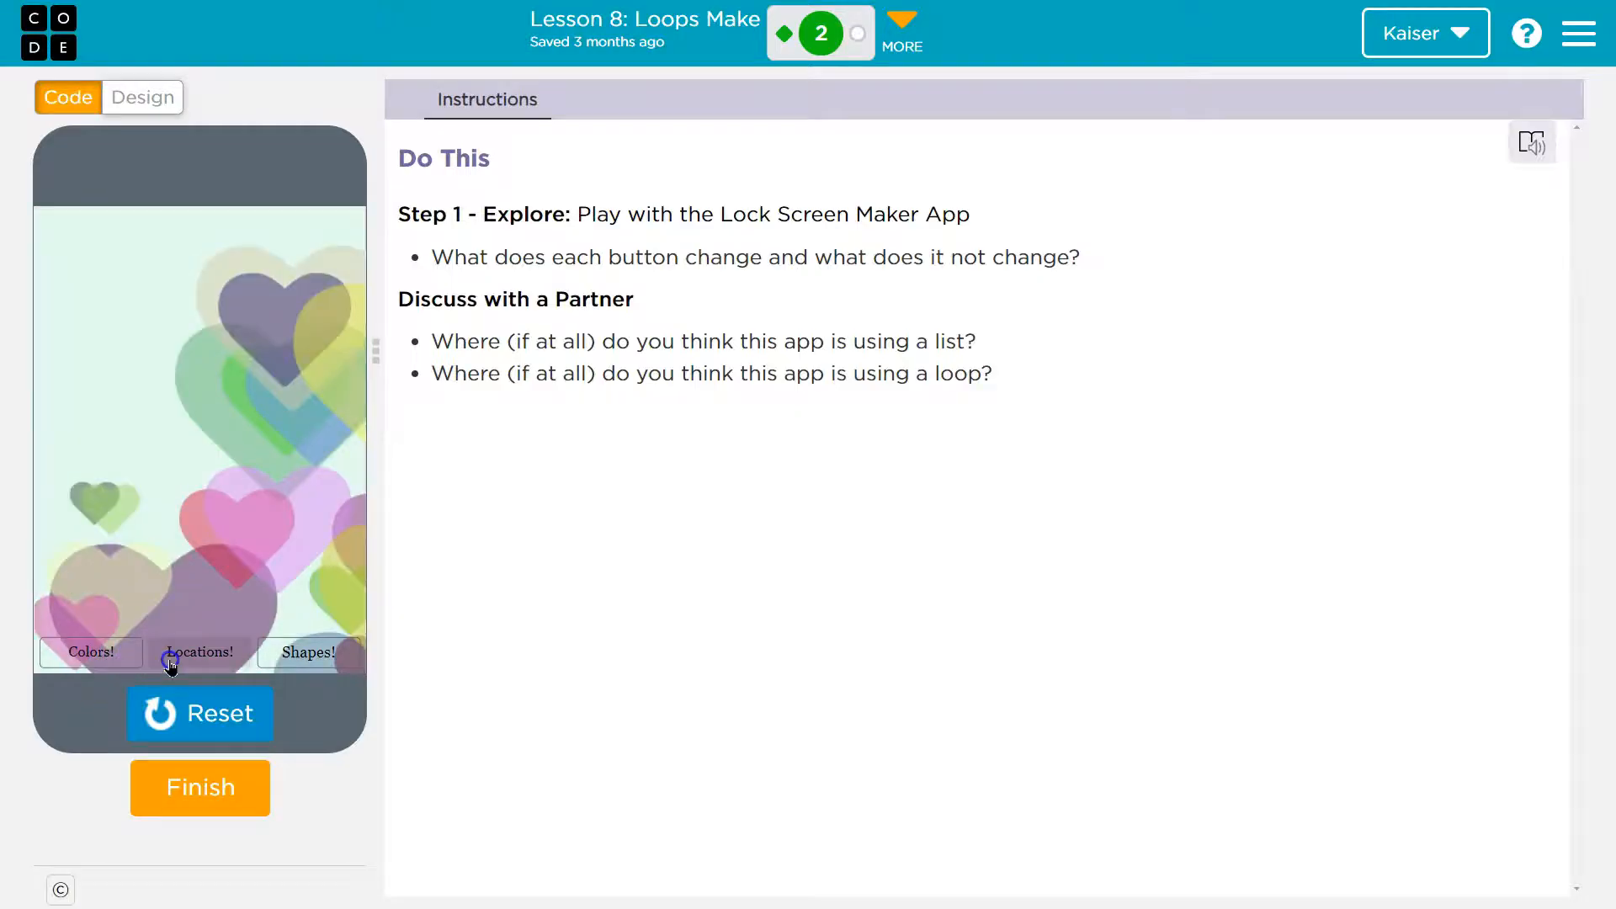
pyautogui.click(310, 651)
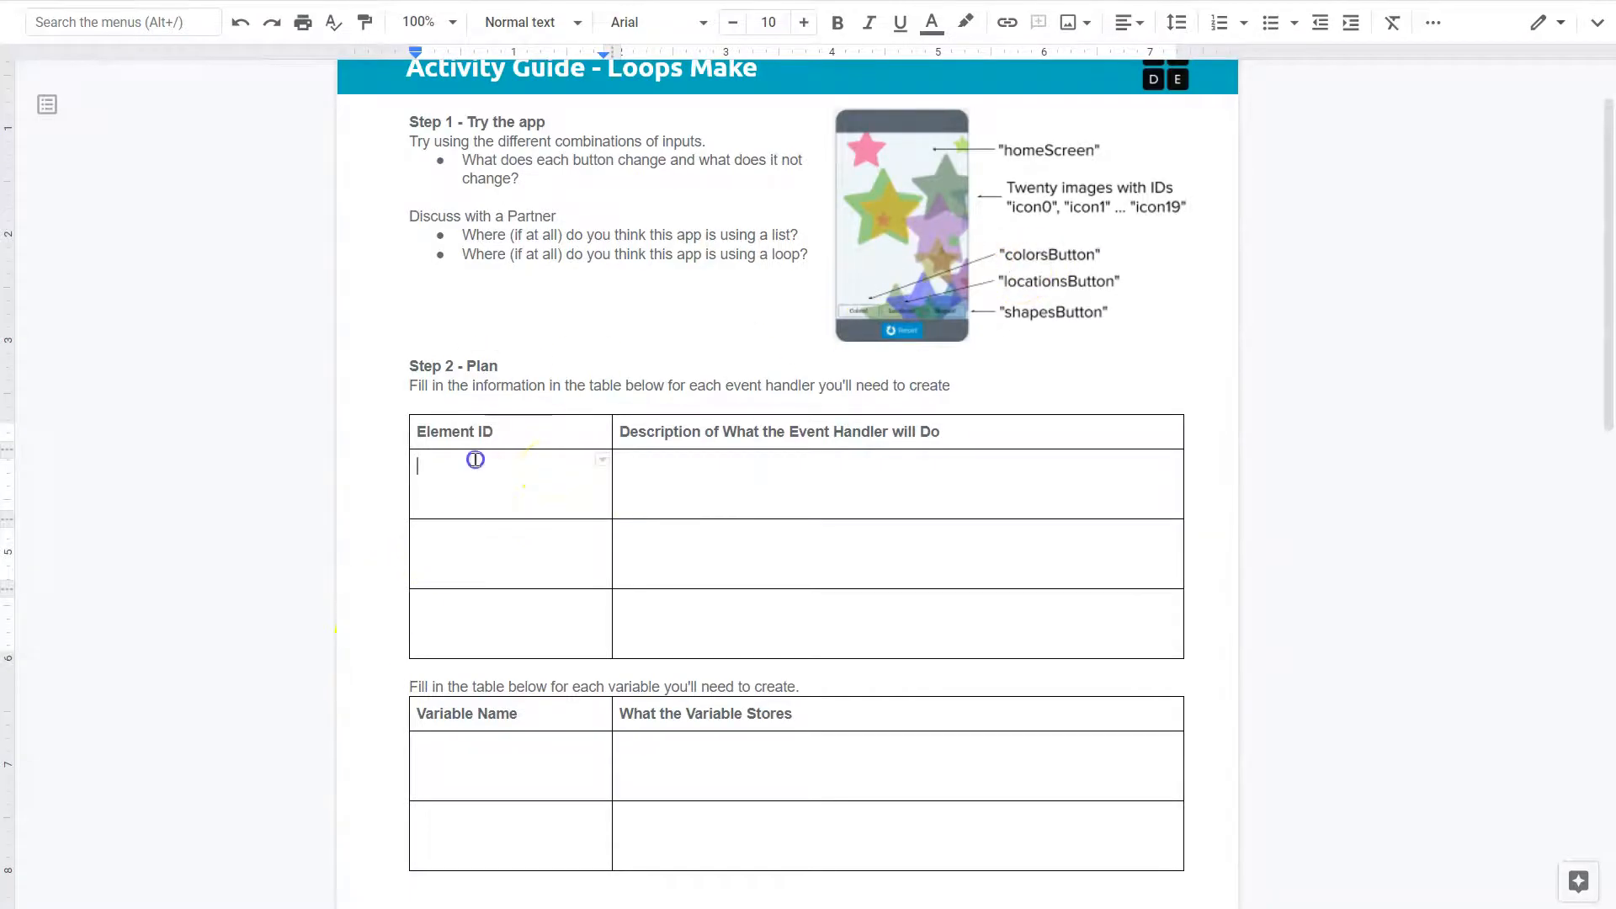
# Enter colorButton in the first Element ID cell and review the tables further down.
pyautogui.write('colorButton')
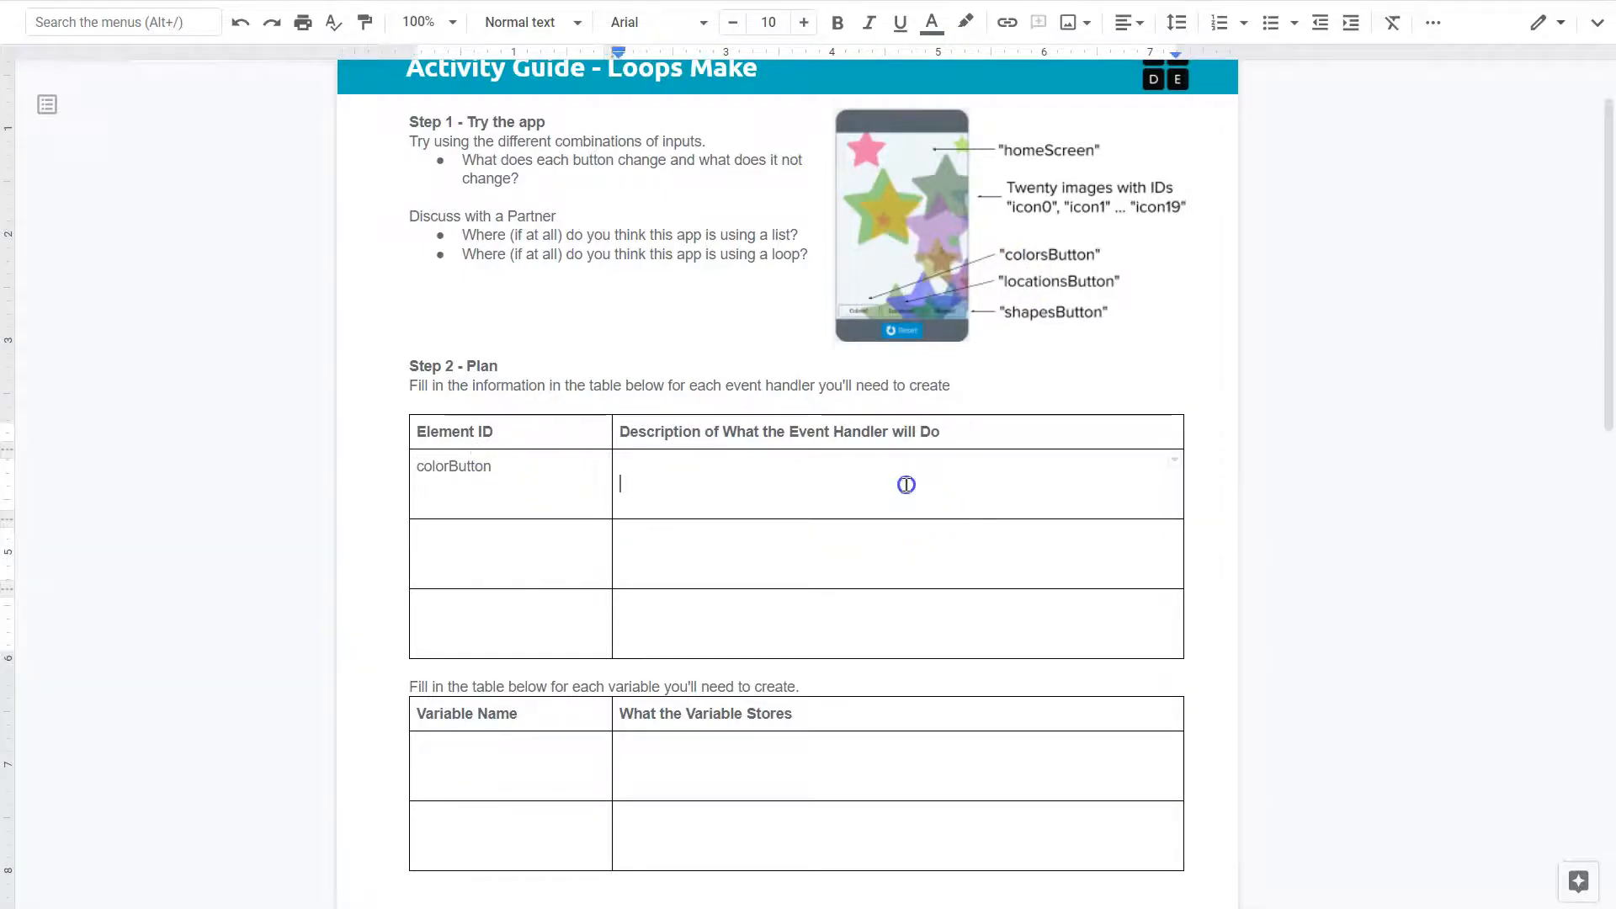
pyautogui.moveTo(1013, 470)
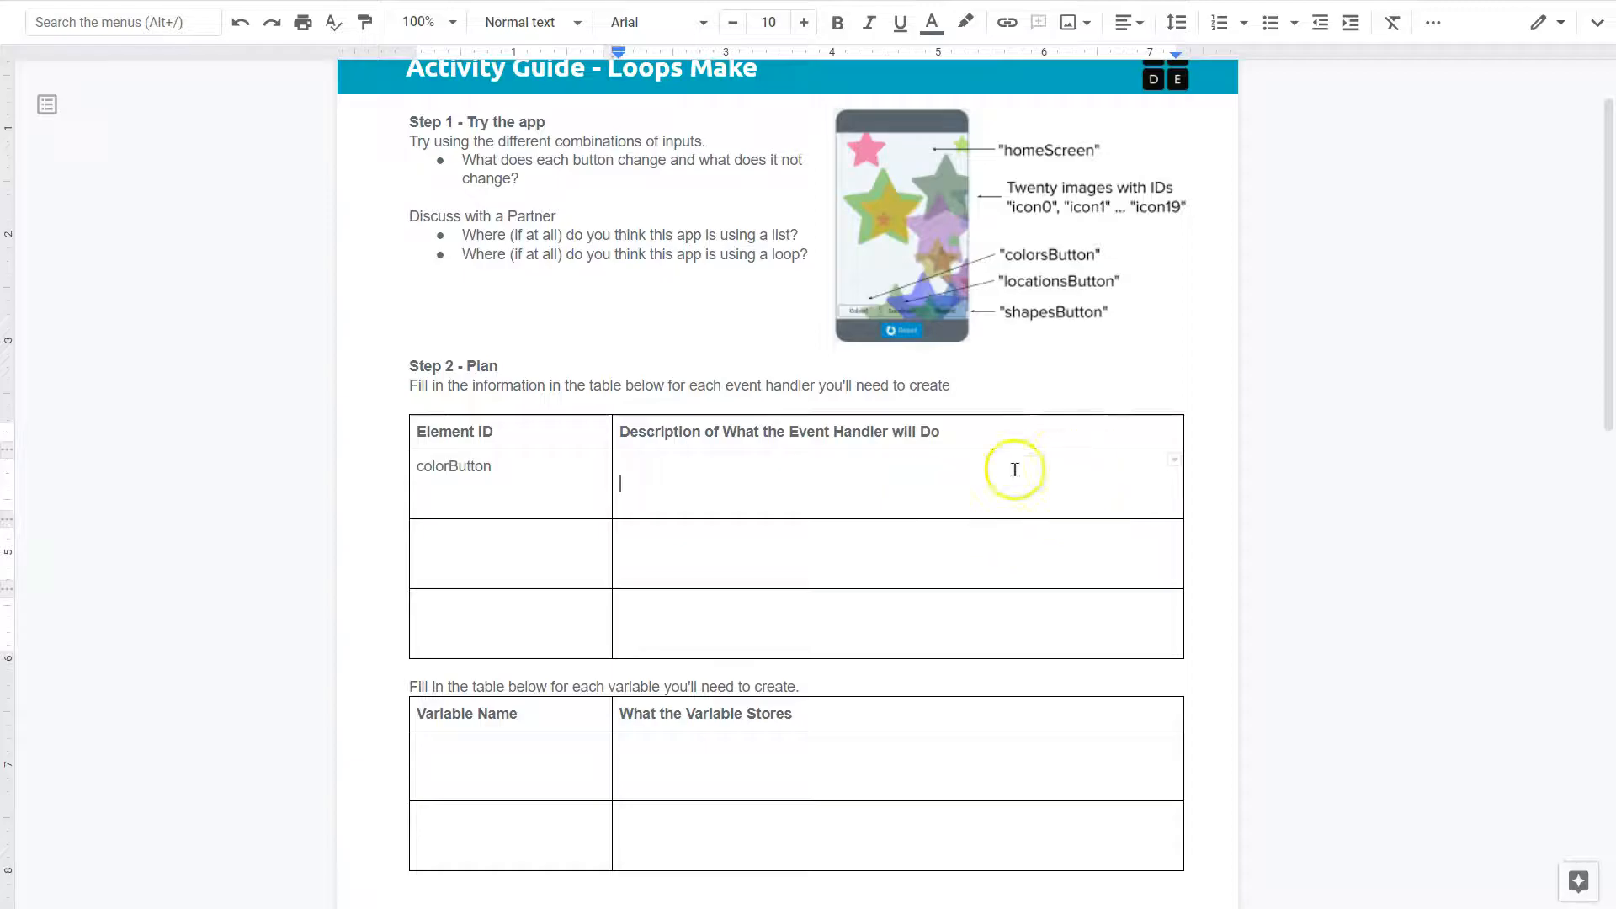
pyautogui.moveTo(957, 478)
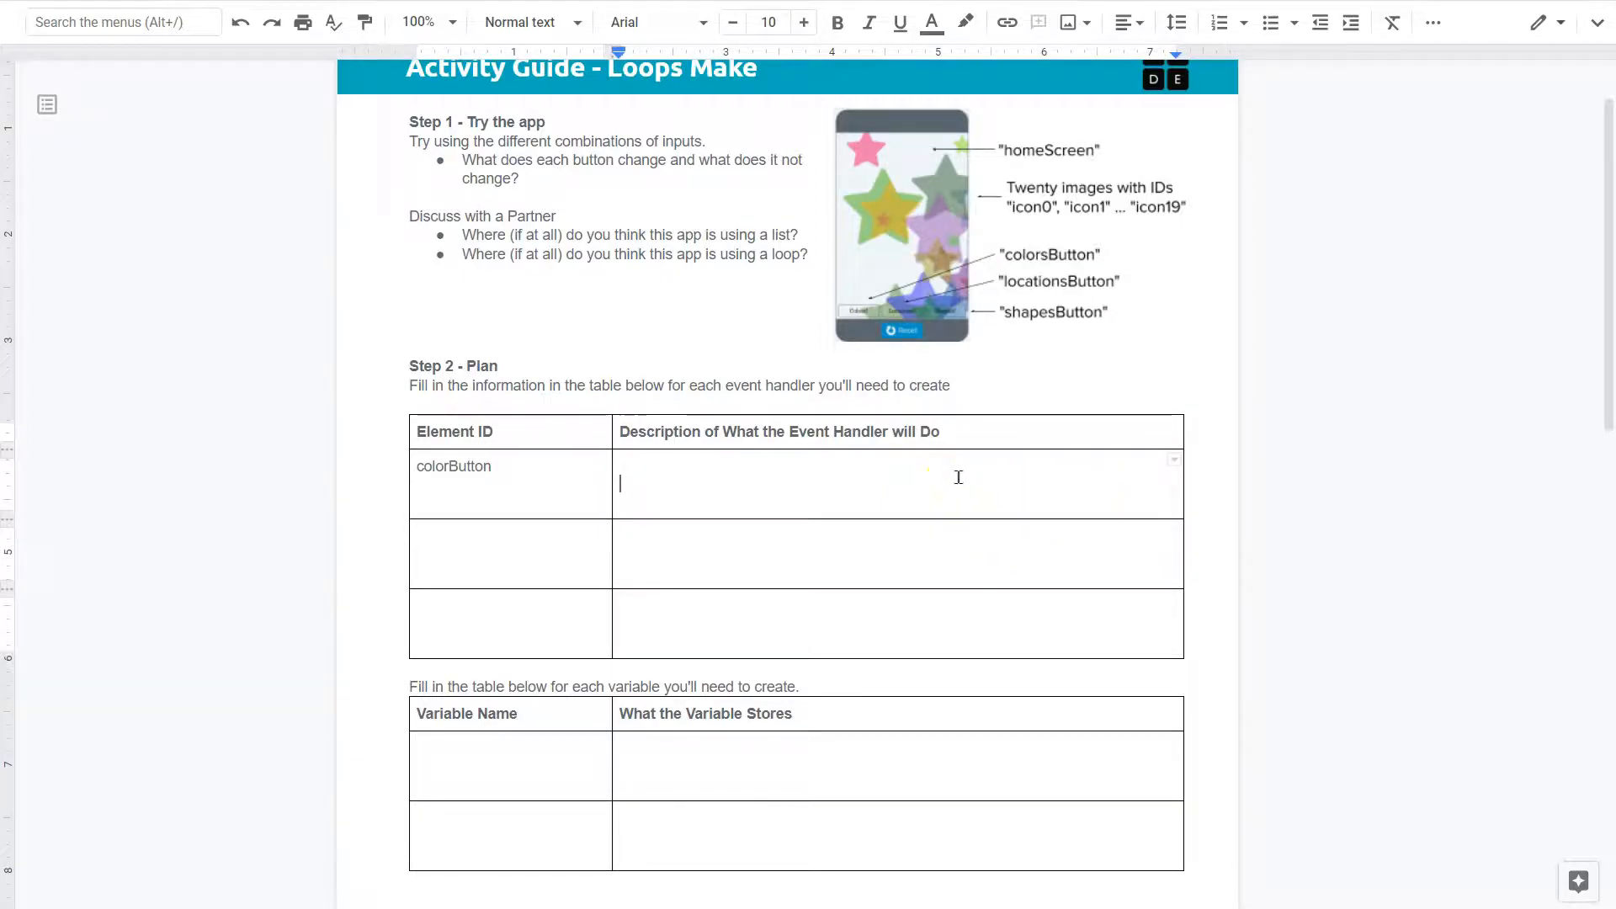
pyautogui.moveTo(604, 512)
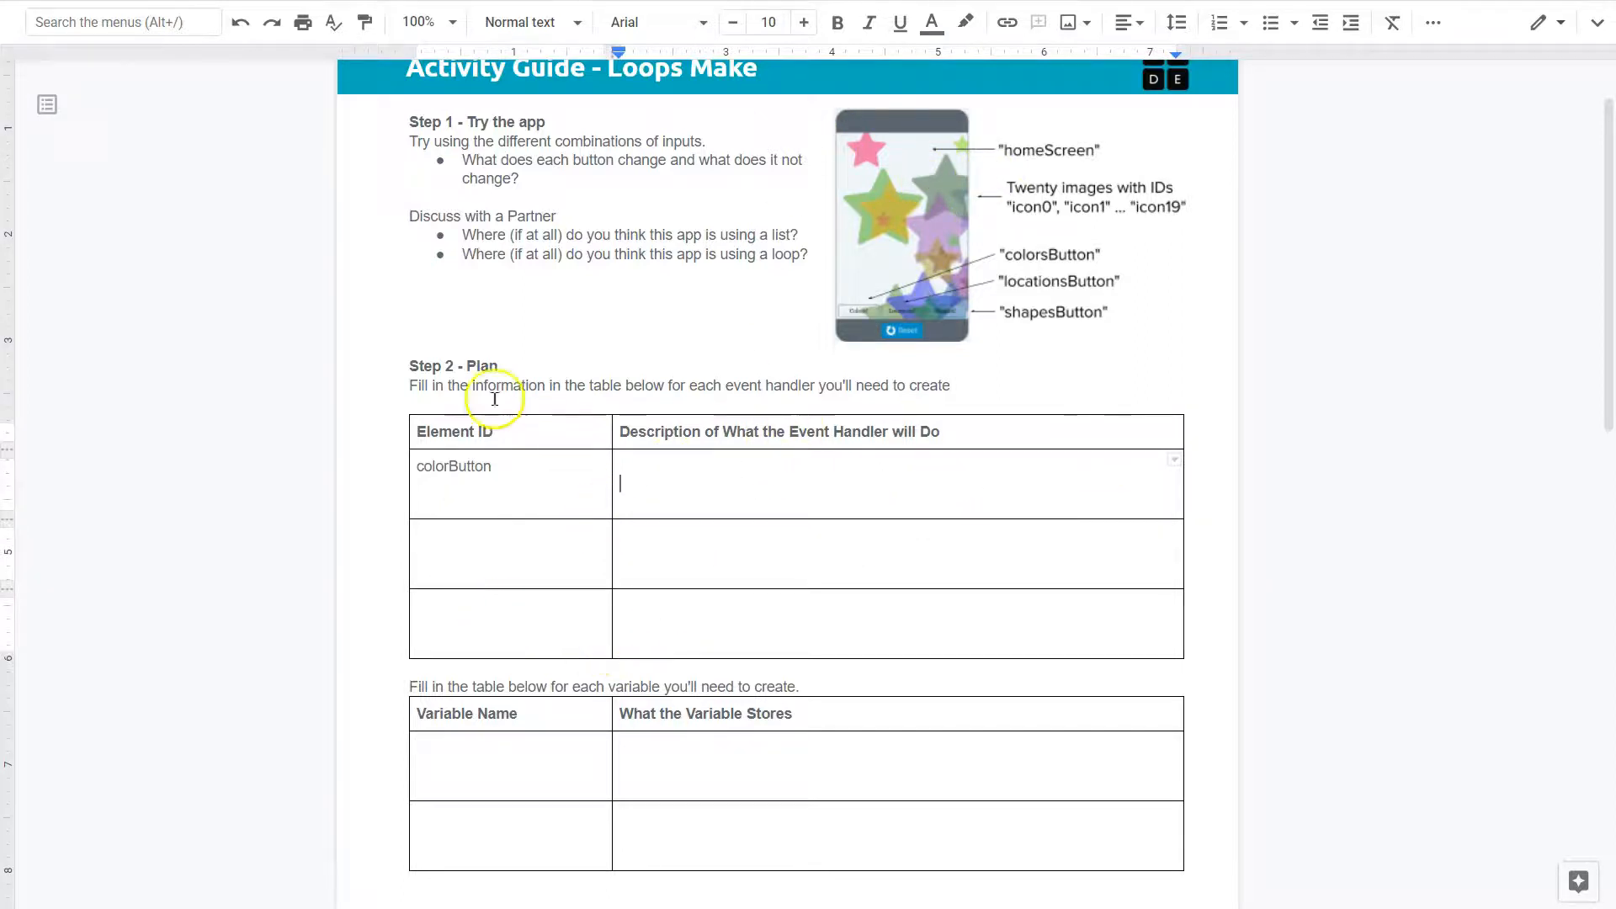
pyautogui.moveTo(686, 628)
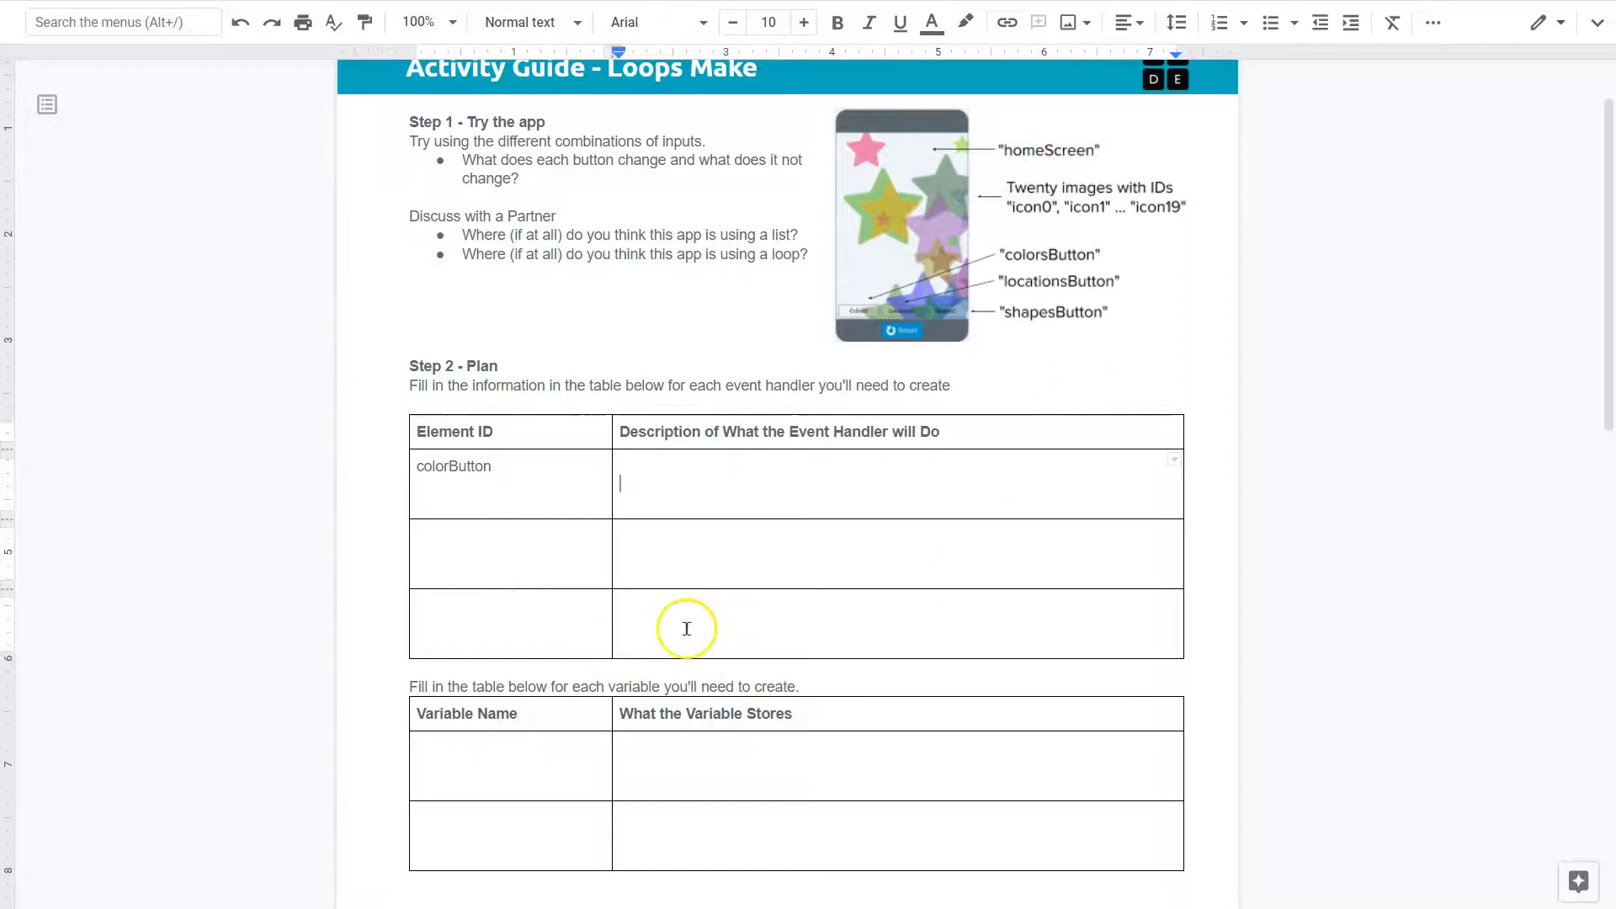
pyautogui.moveTo(573, 547)
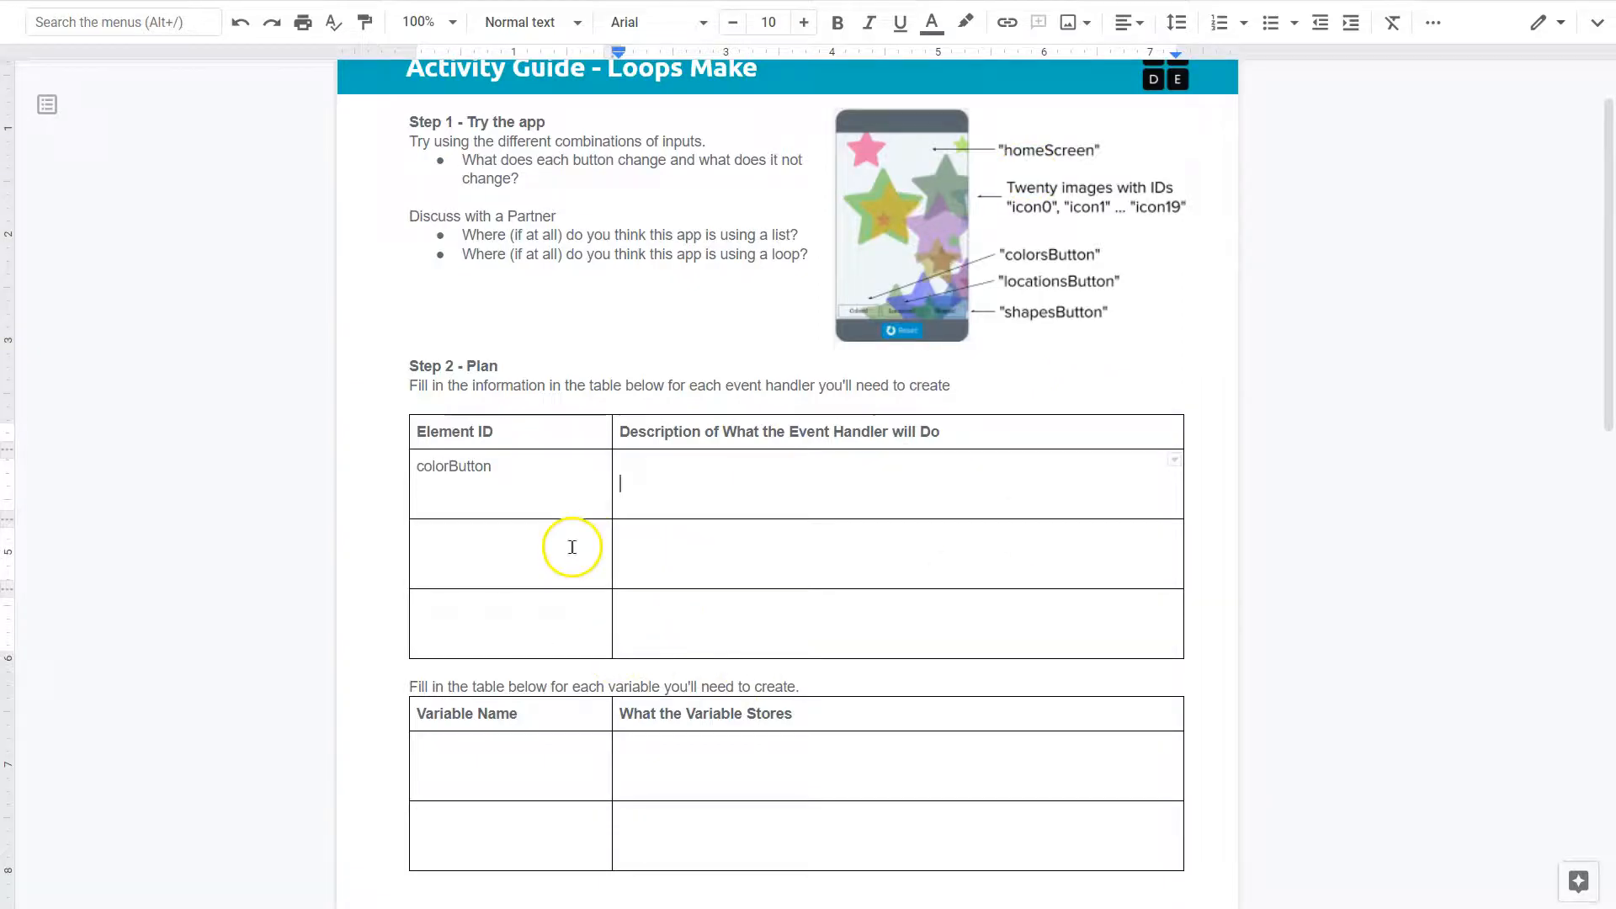
pyautogui.moveTo(959, 340)
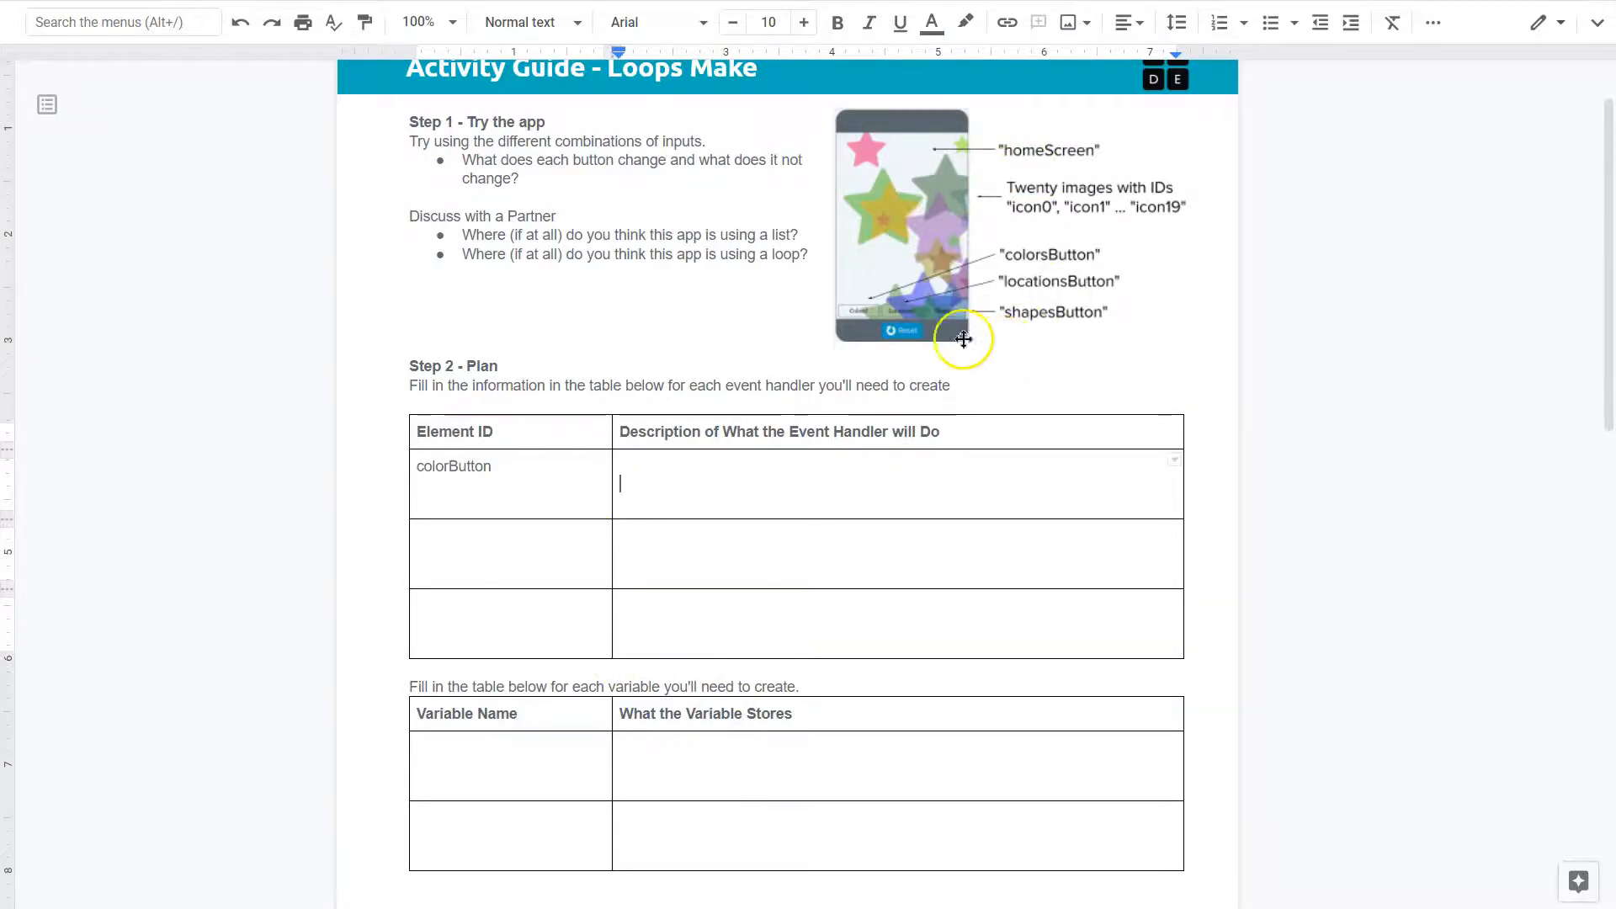
pyautogui.scroll(-3)
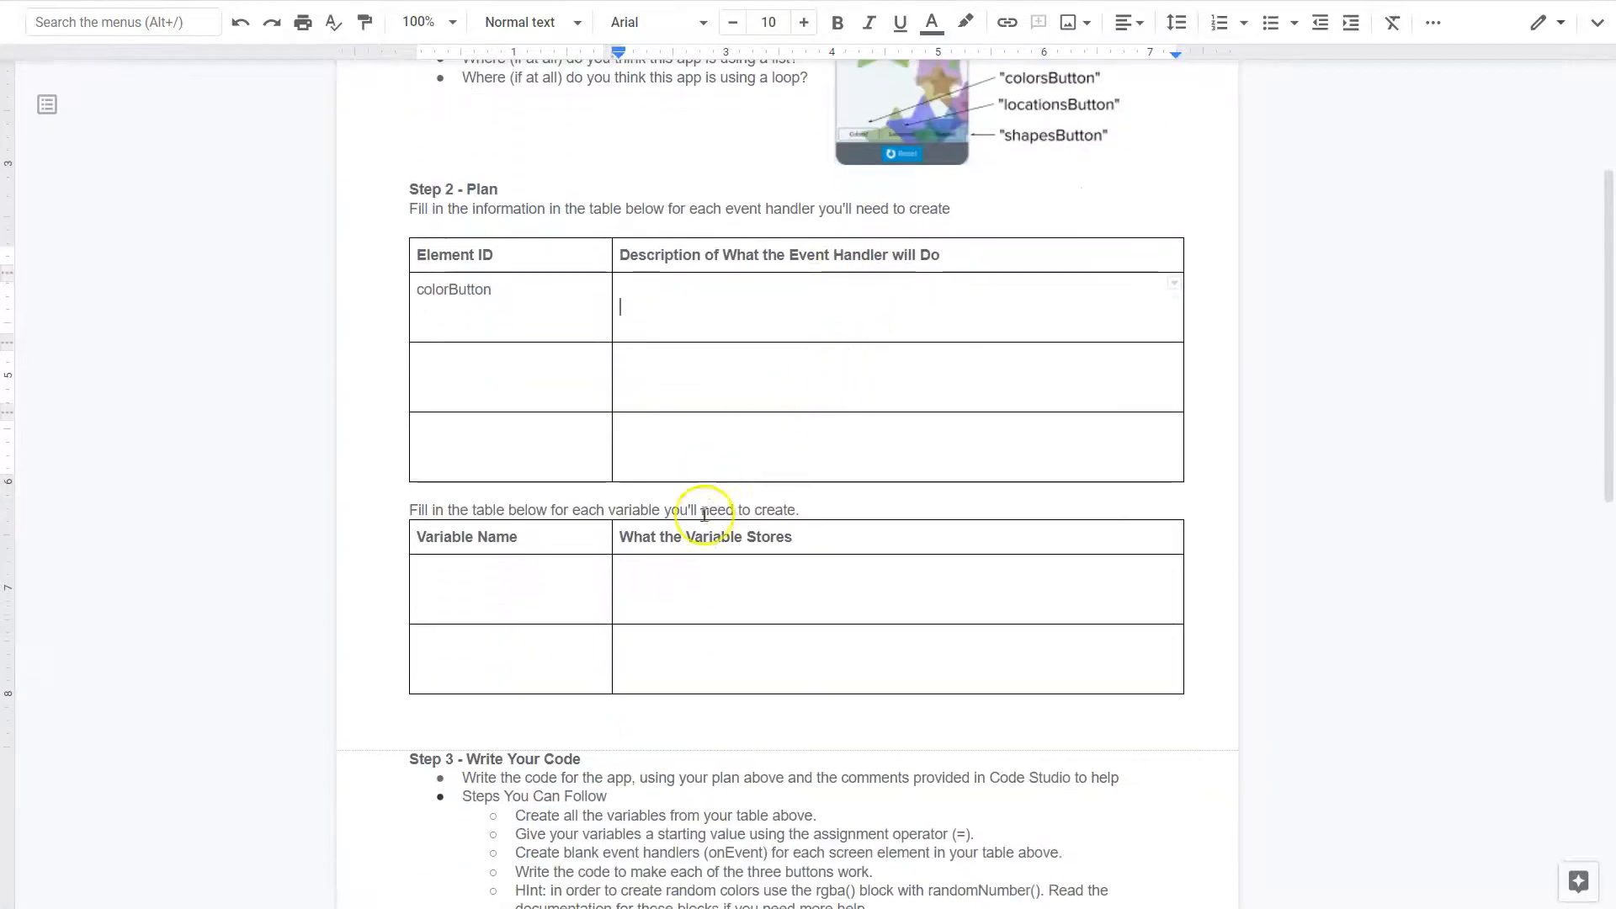
pyautogui.scroll(-3)
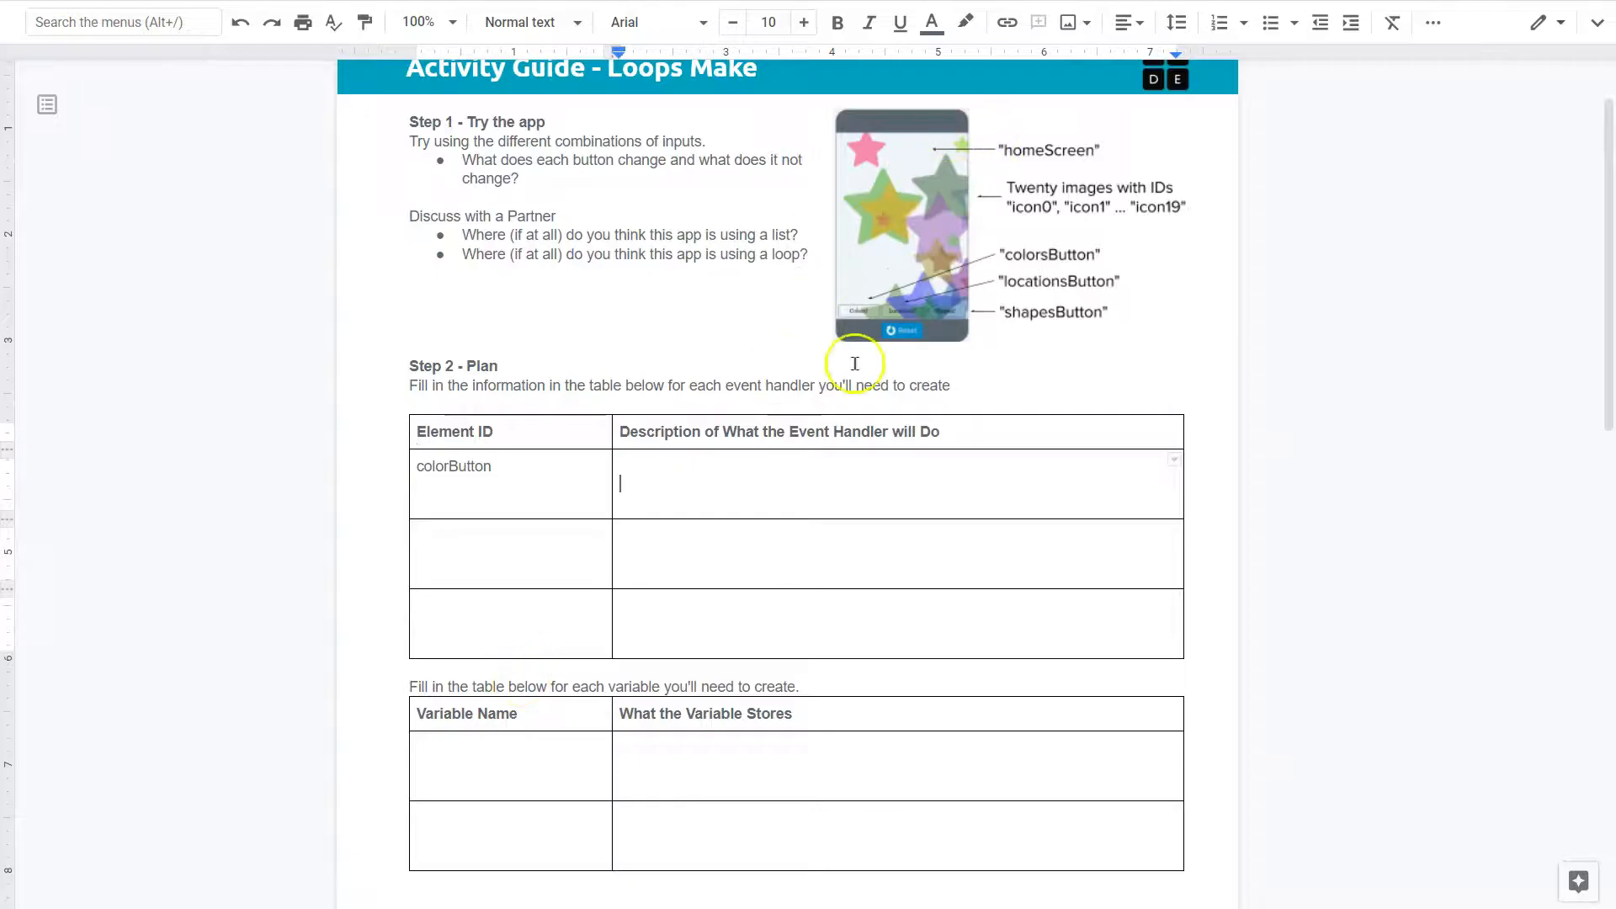
pyautogui.moveTo(1030, 323)
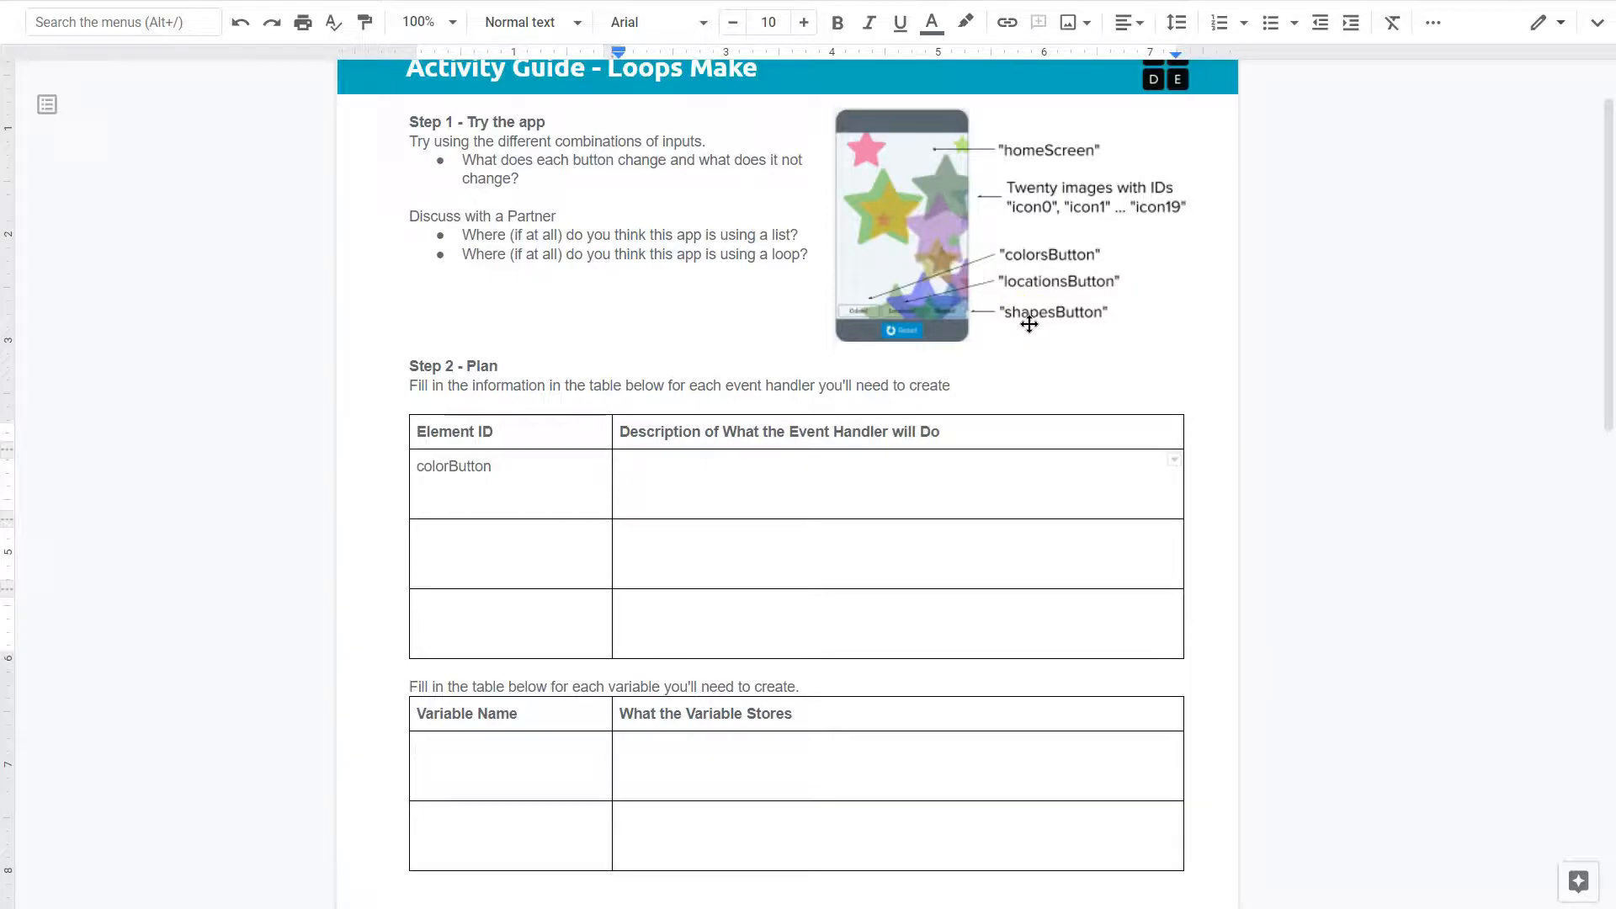
pyautogui.click(630, 483)
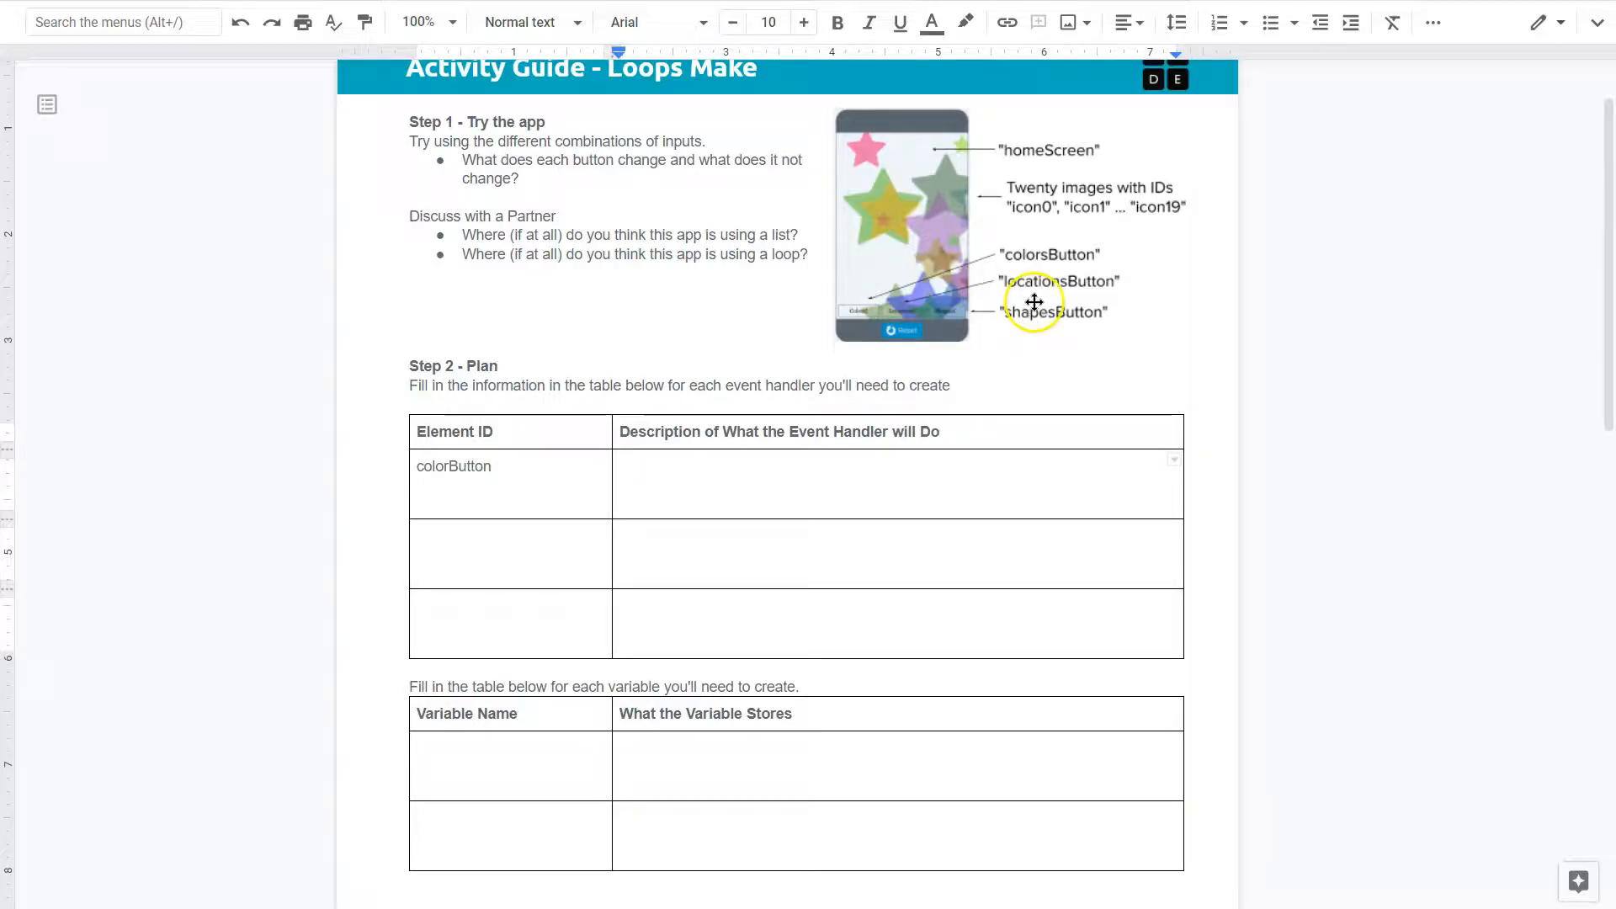
pyautogui.moveTo(1177, 276)
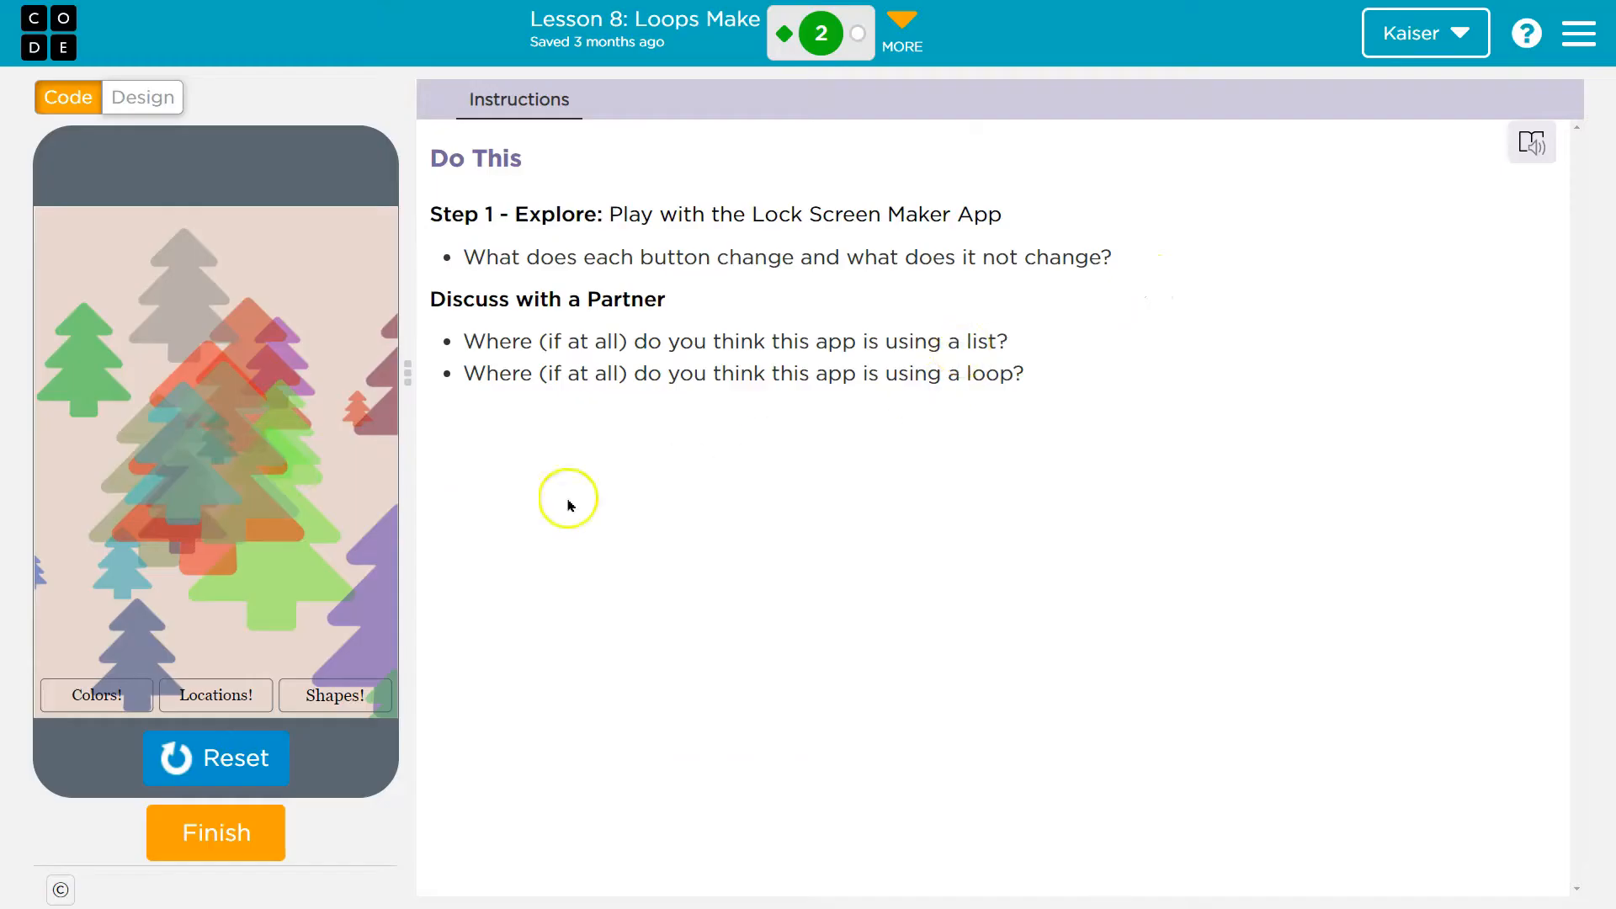
pyautogui.moveTo(444, 710)
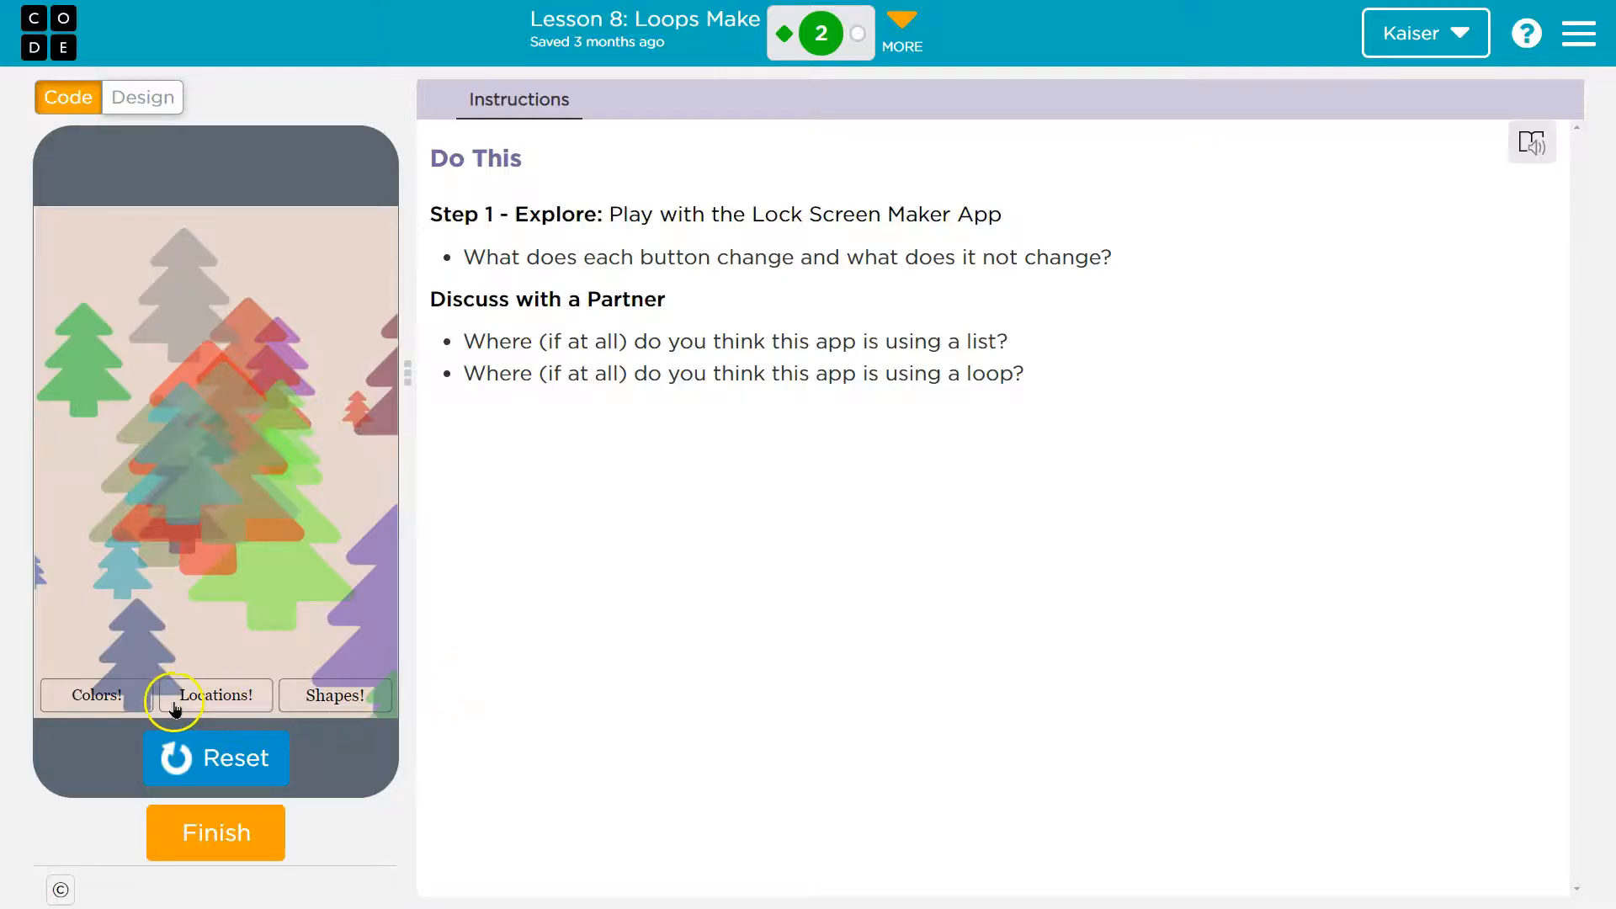
# Recolour and rearrange the tree icons, then switch them to stars in new sizes and positions.
pyautogui.click(98, 695)
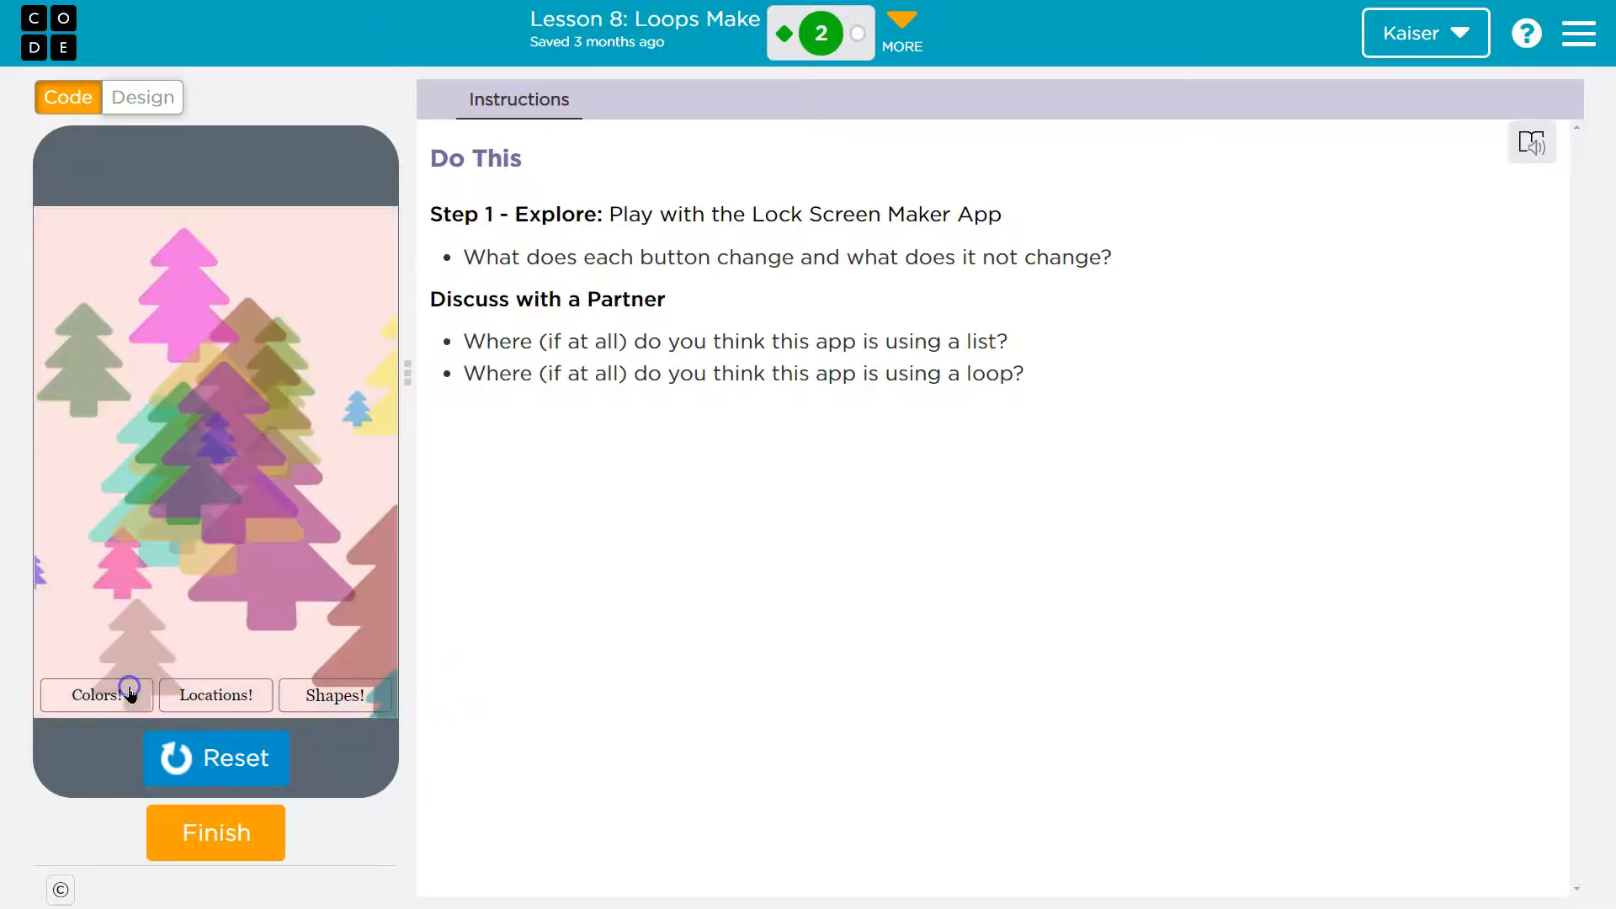
pyautogui.click(96, 695)
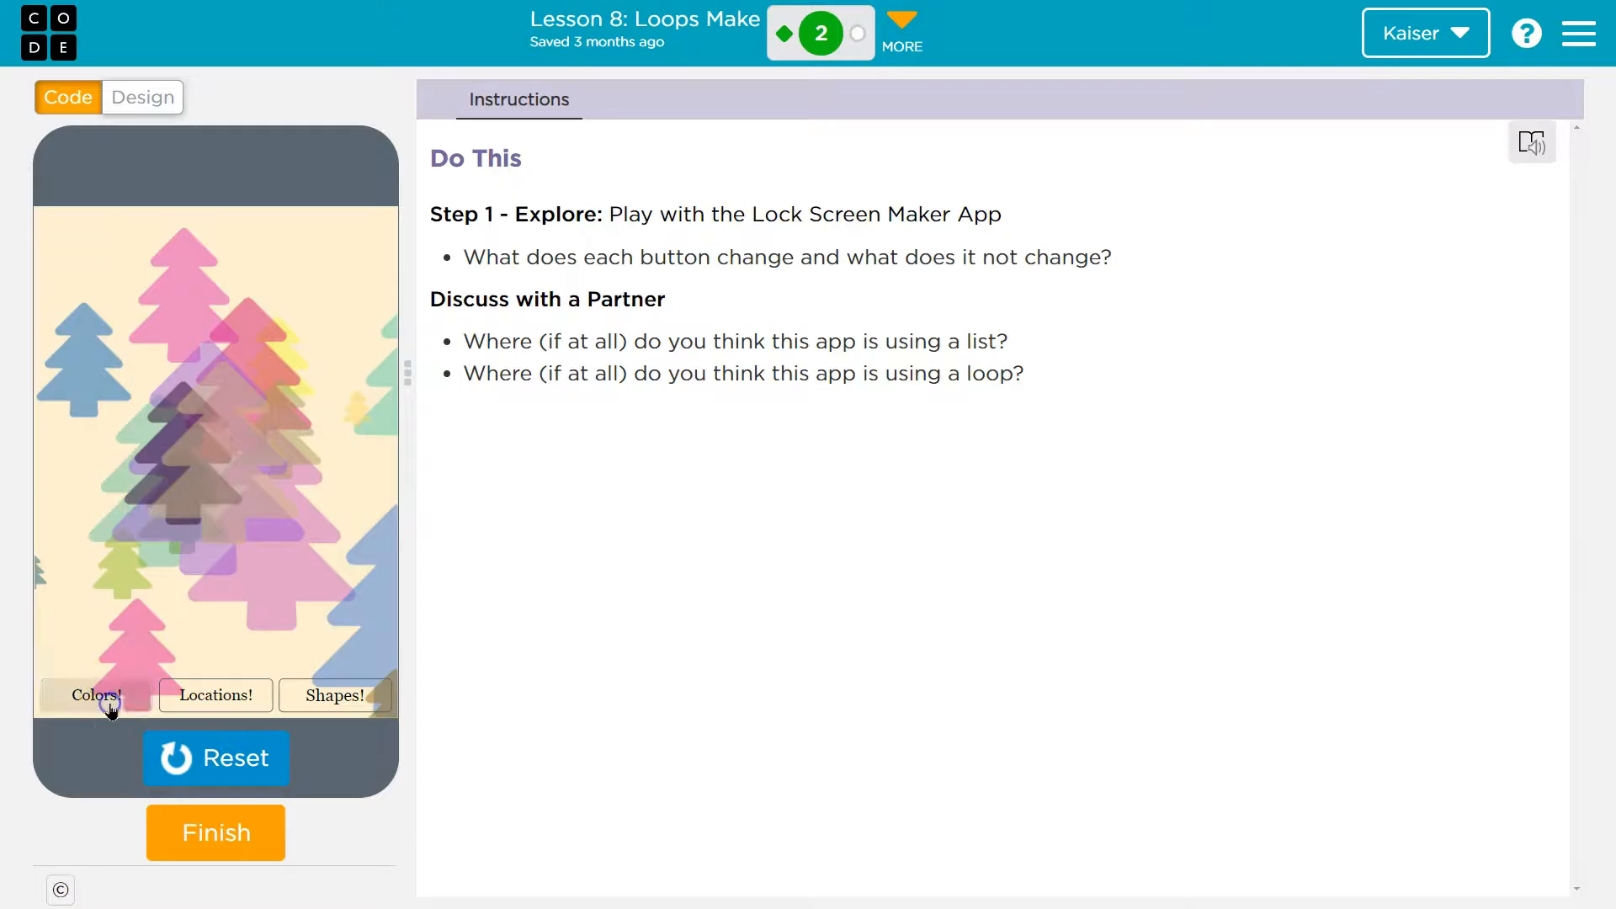
pyautogui.click(97, 695)
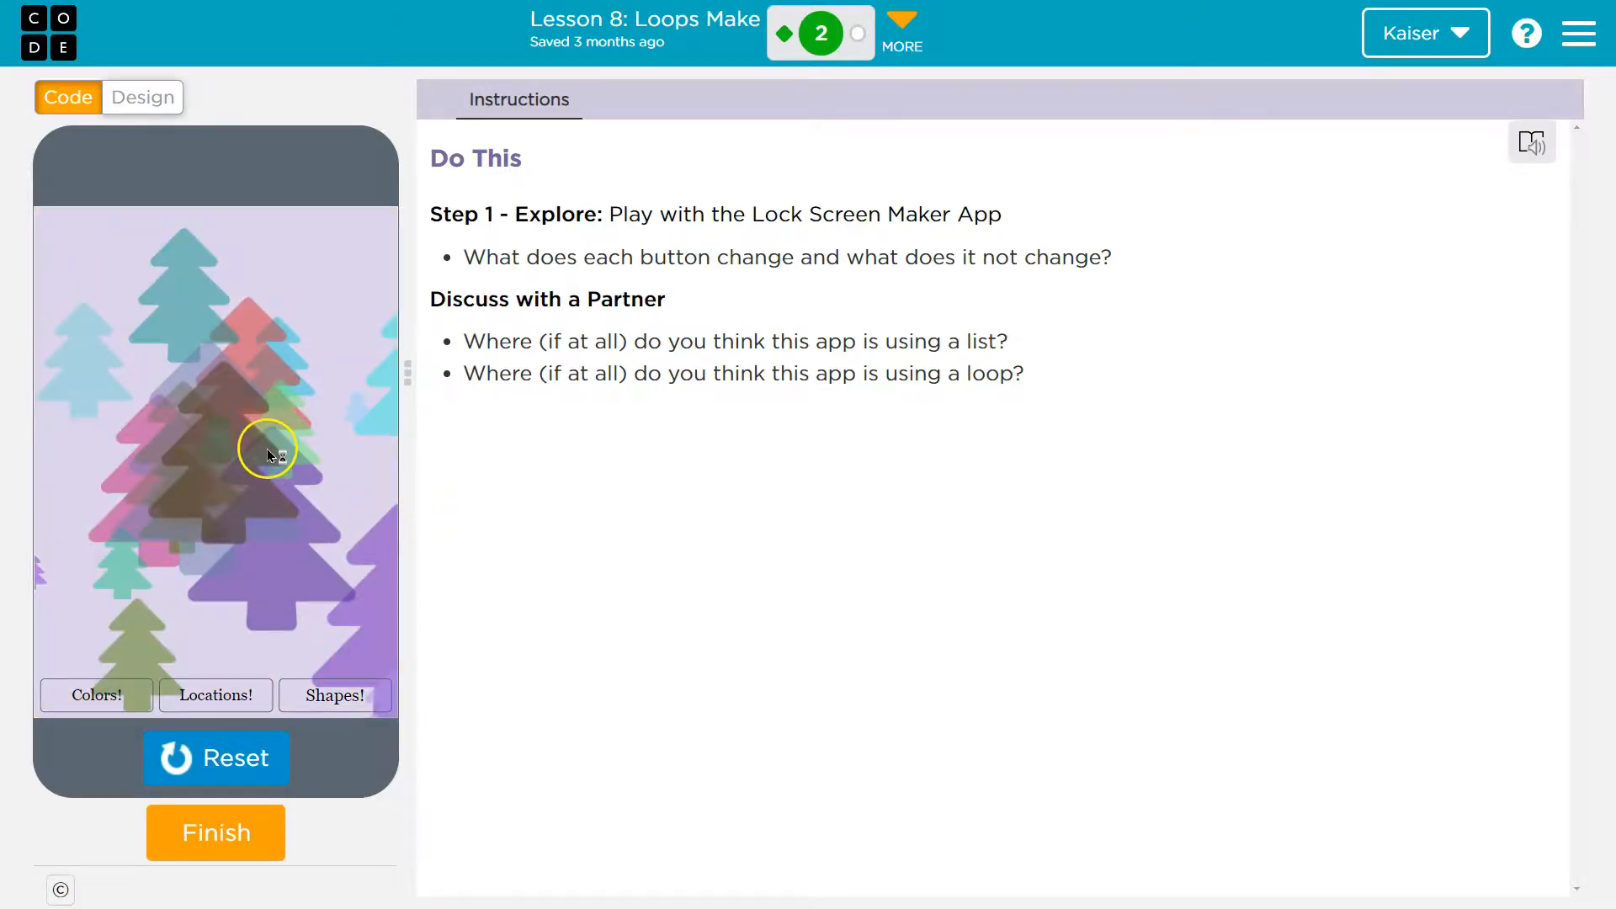
pyautogui.click(97, 695)
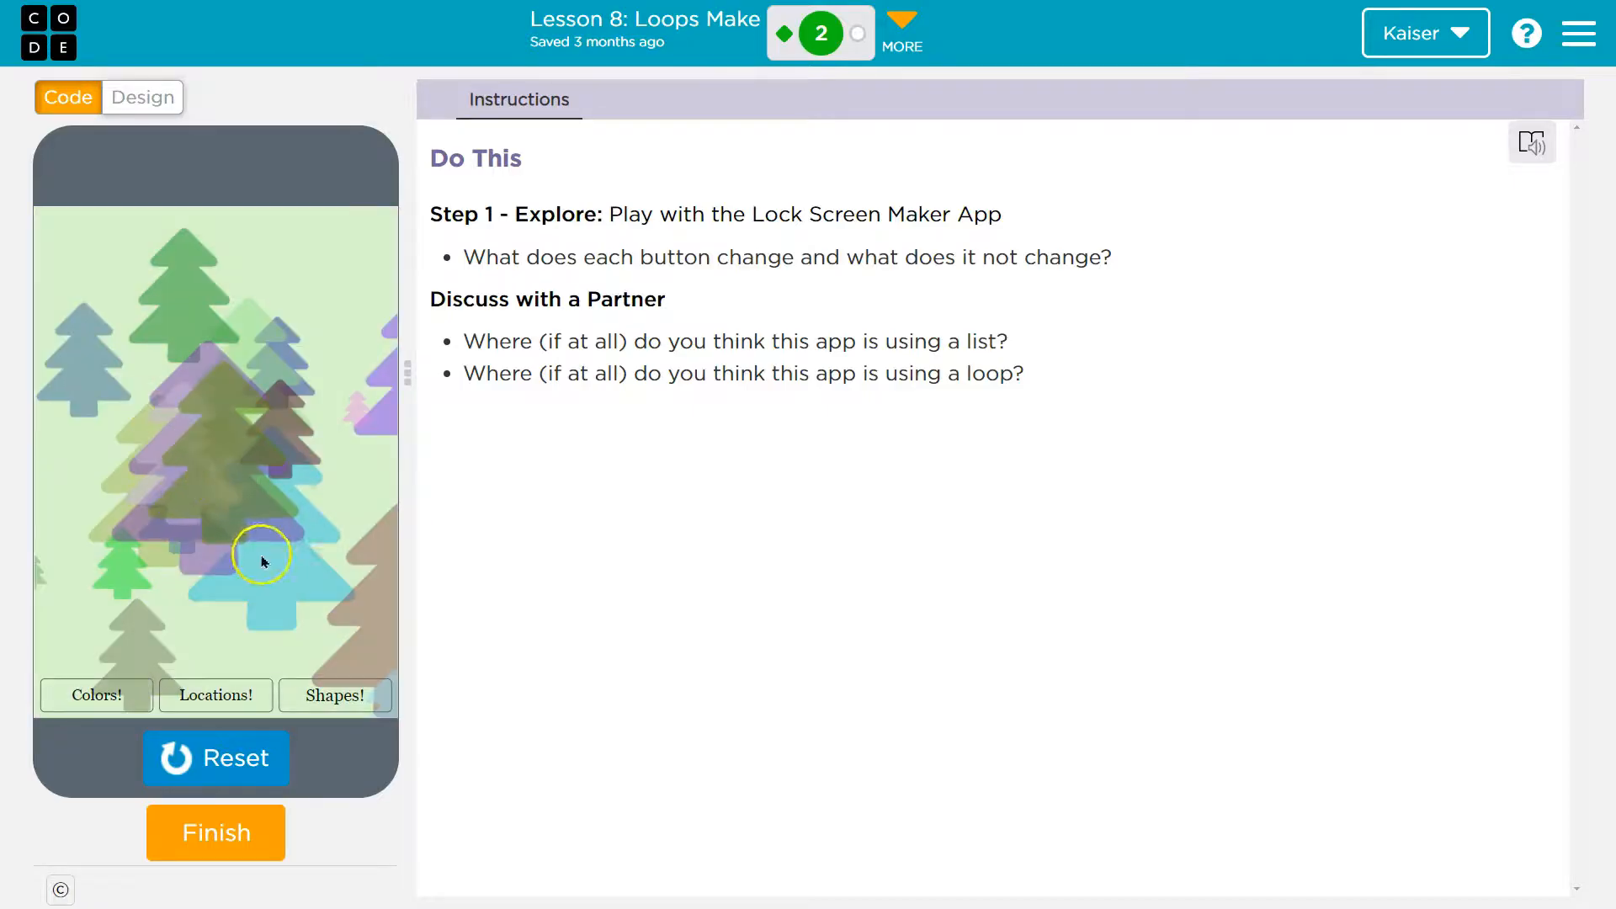
pyautogui.click(215, 695)
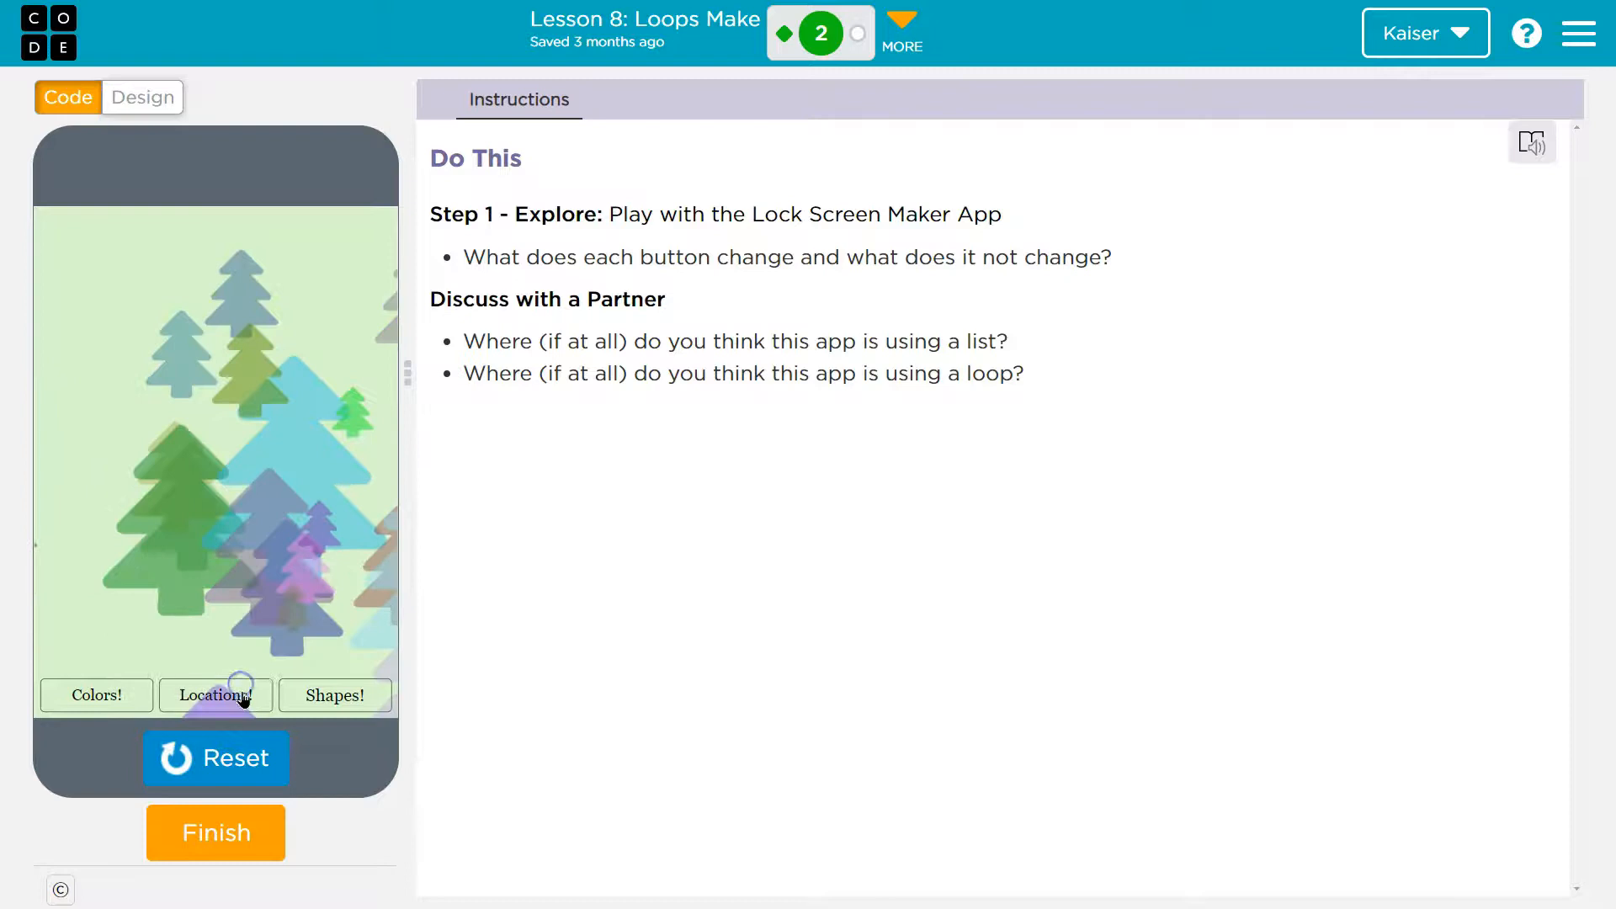
pyautogui.click(216, 695)
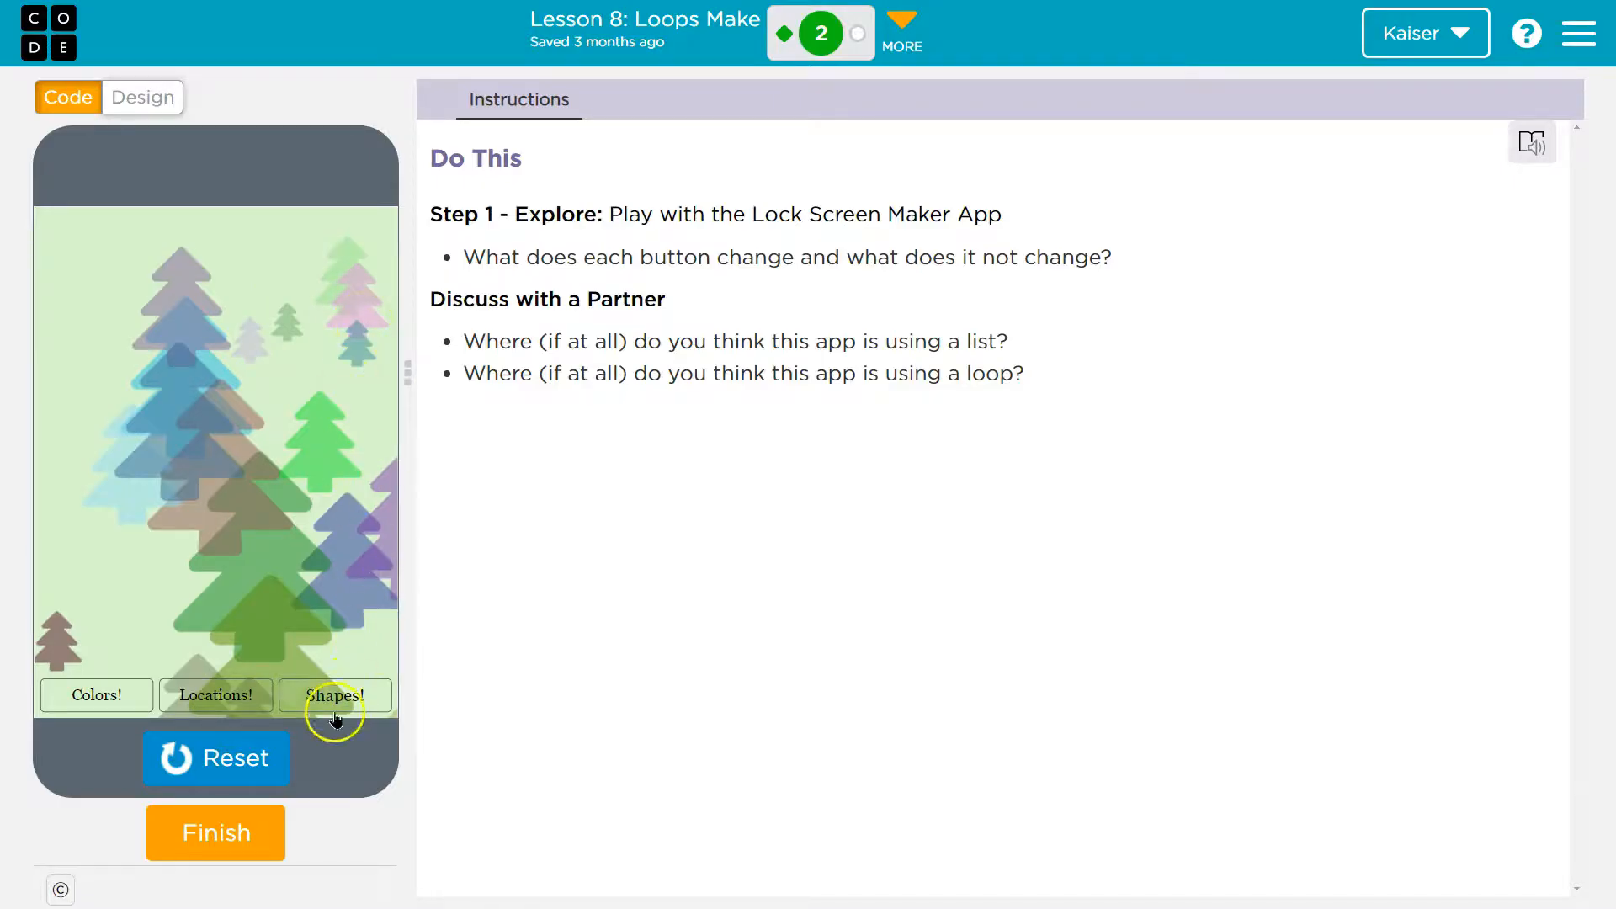
pyautogui.click(333, 695)
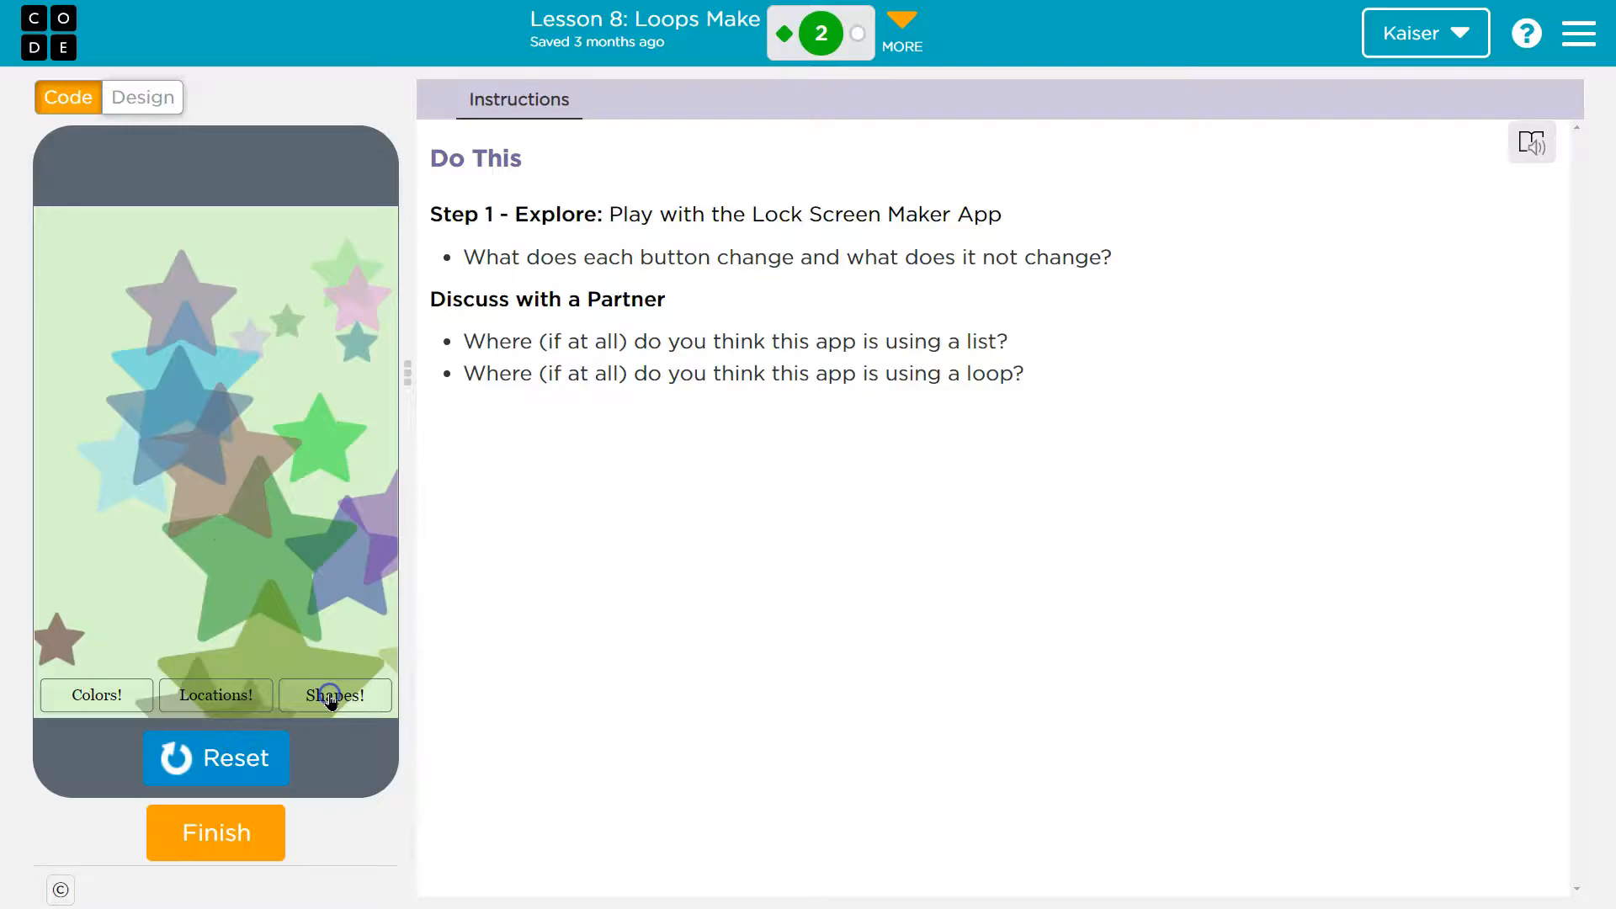
pyautogui.click(333, 695)
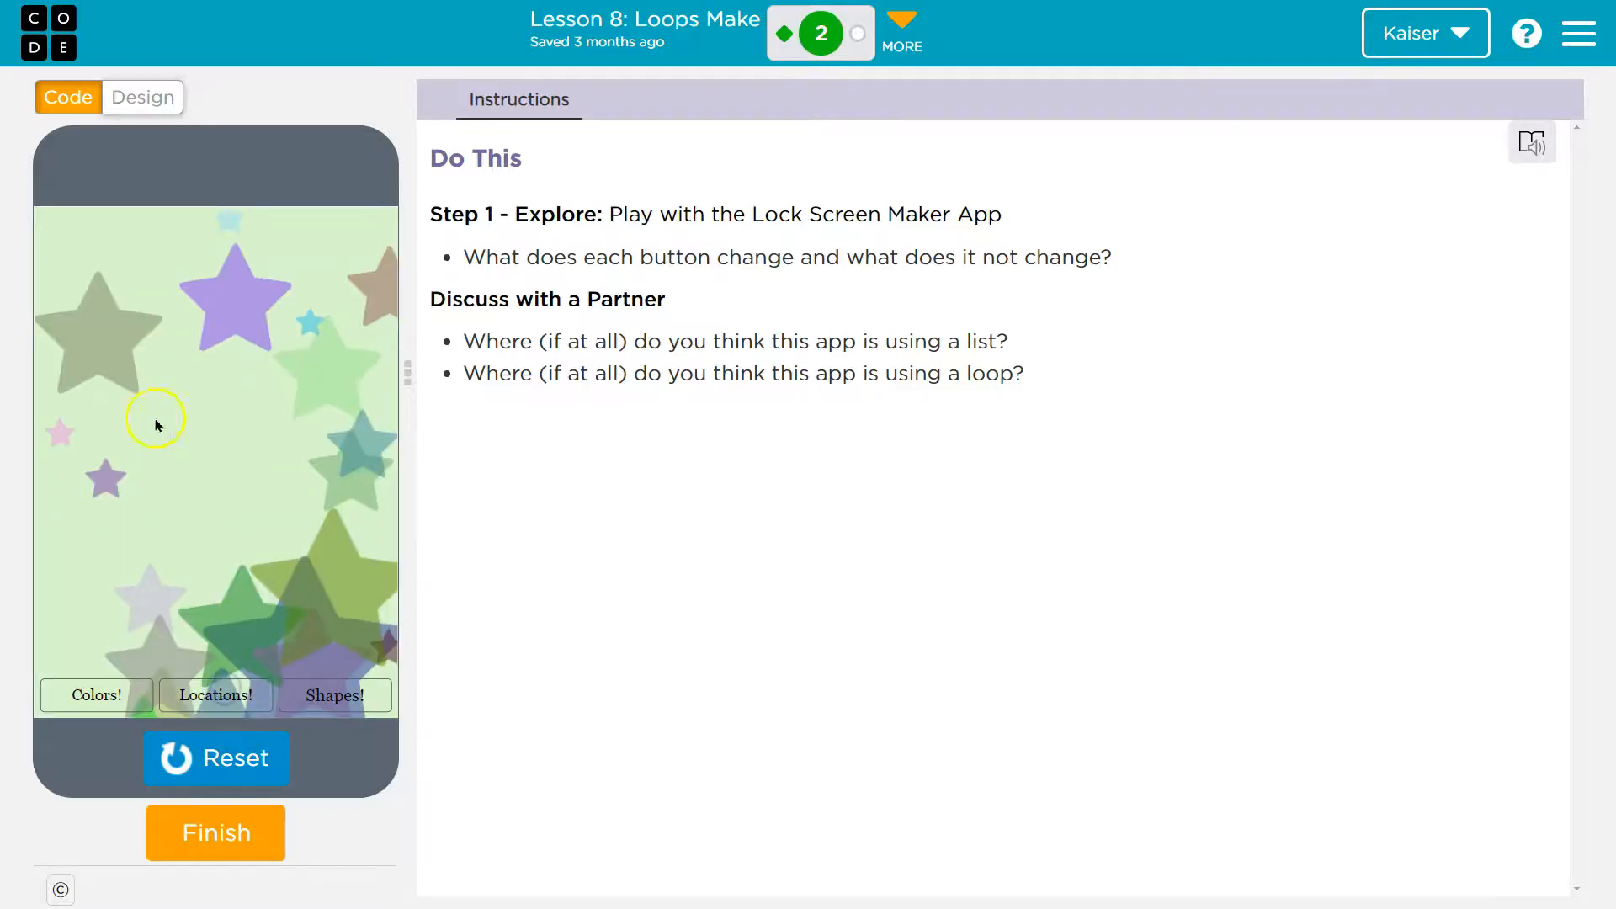
pyautogui.click(216, 696)
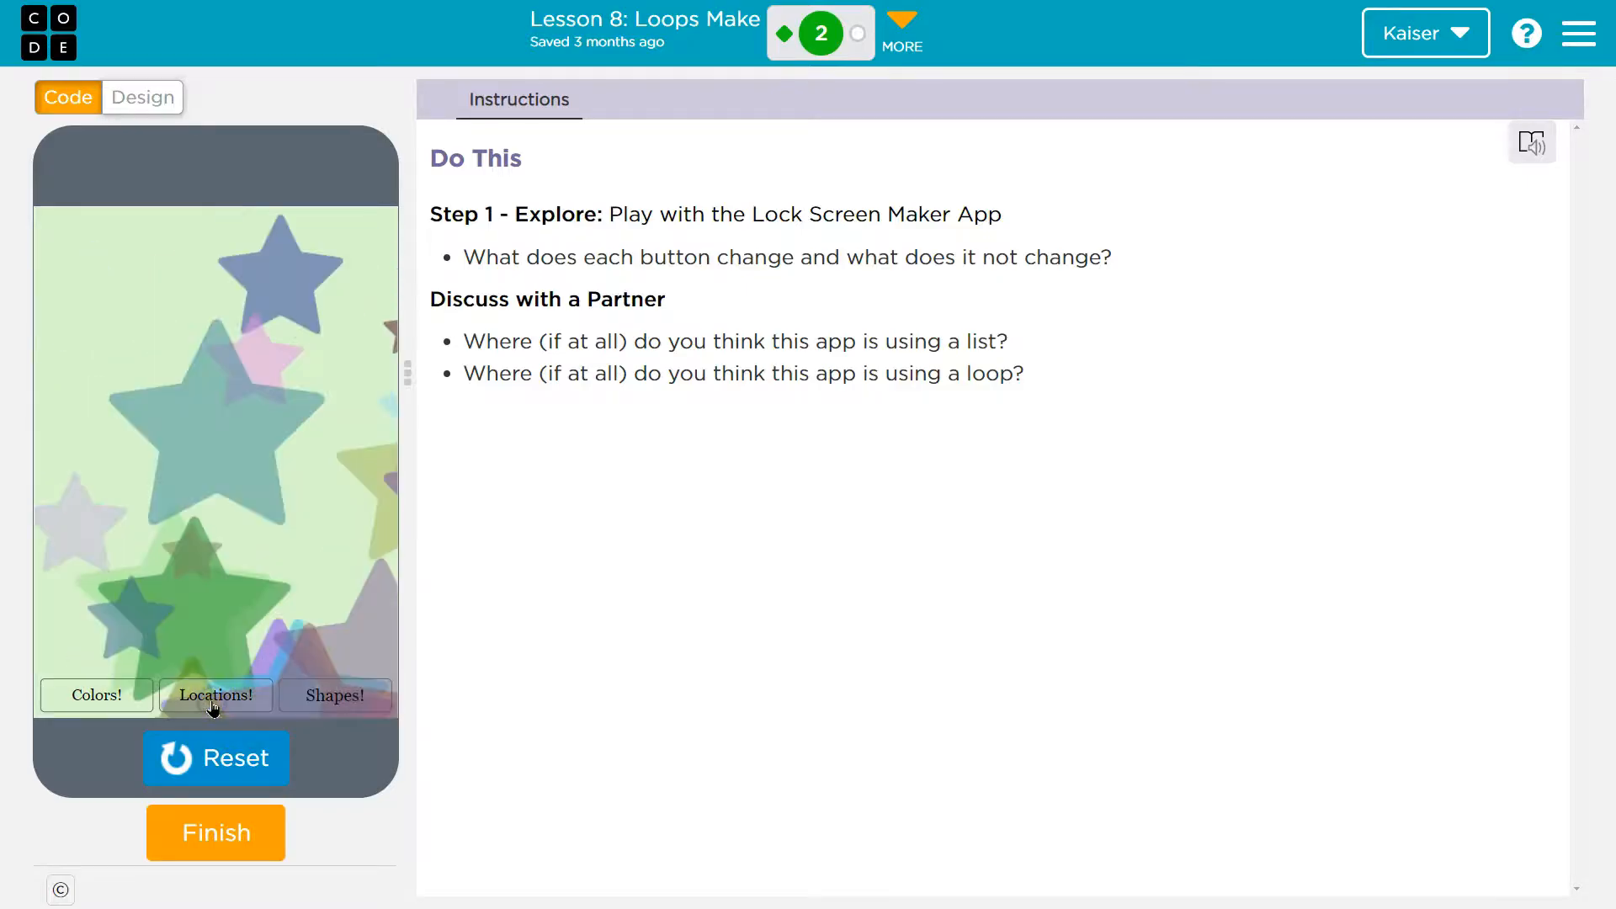
pyautogui.click(192, 704)
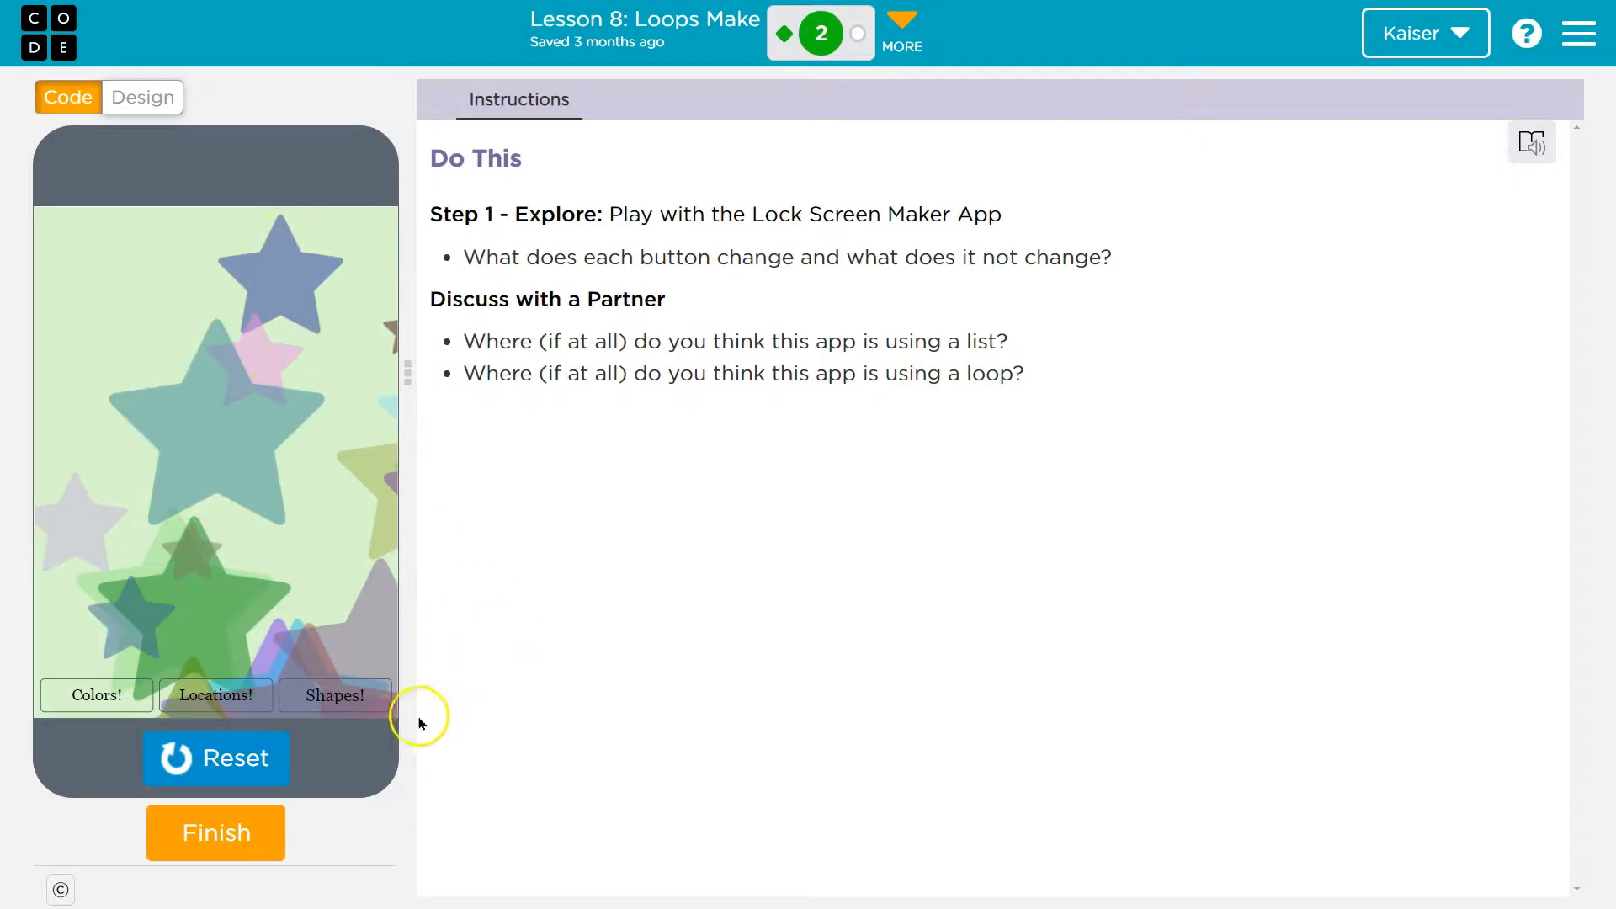
# Keep recolouring, moving and reshaping the icons until they become scattered music notes.
pyautogui.click(97, 695)
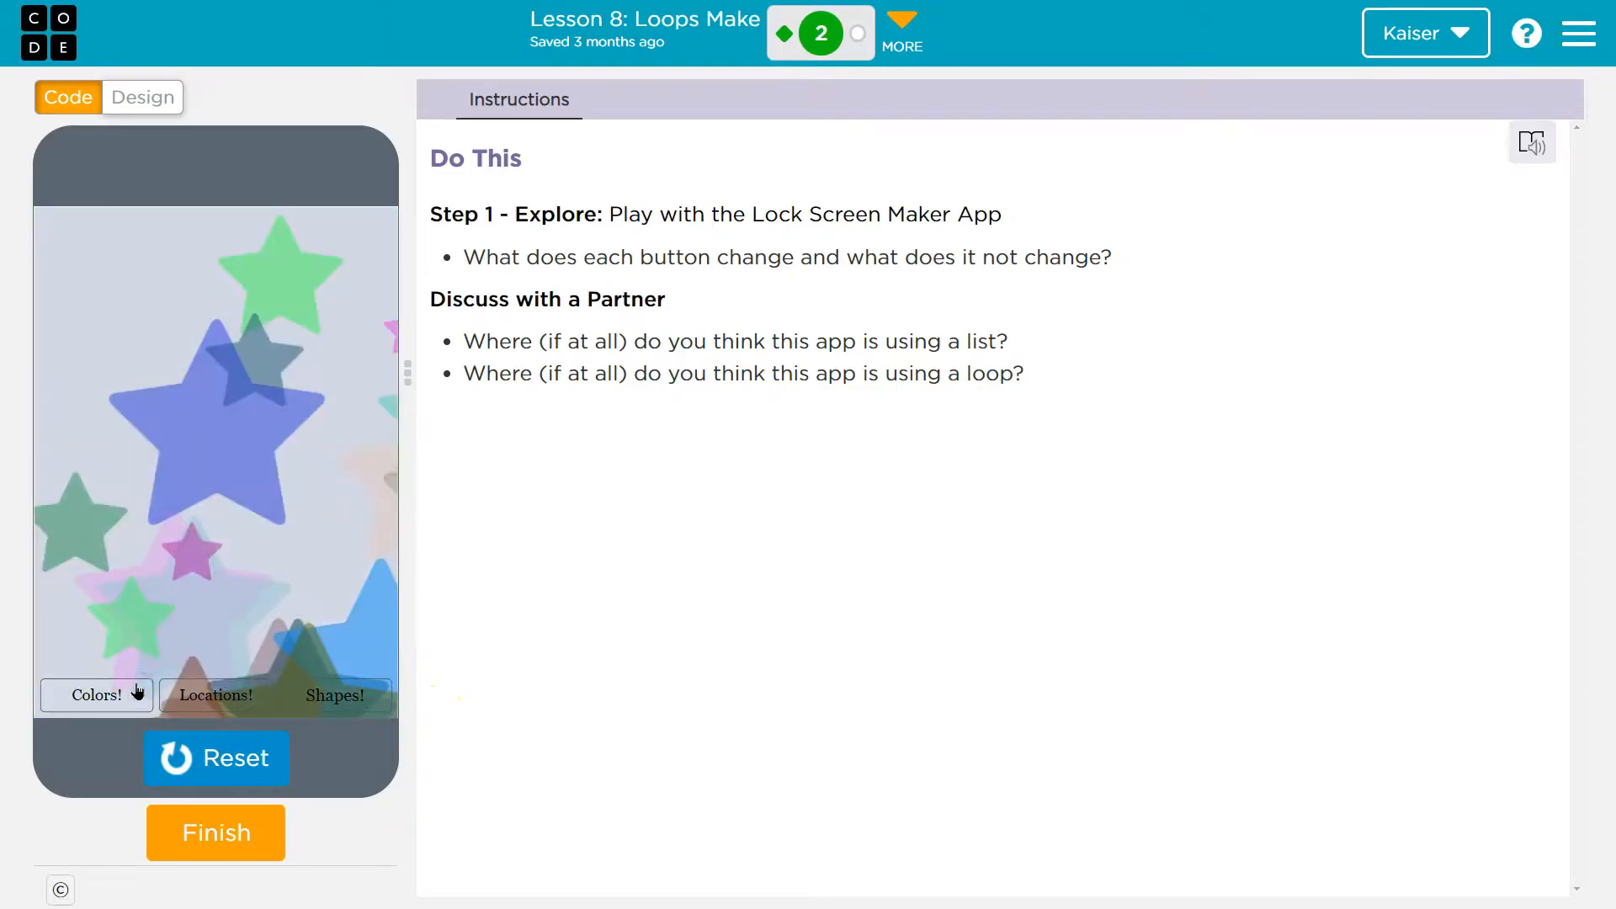
pyautogui.click(97, 694)
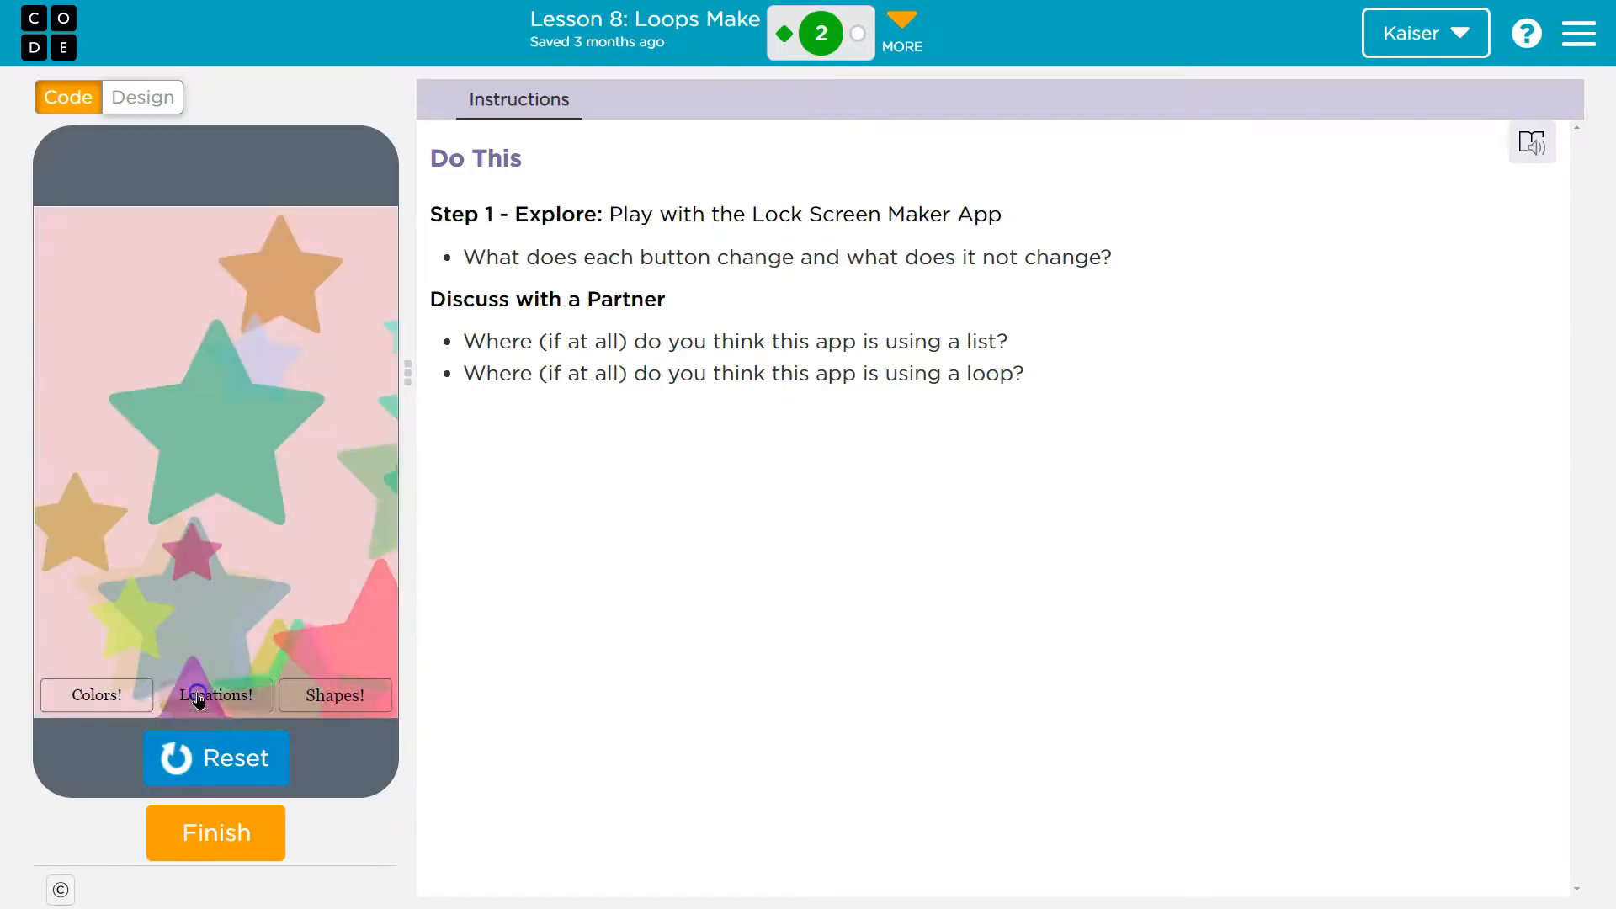
pyautogui.click(335, 696)
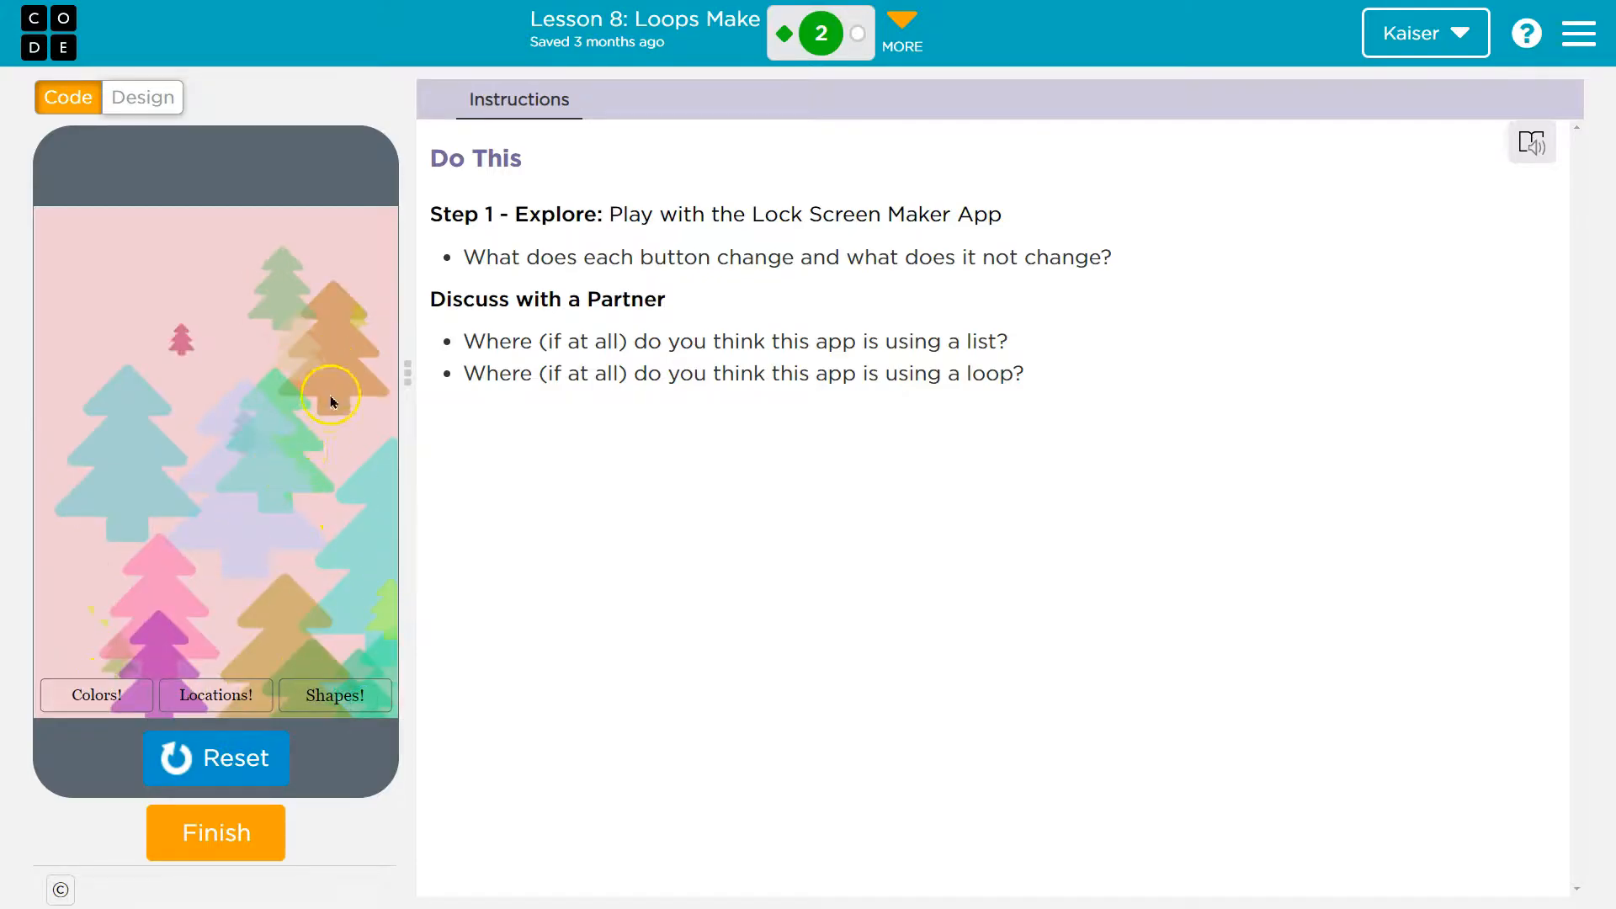
pyautogui.click(333, 695)
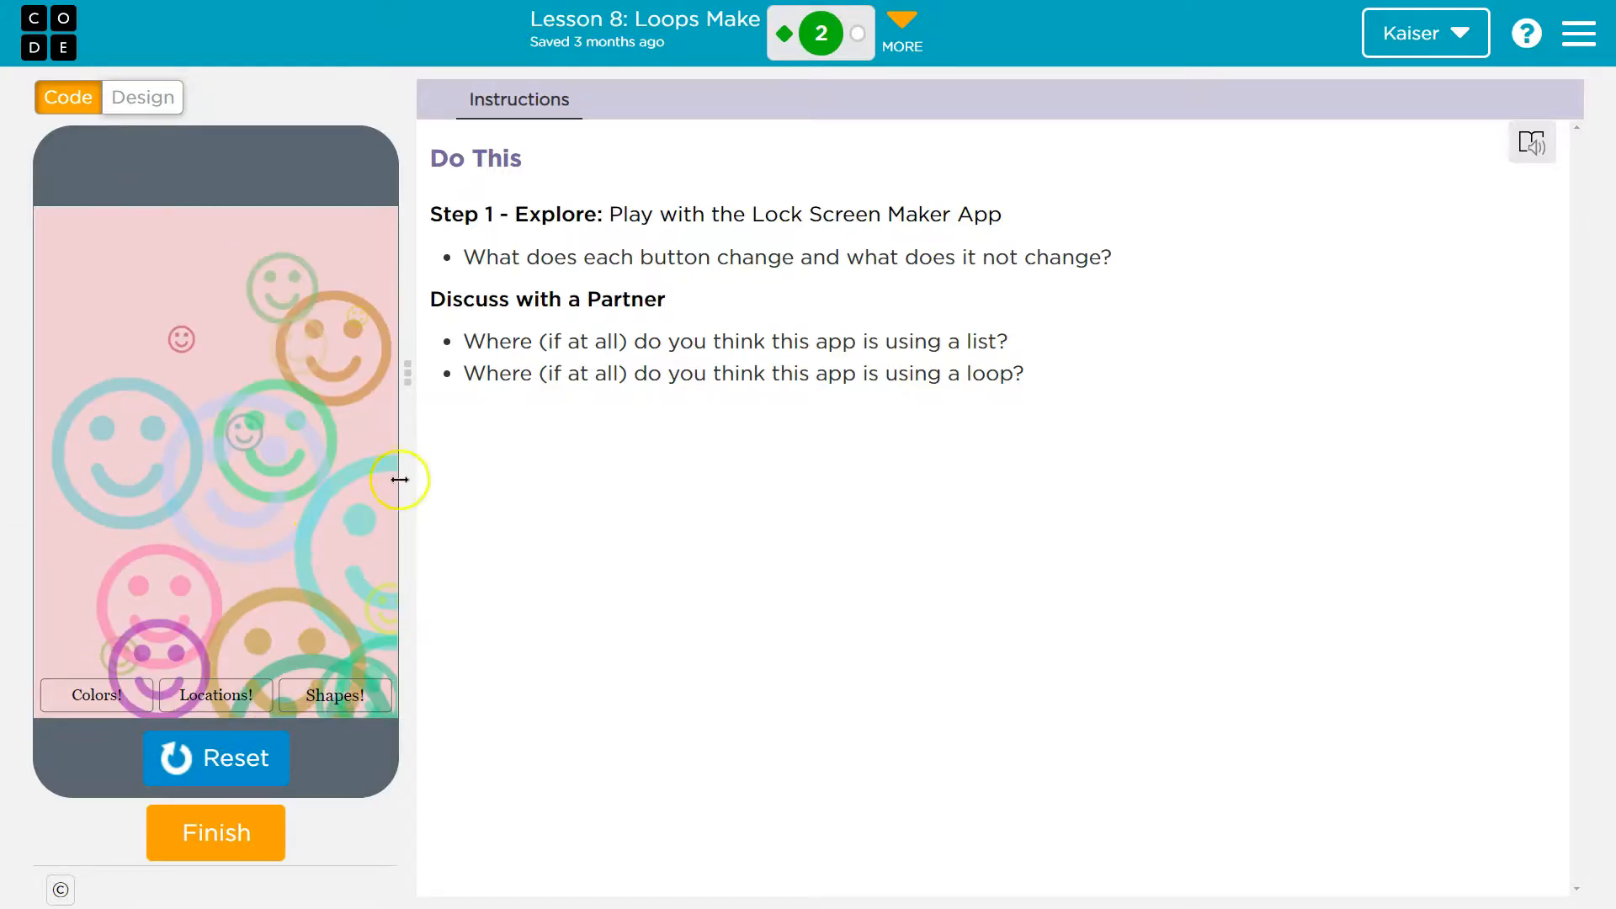
pyautogui.moveTo(343, 500)
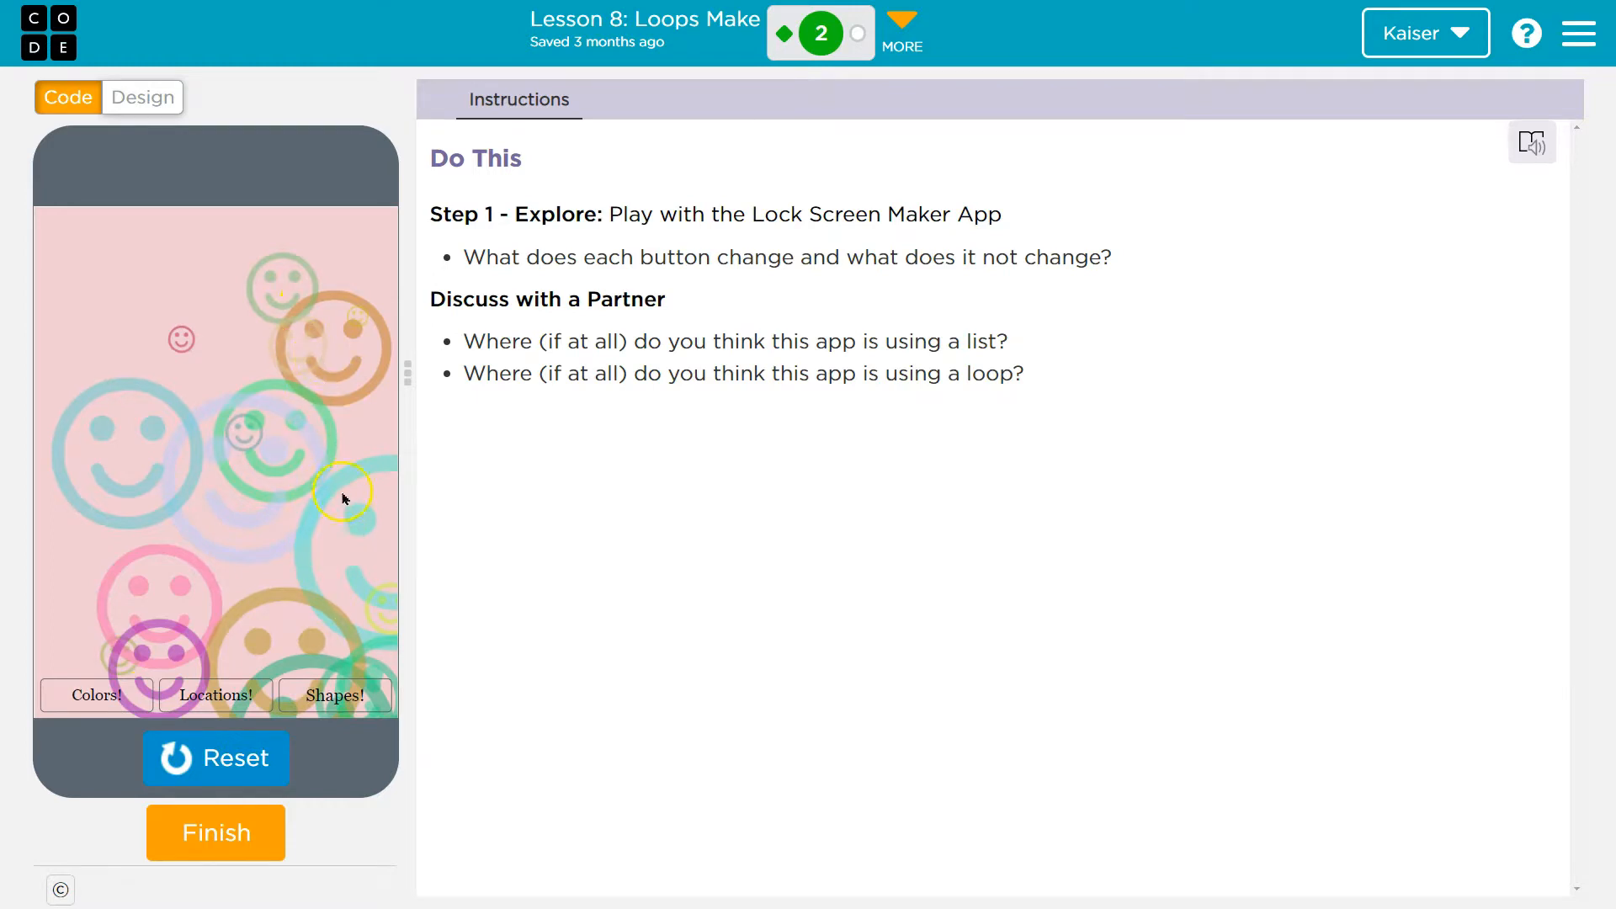
pyautogui.click(333, 695)
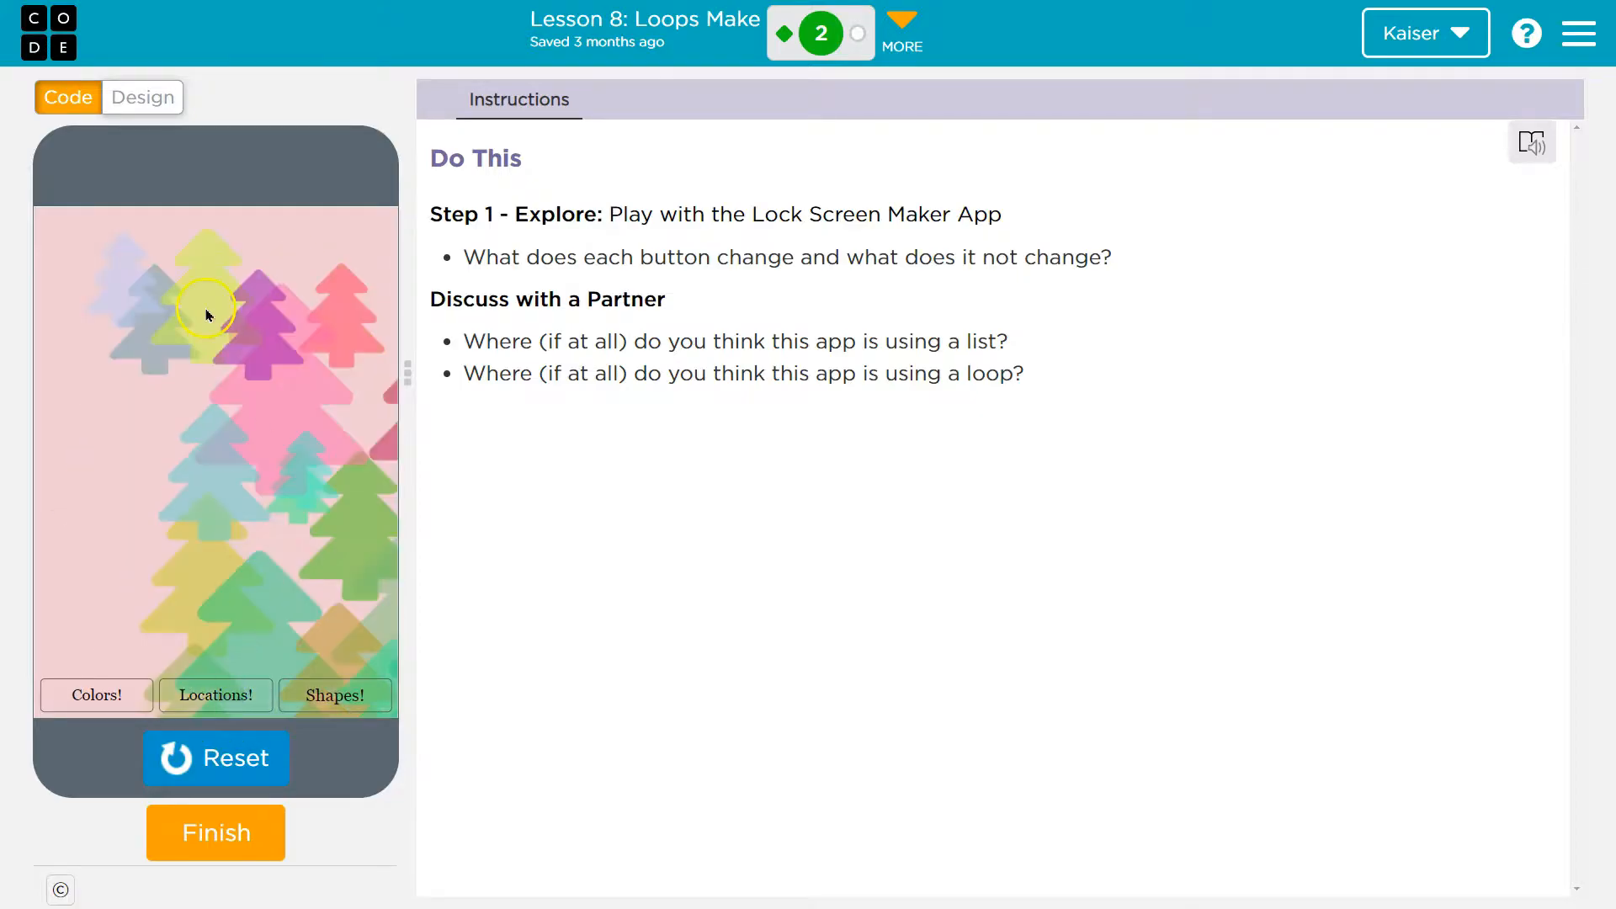
pyautogui.click(98, 695)
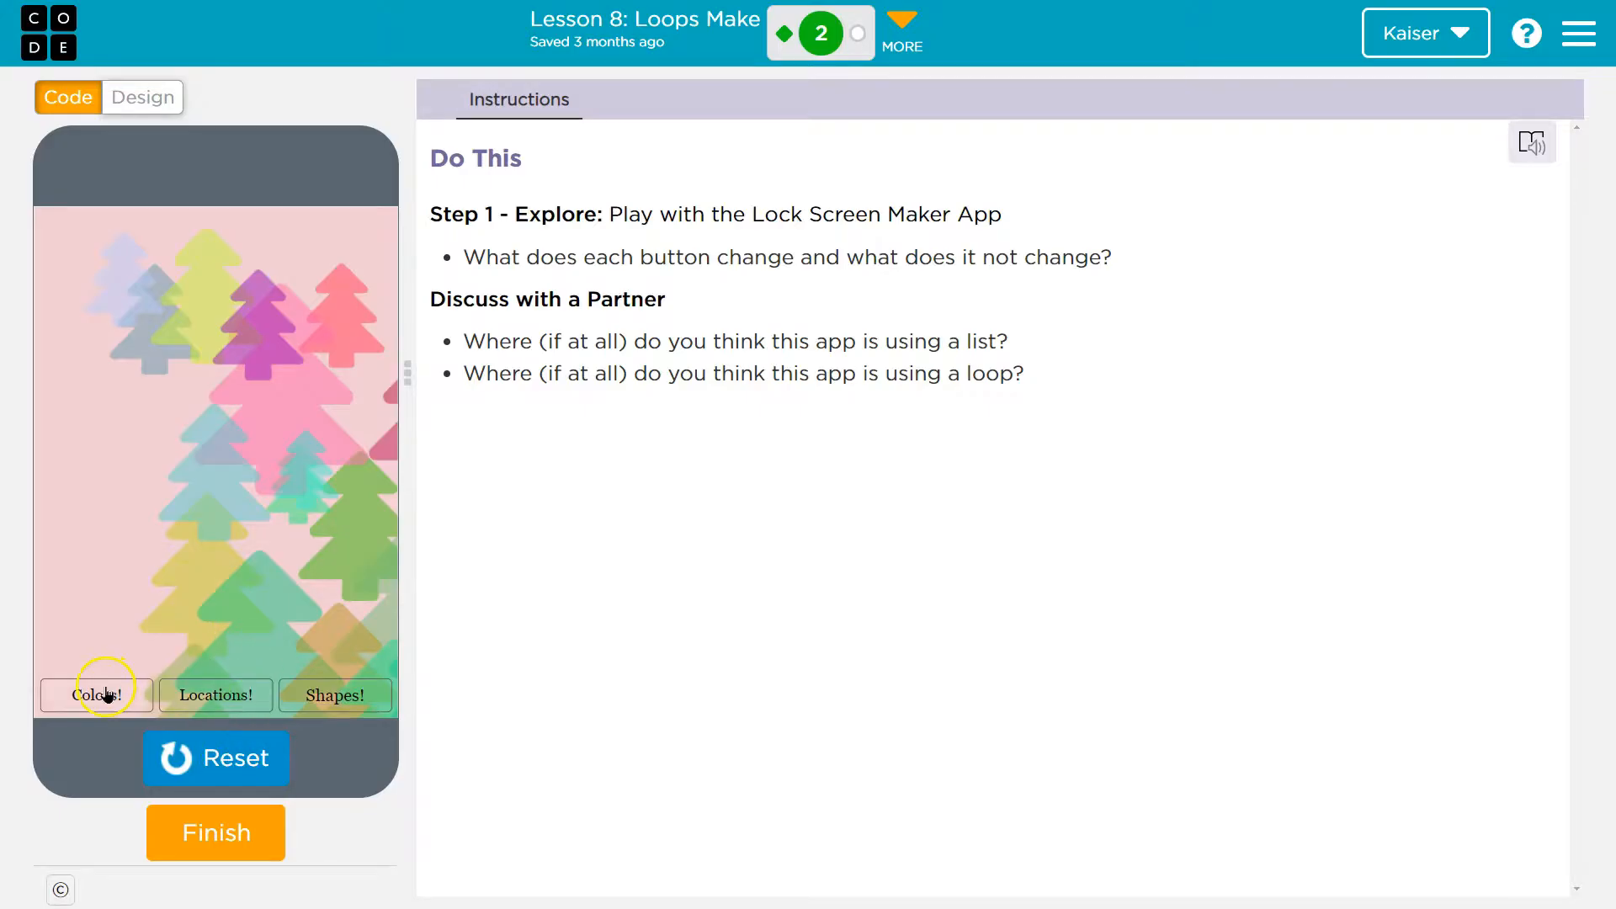
pyautogui.click(97, 695)
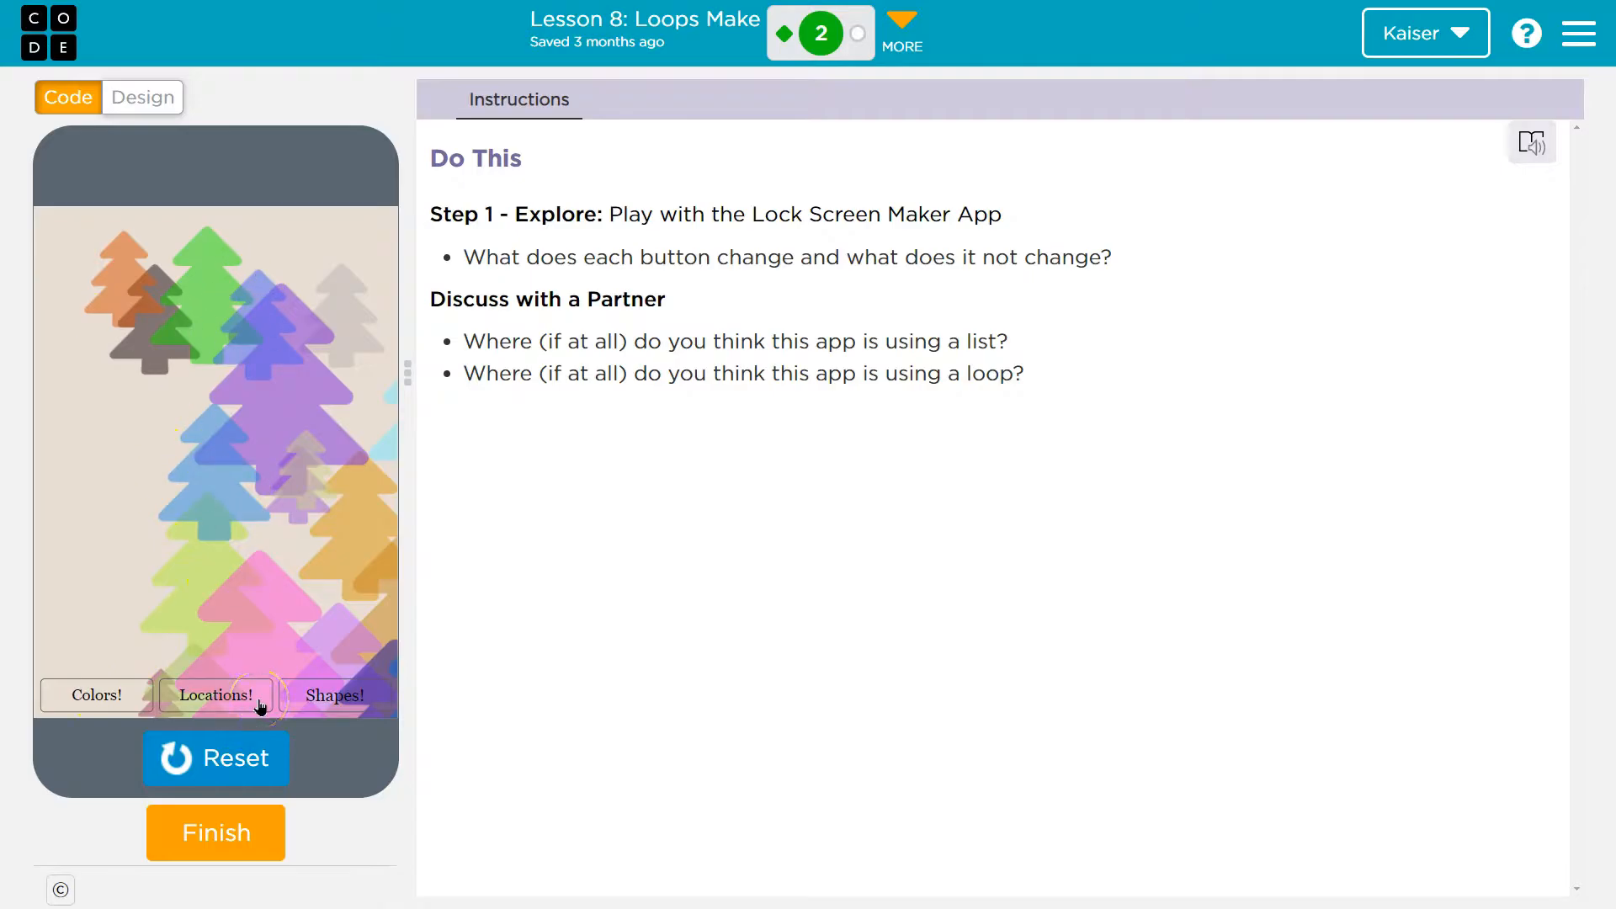
pyautogui.click(335, 695)
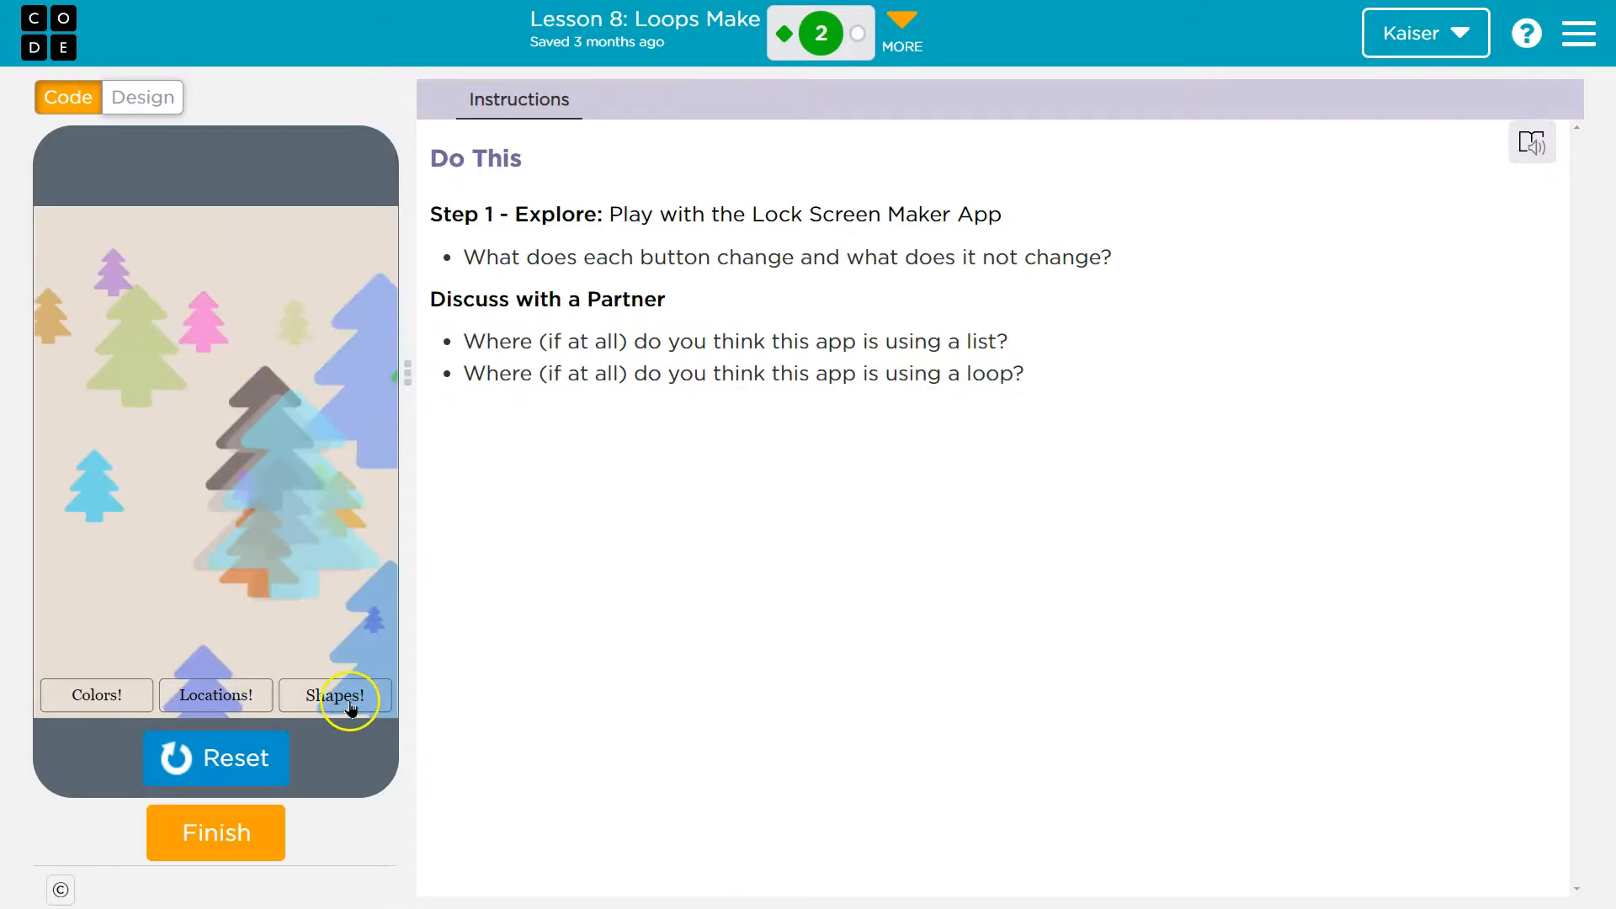
pyautogui.click(335, 695)
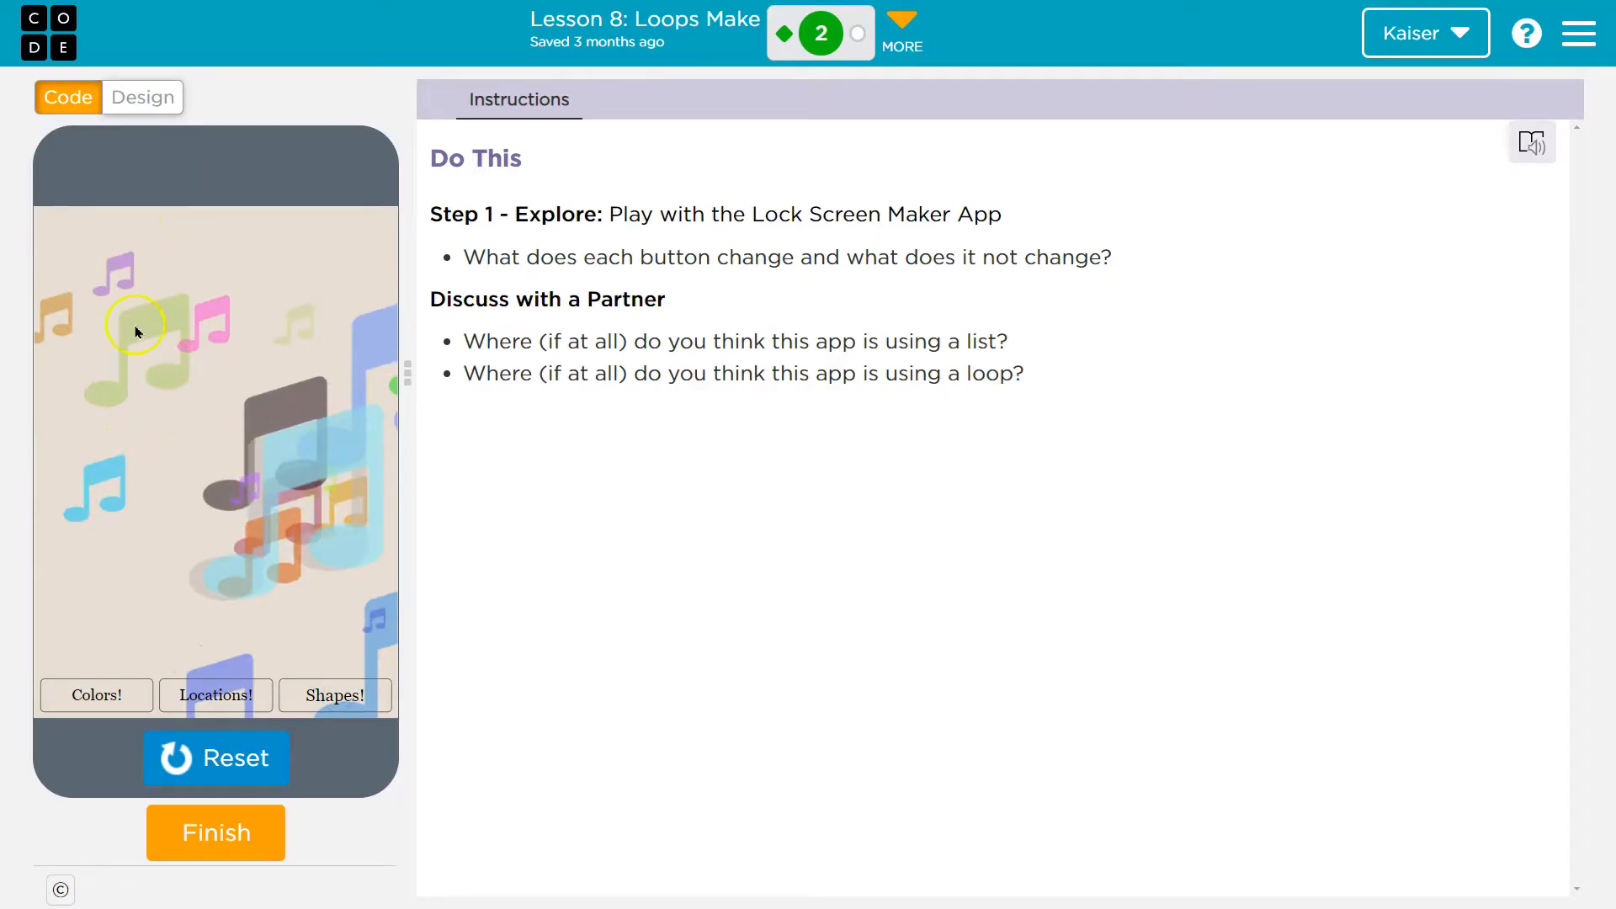
pyautogui.moveTo(426, 394)
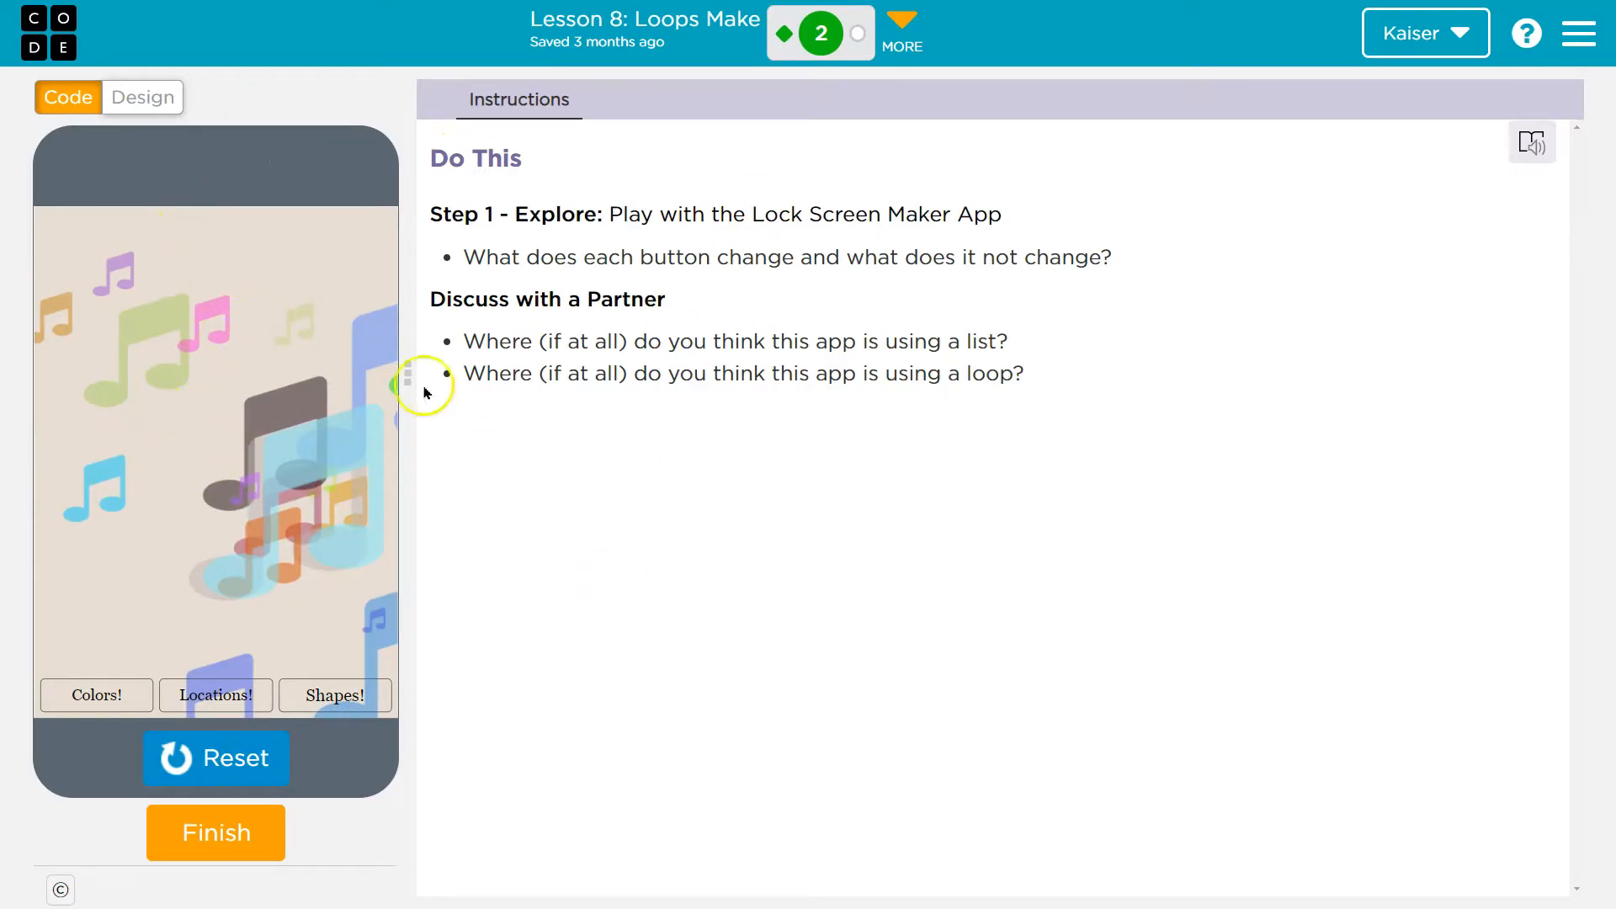
pyautogui.moveTo(383, 667)
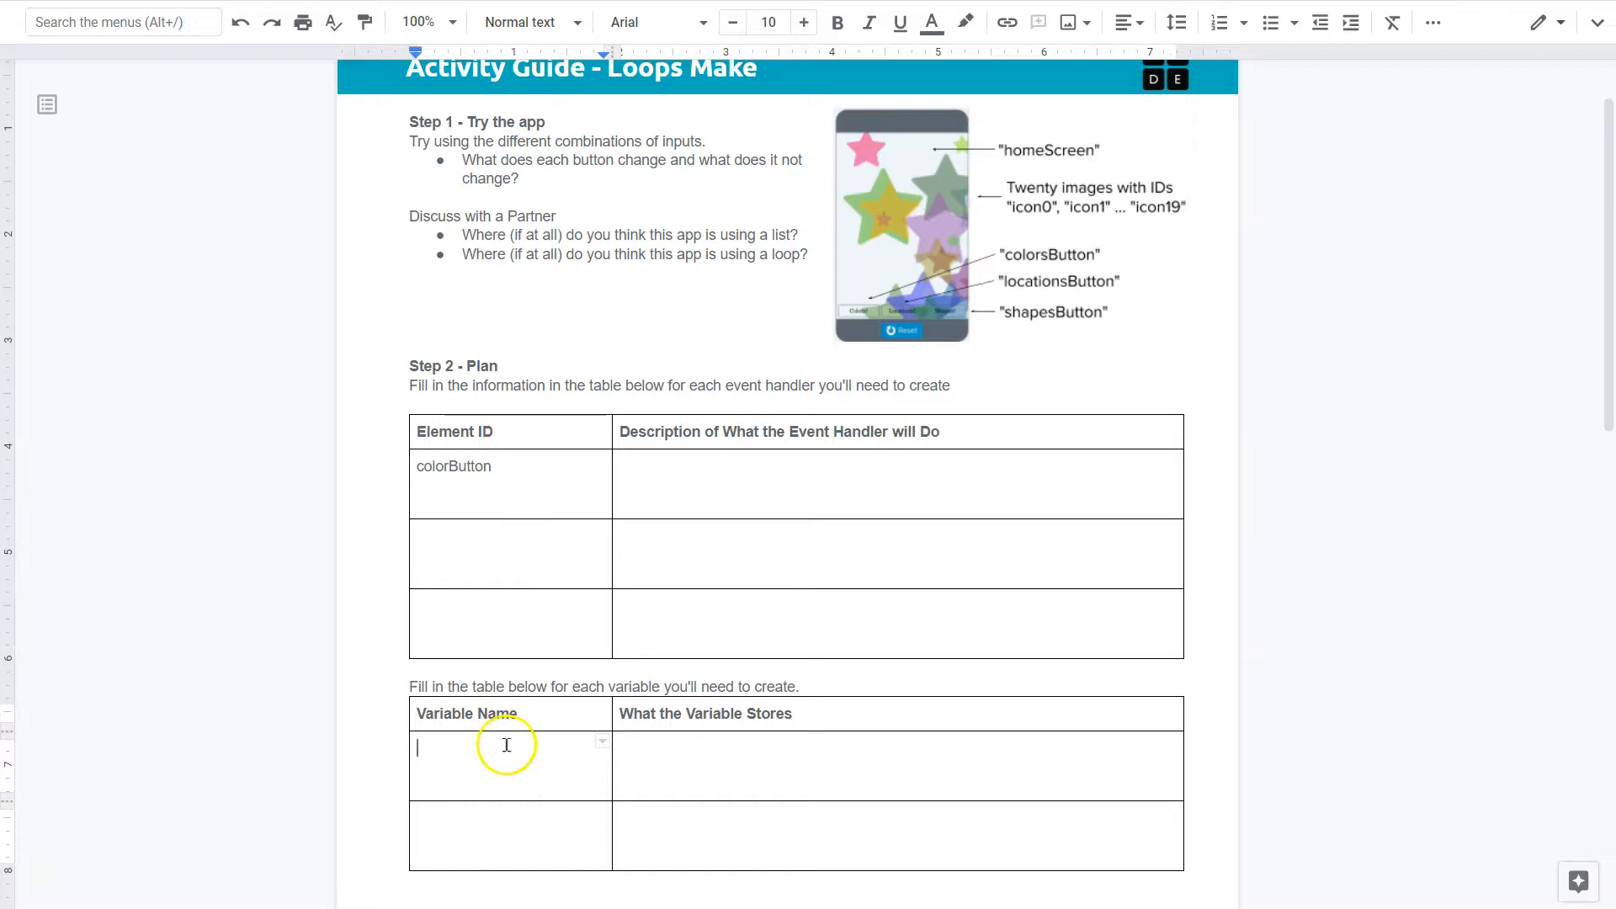
pyautogui.moveTo(510, 714)
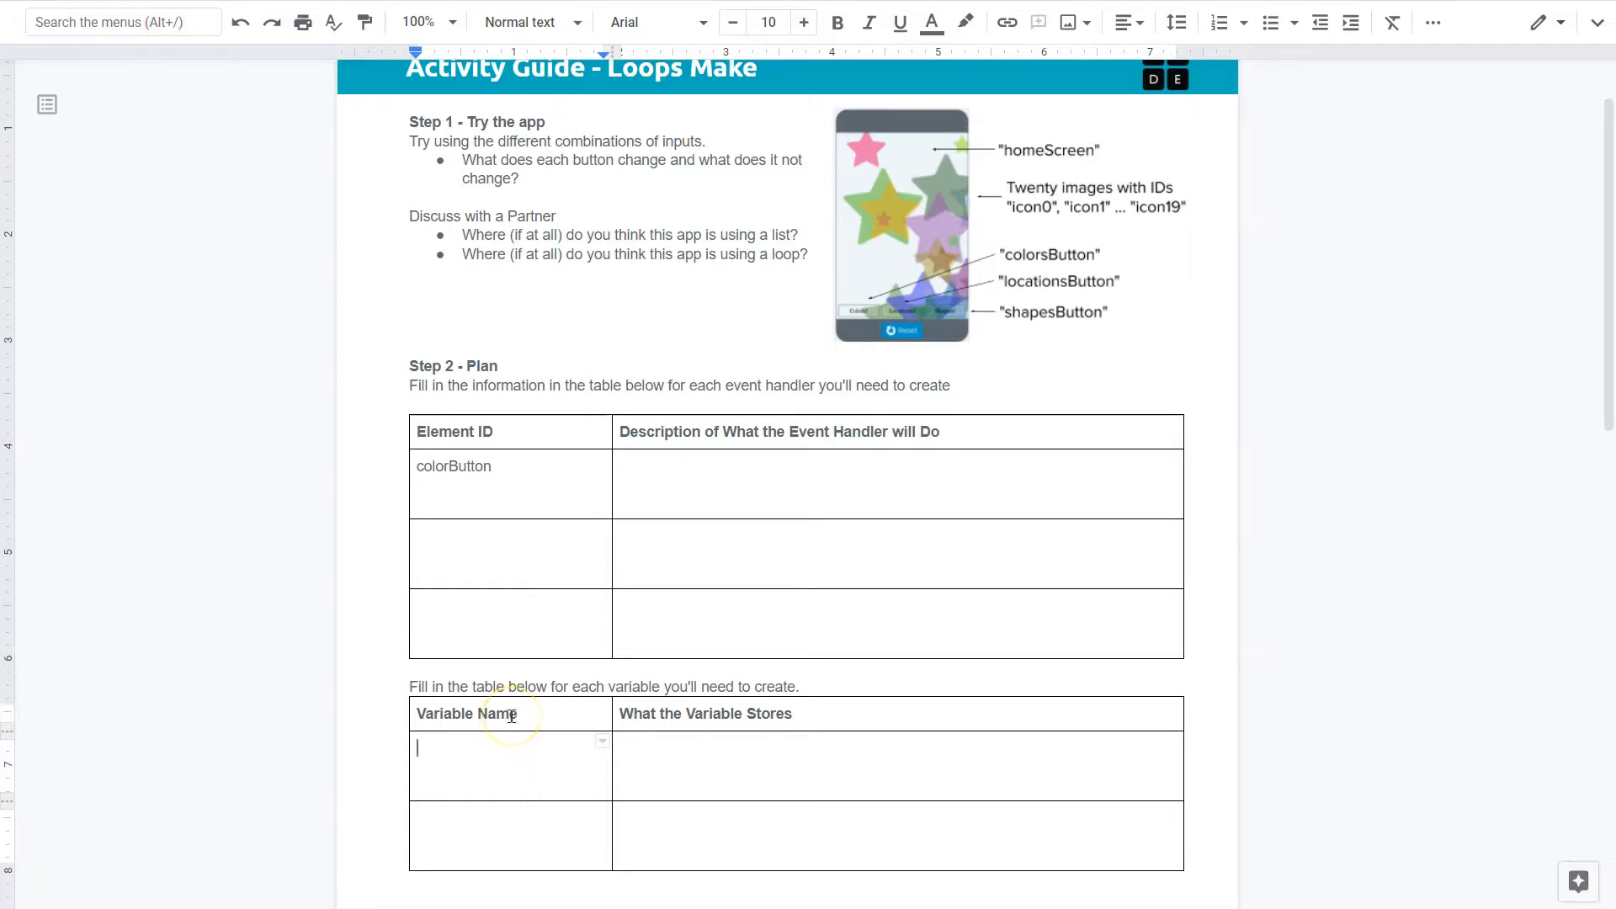
pyautogui.write('iconImag')
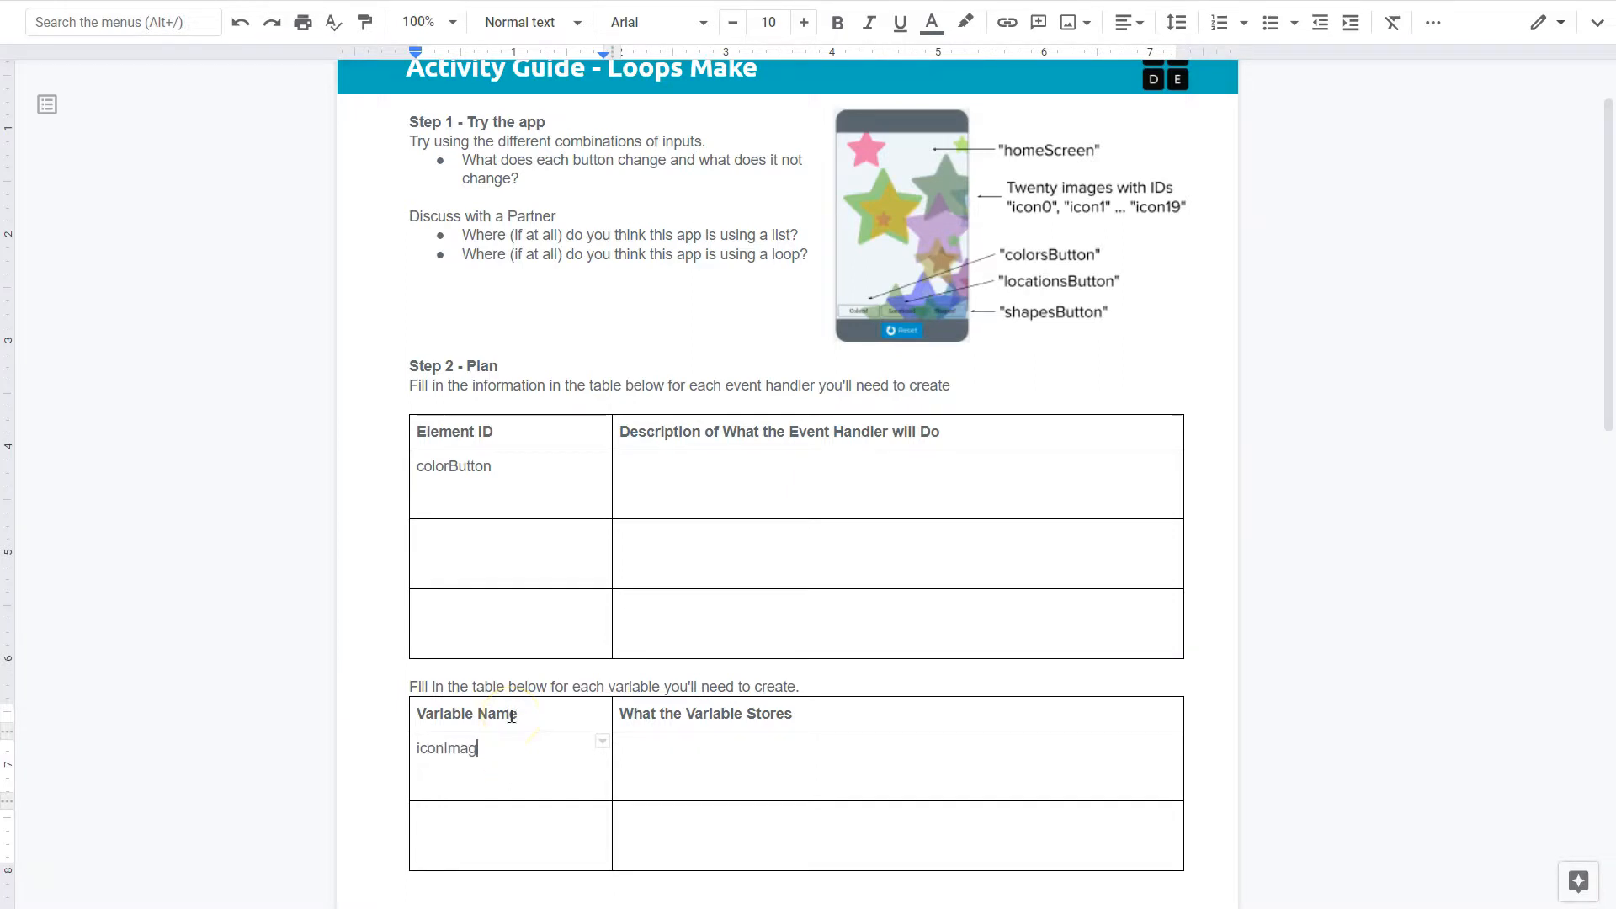
pyautogui.write('e')
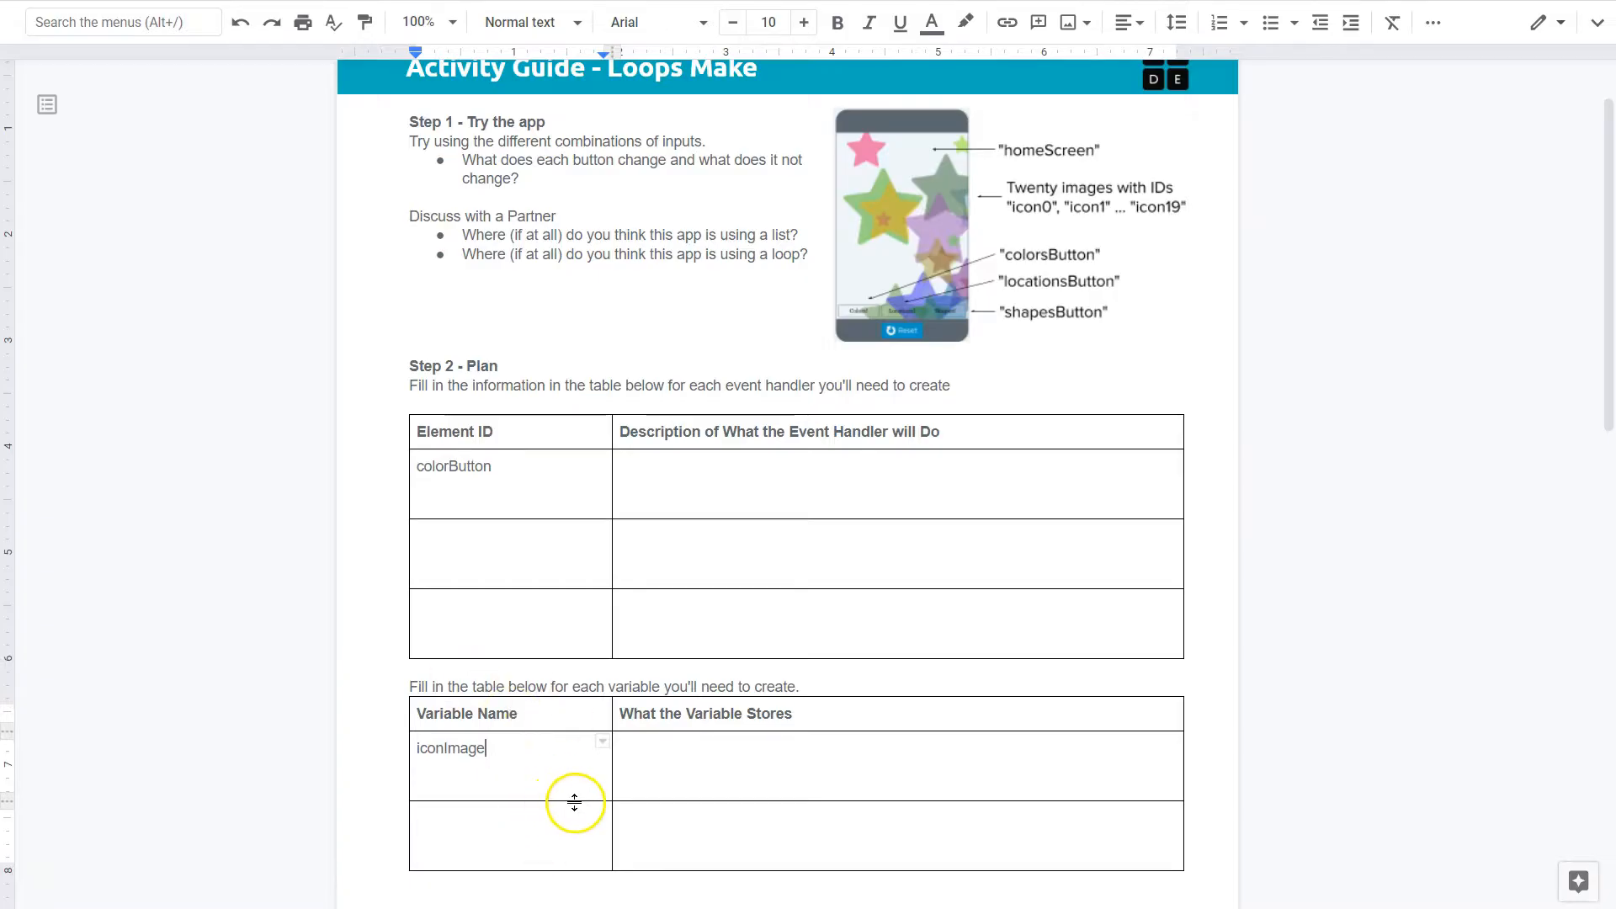
pyautogui.doubleClick(475, 748)
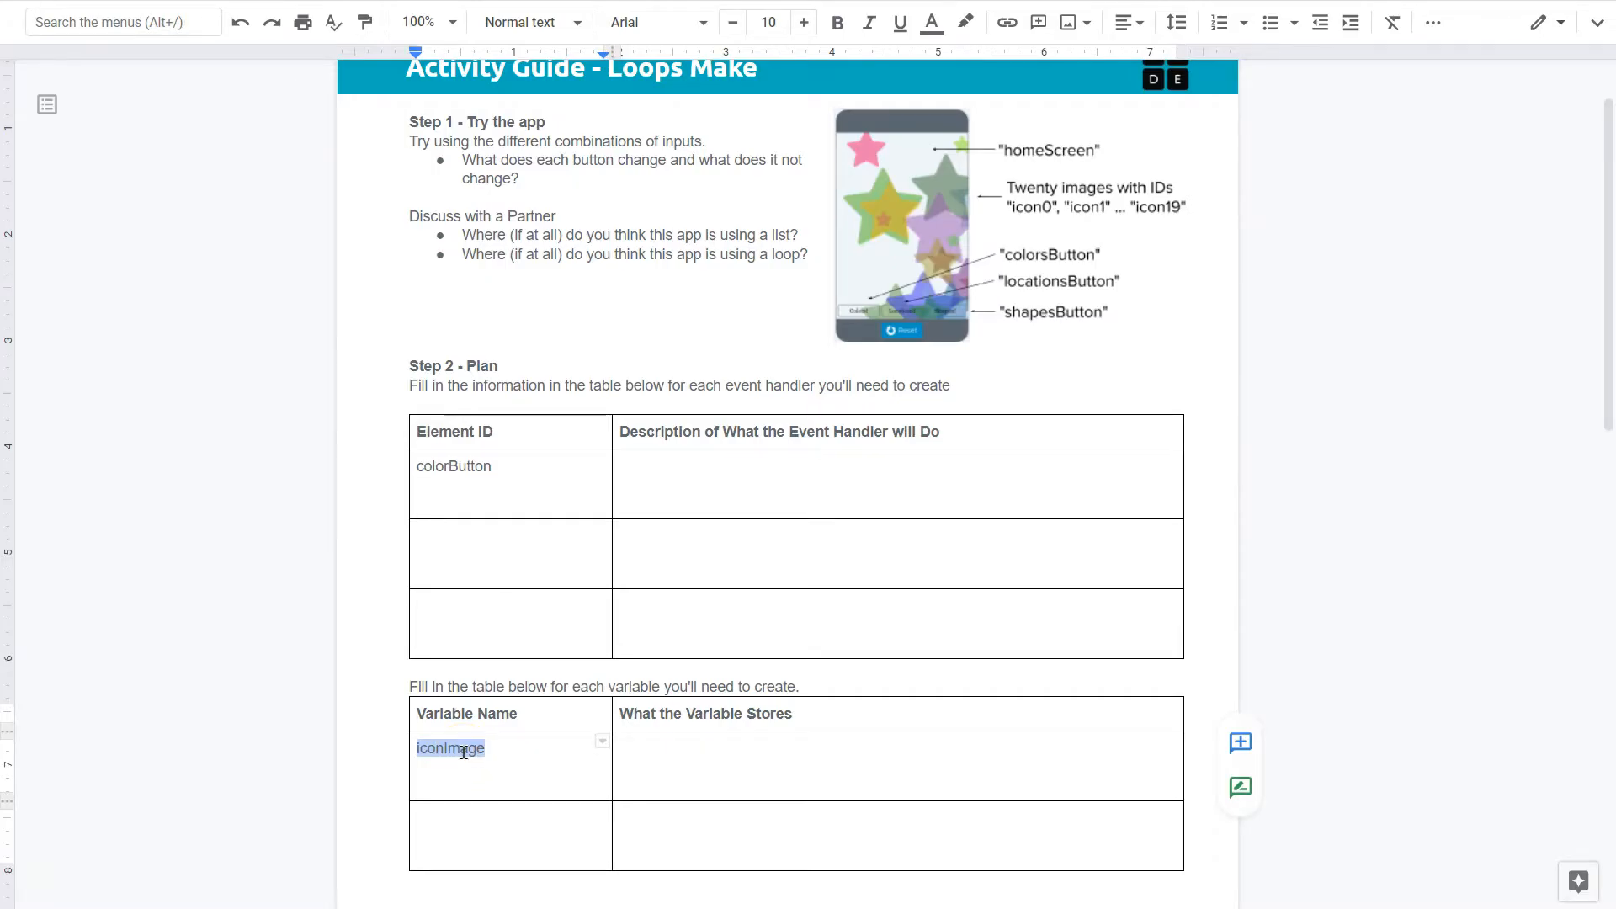
pyautogui.press('Delete')
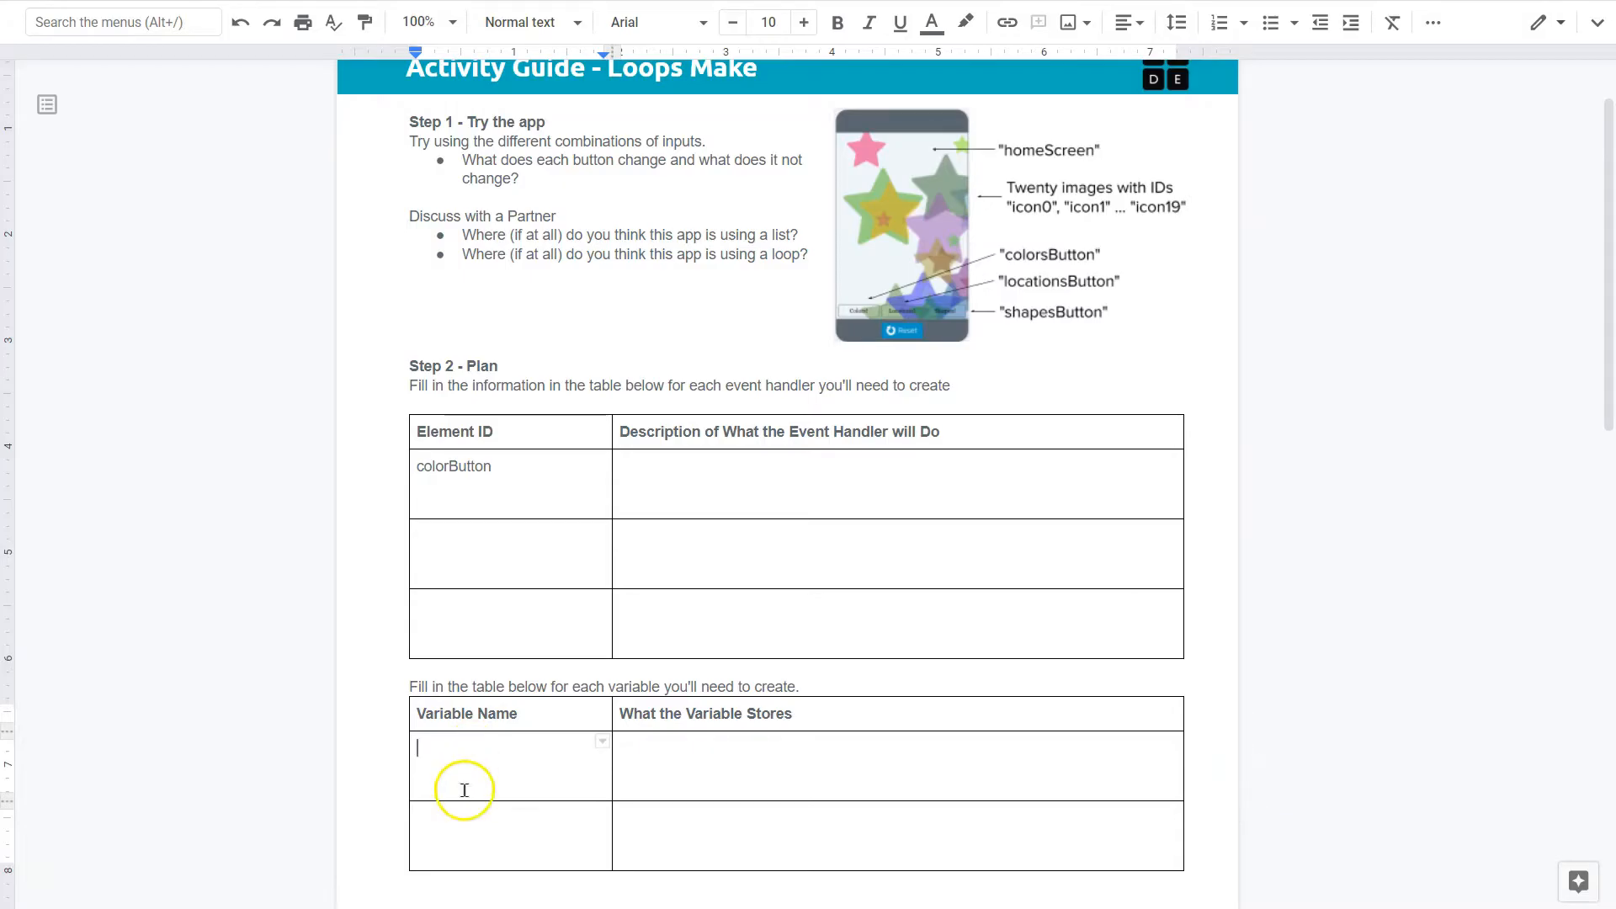
pyautogui.scroll(-3)
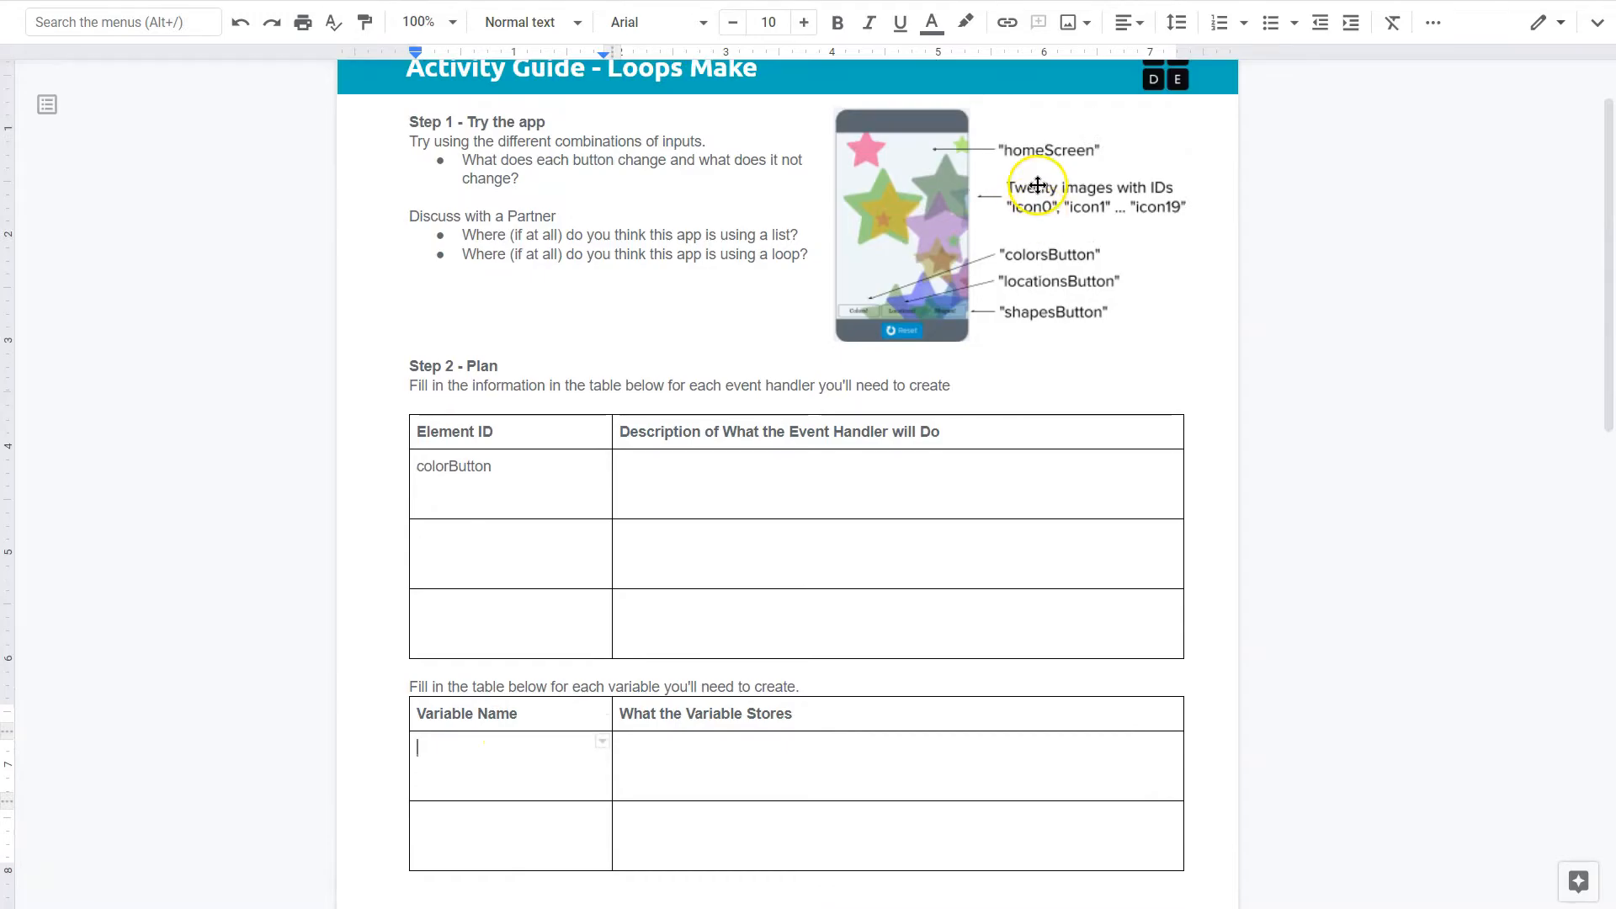
pyautogui.moveTo(998, 123)
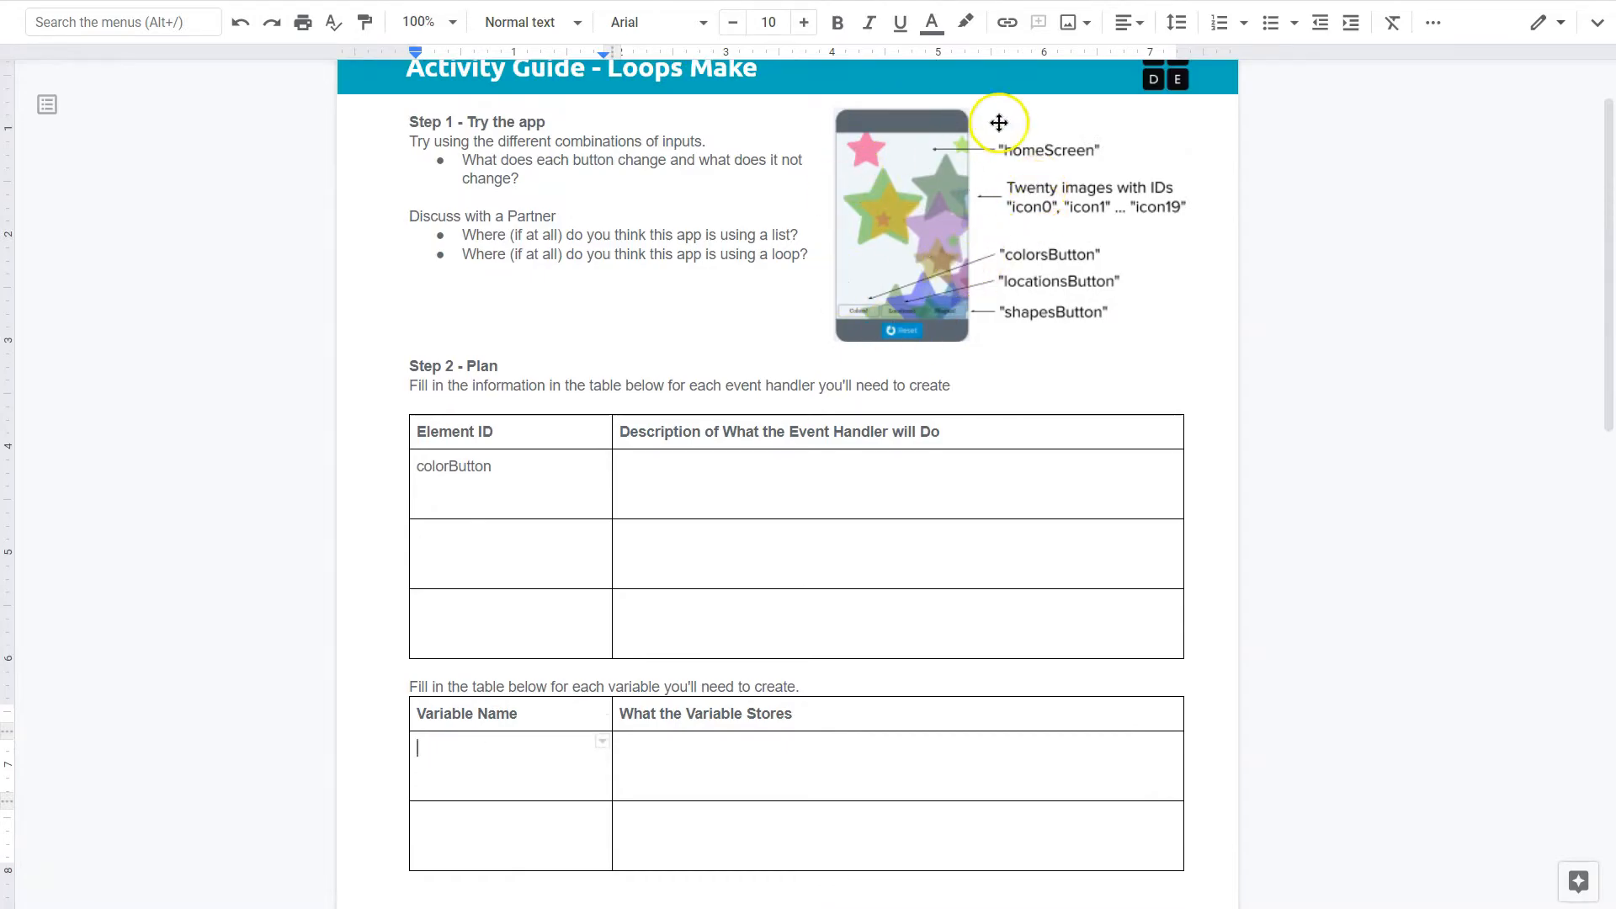
pyautogui.moveTo(1165, 306)
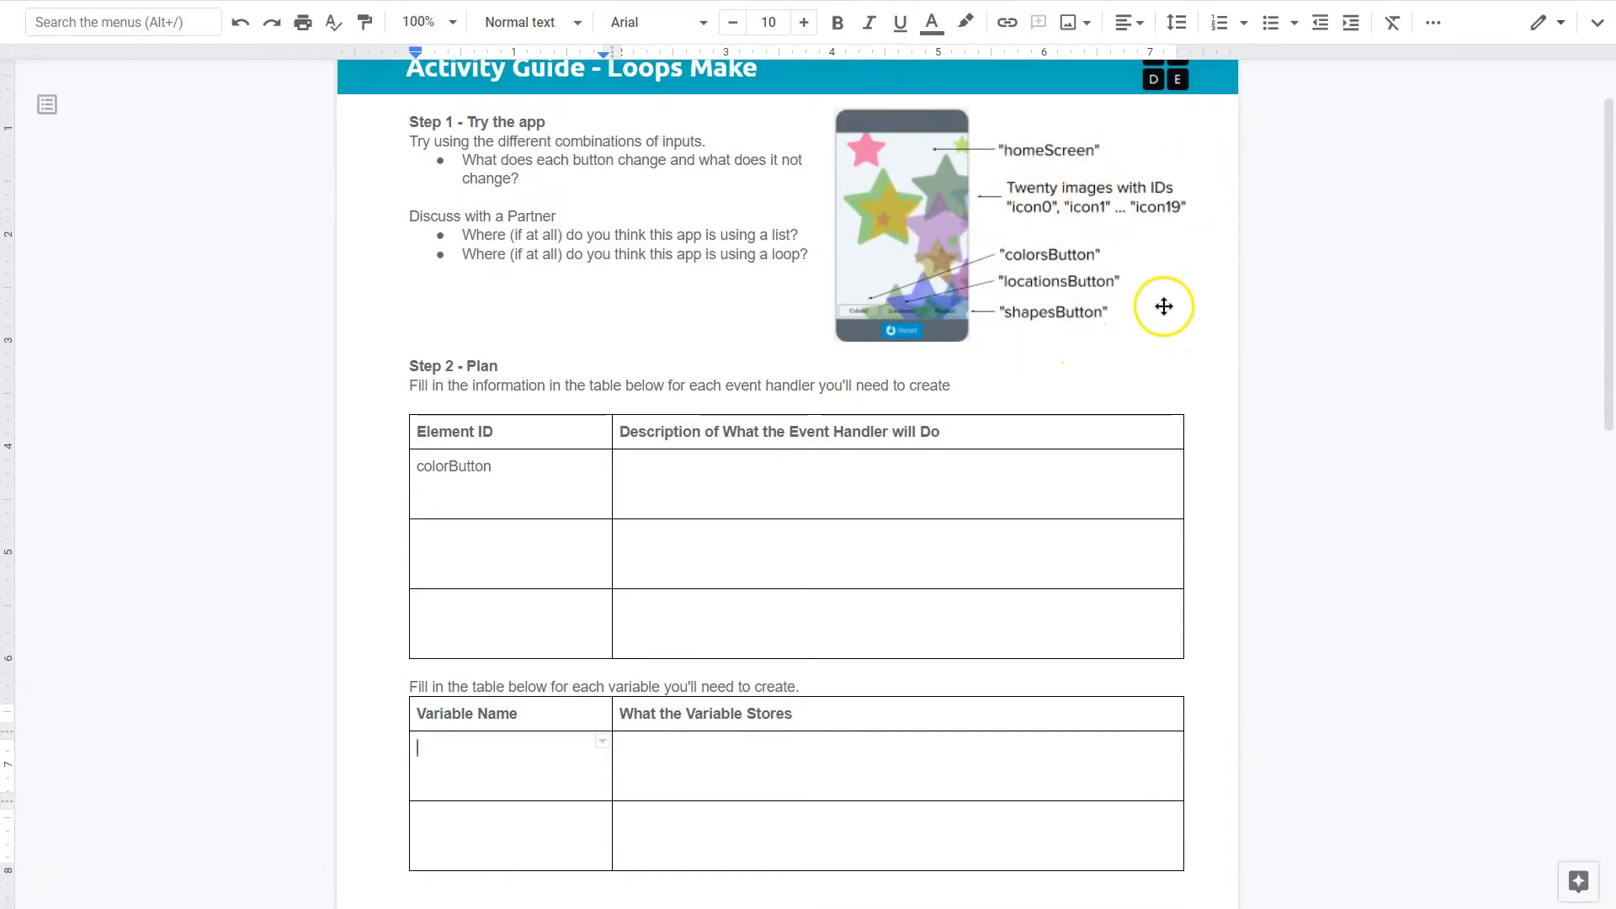
pyautogui.moveTo(1109, 357)
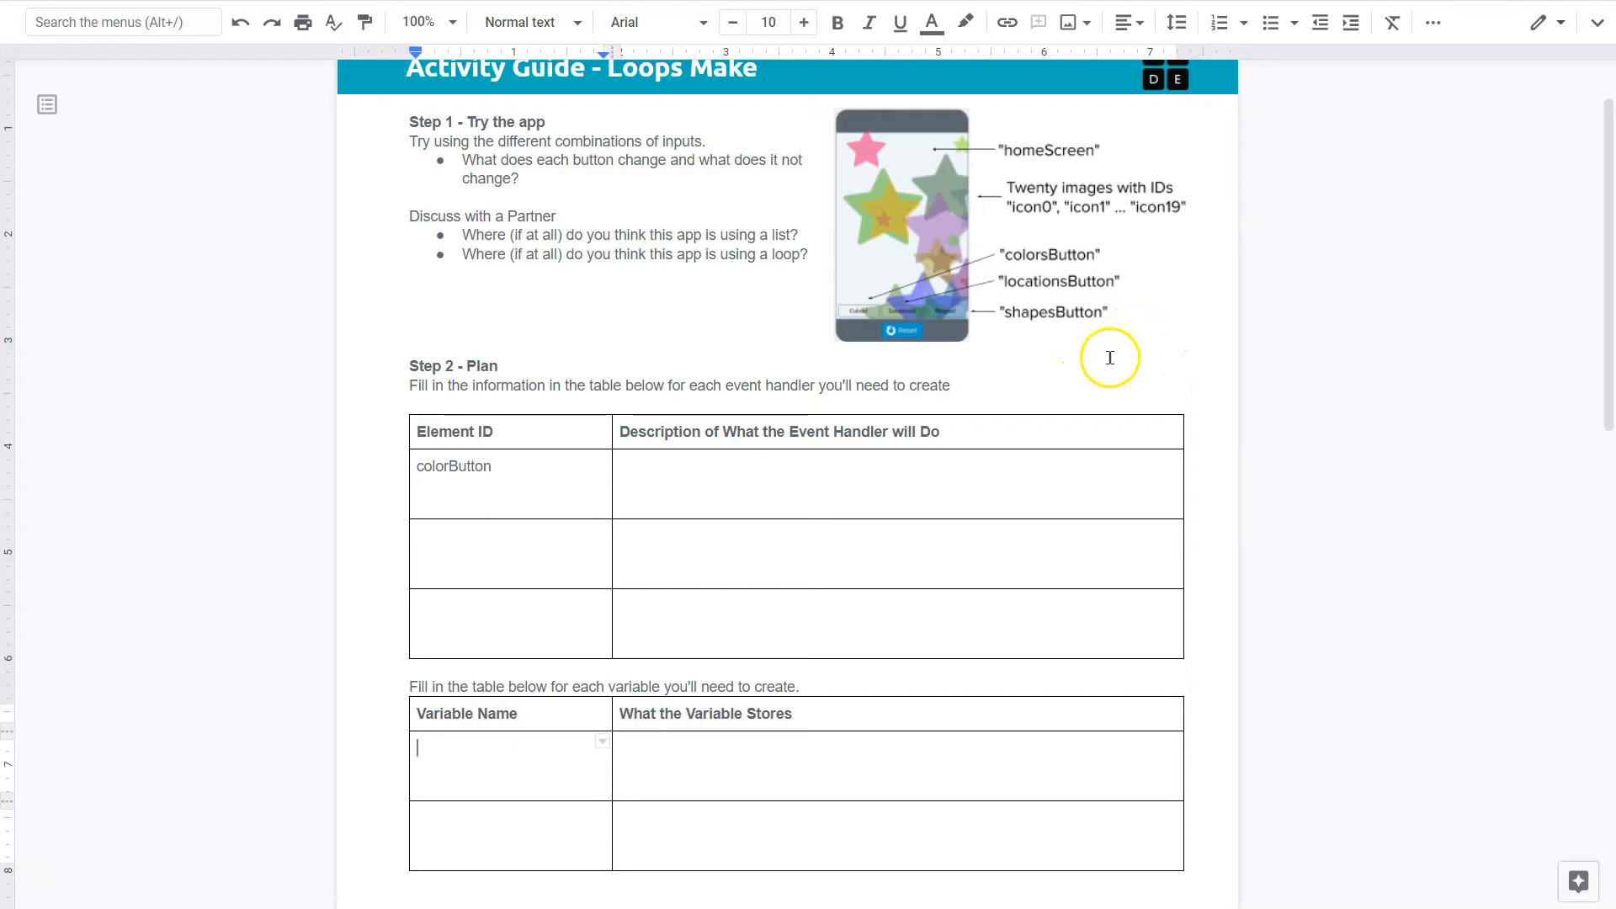
pyautogui.moveTo(859, 320)
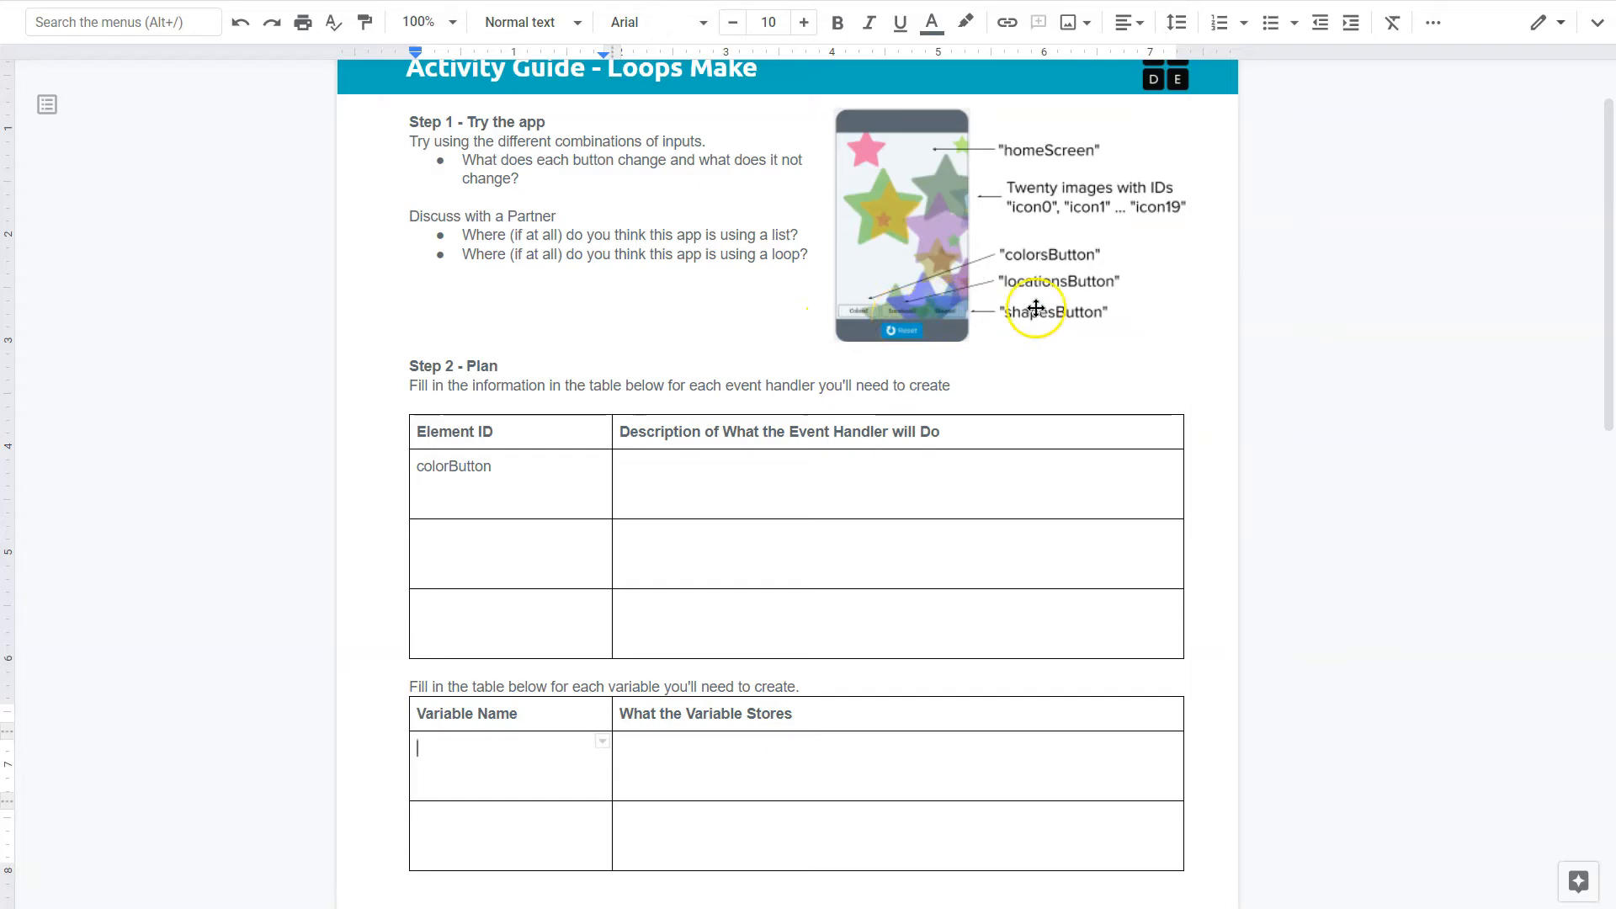
pyautogui.moveTo(990, 313)
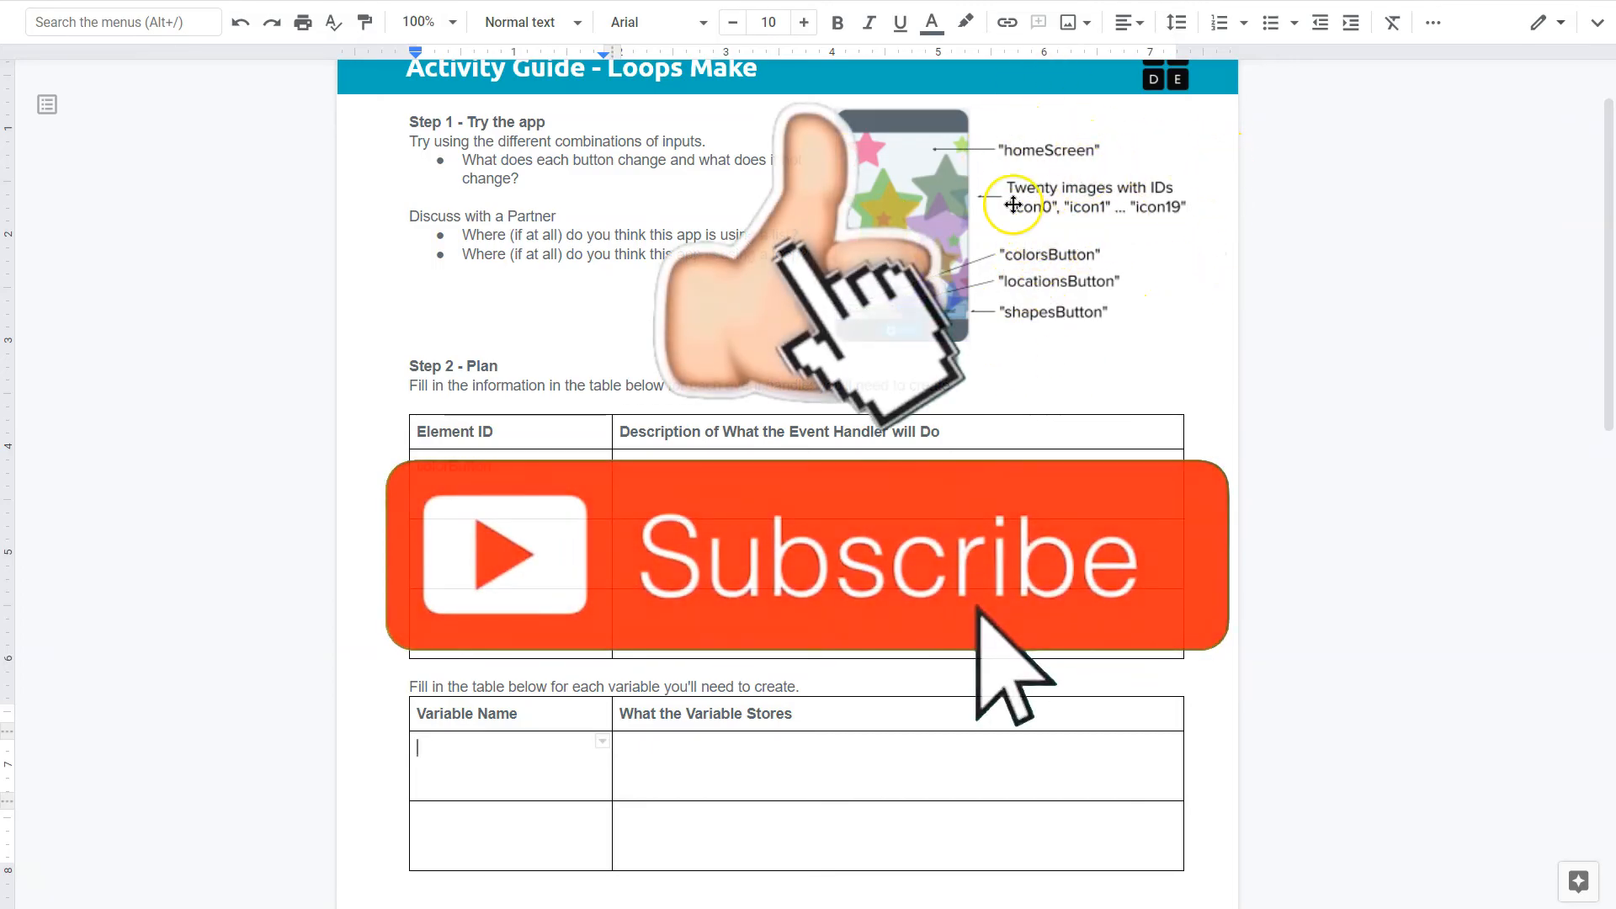
pyautogui.scroll(-3)
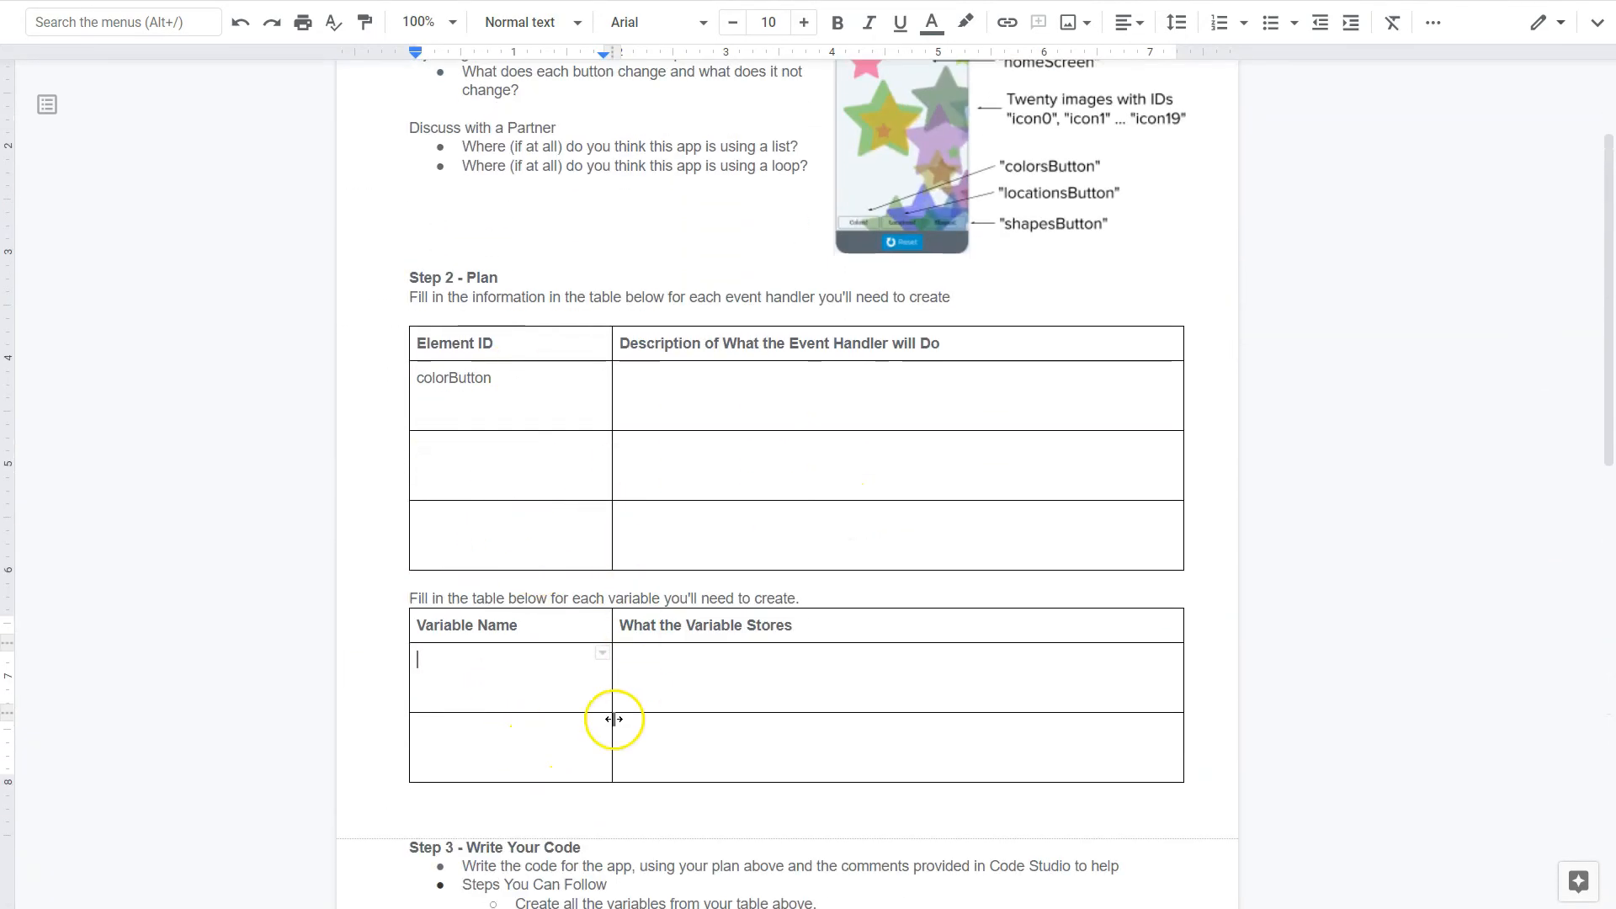
pyautogui.moveTo(582, 718)
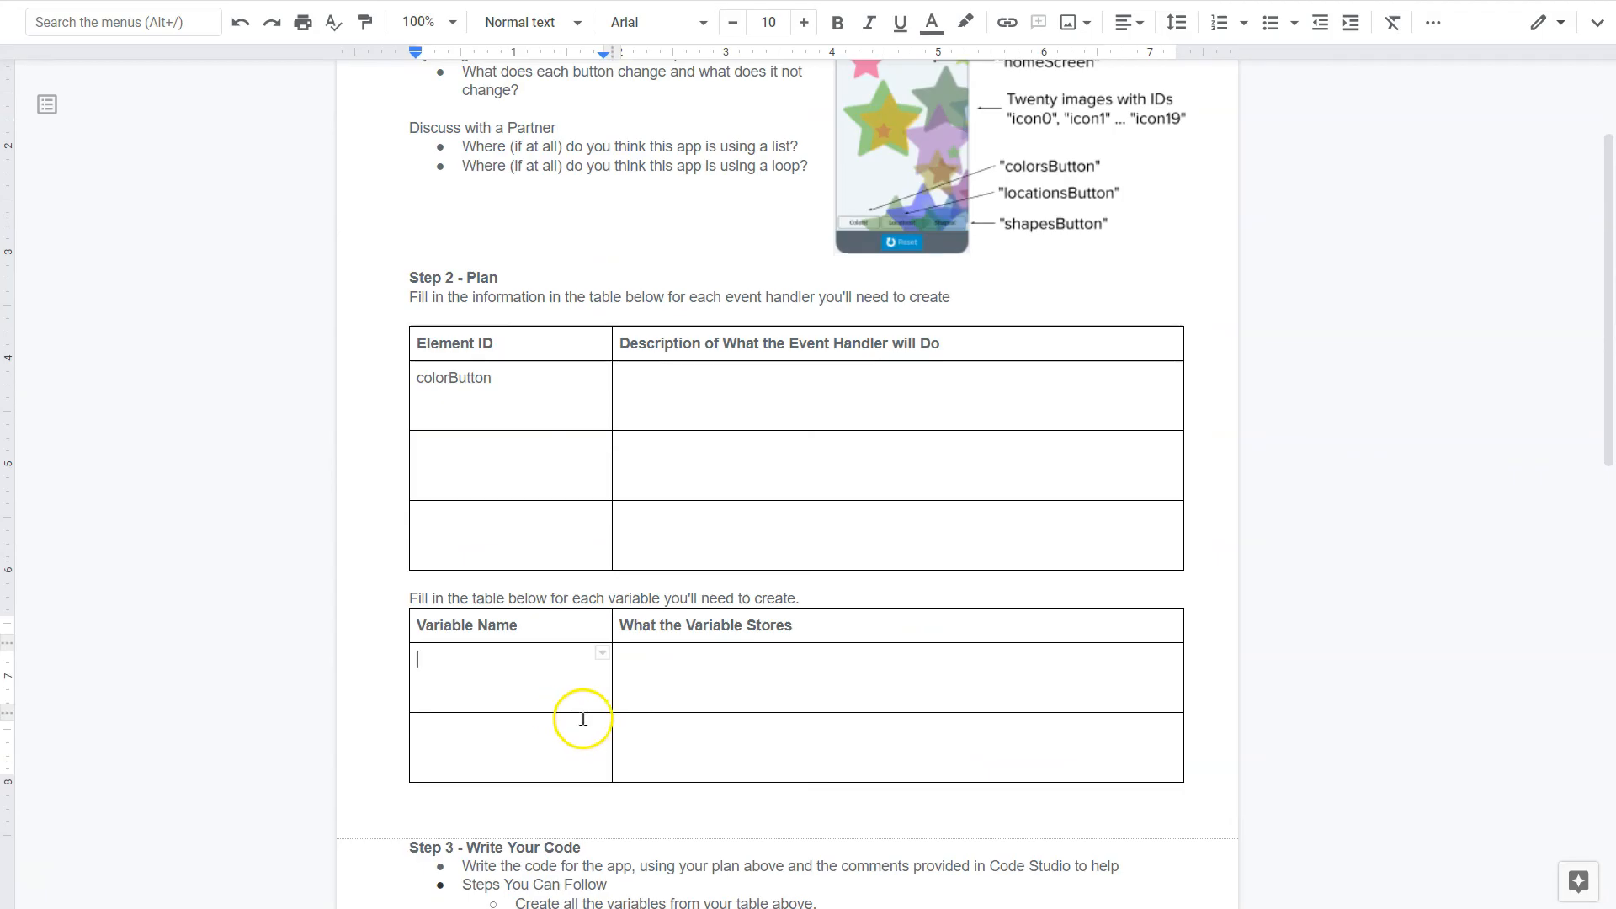